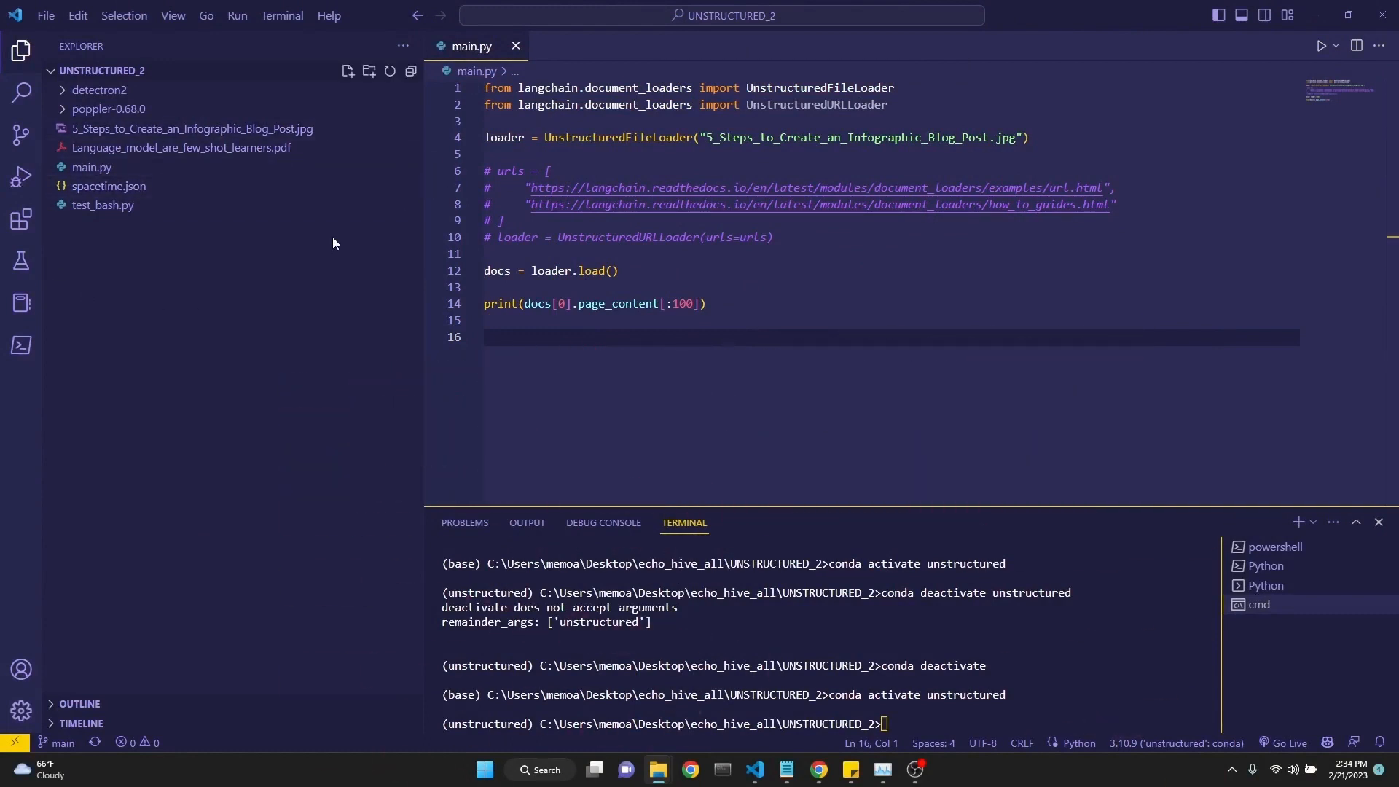
mouse_move(103, 205)
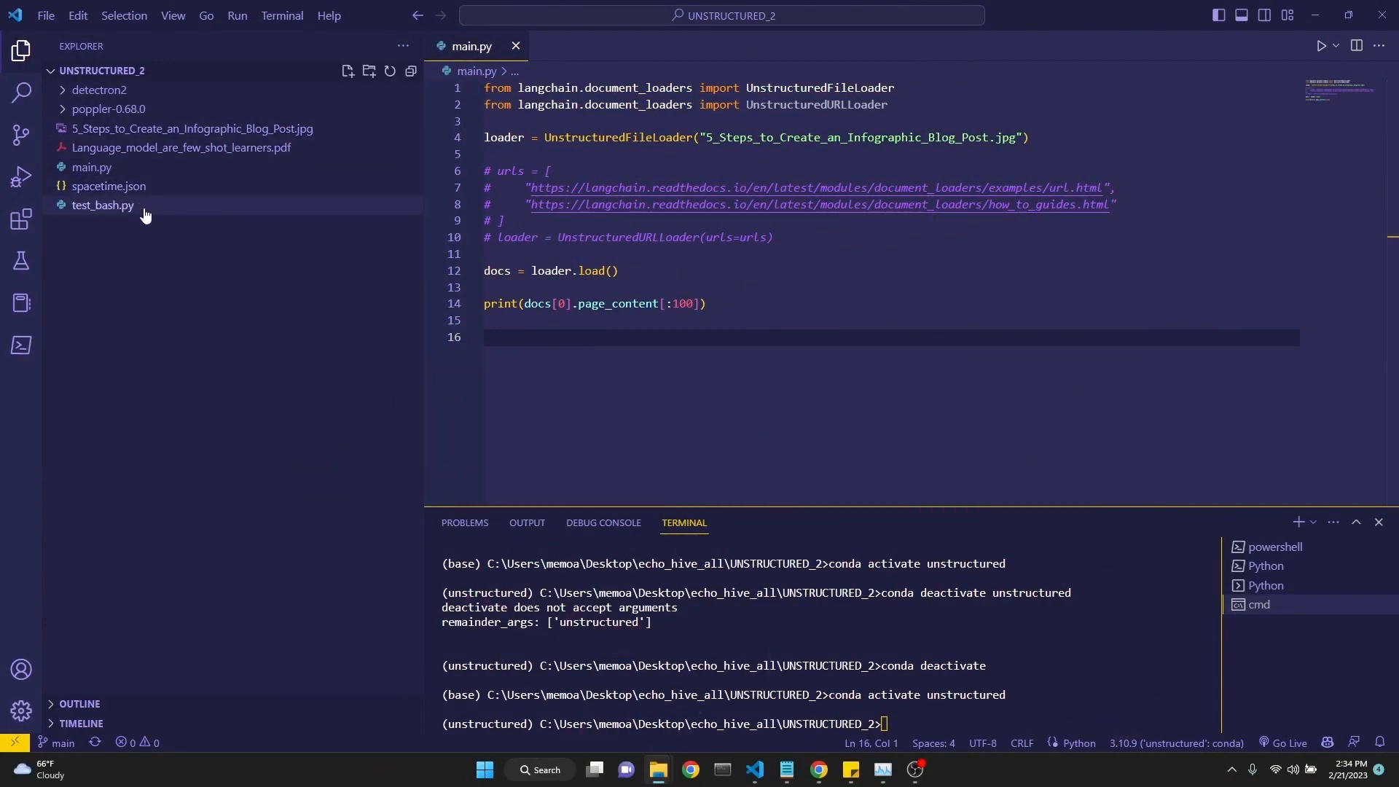
mouse_move(122, 209)
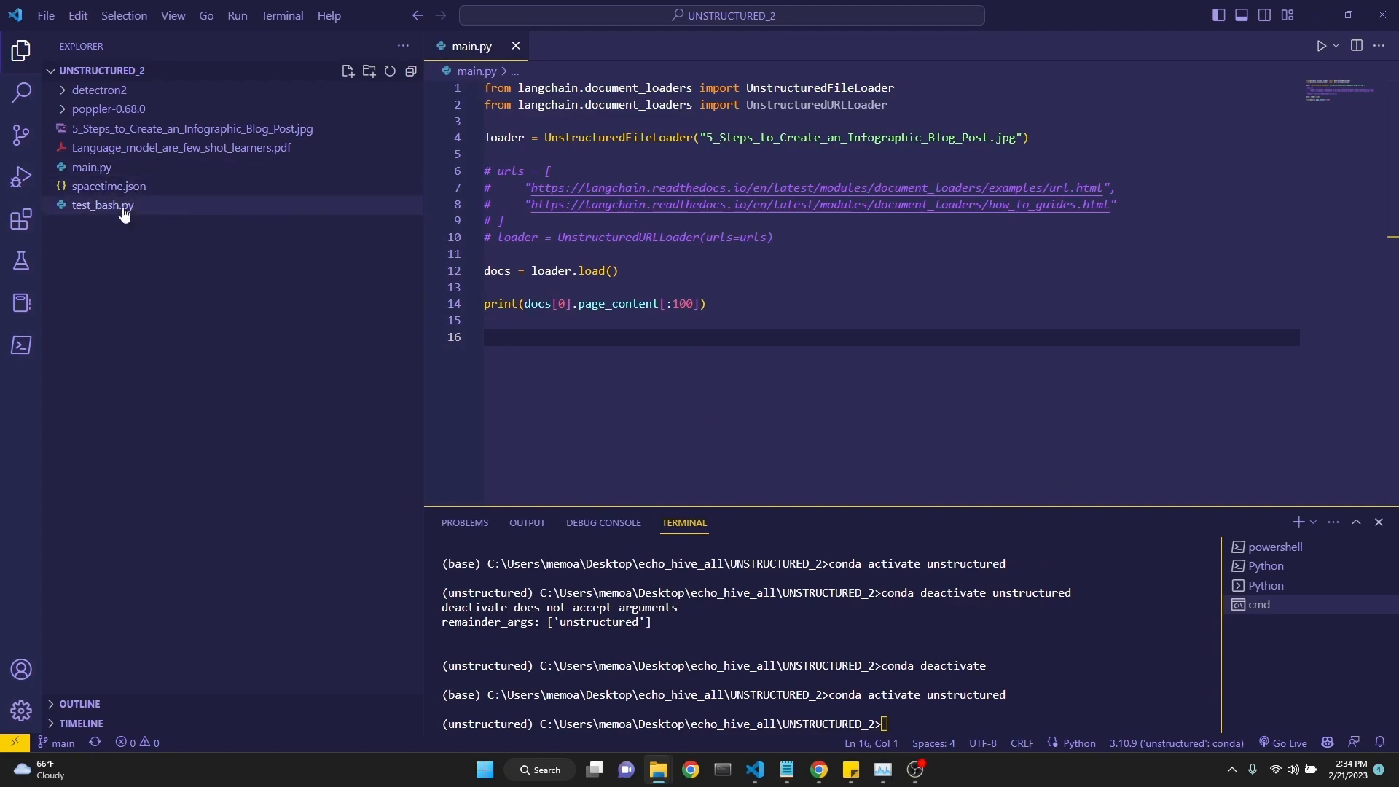
mouse_move(328, 158)
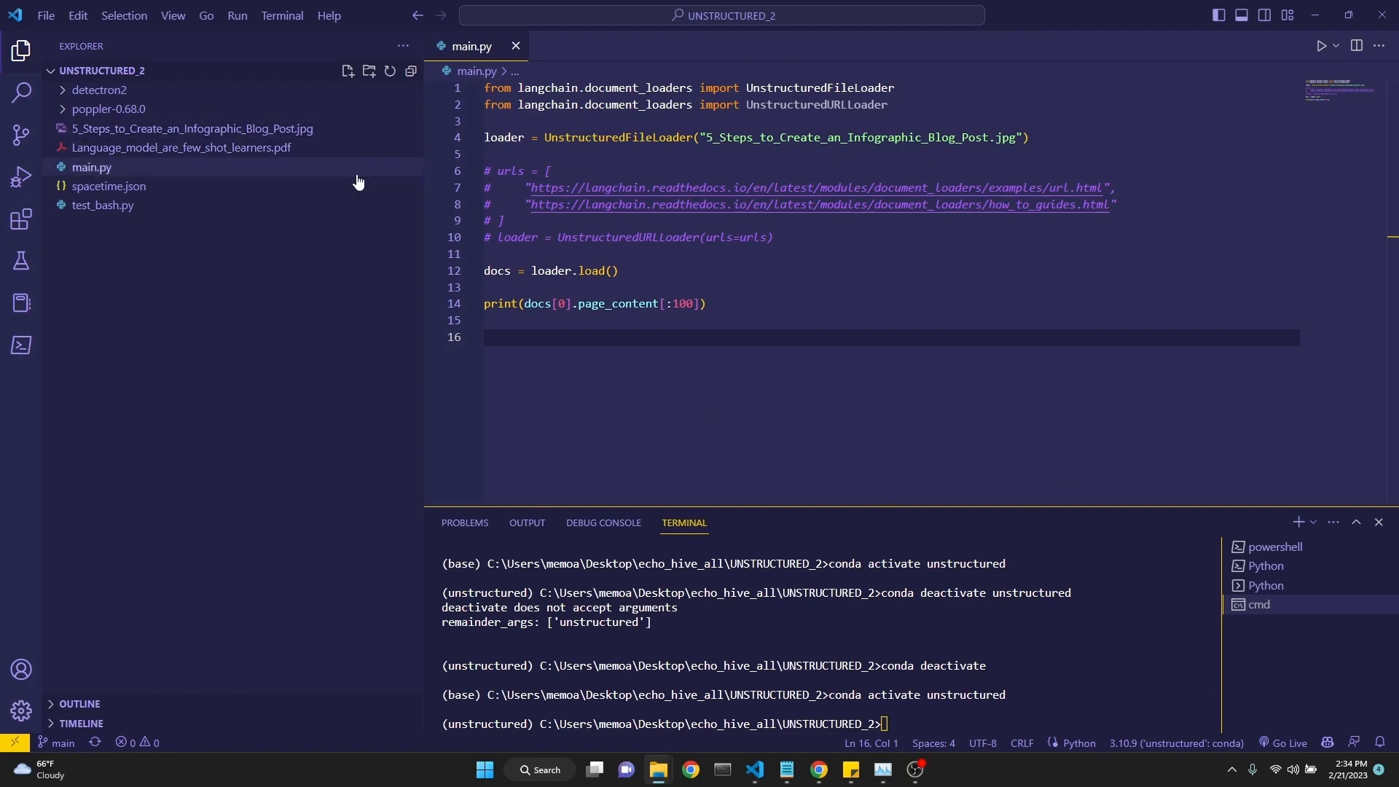
mouse_move(124, 130)
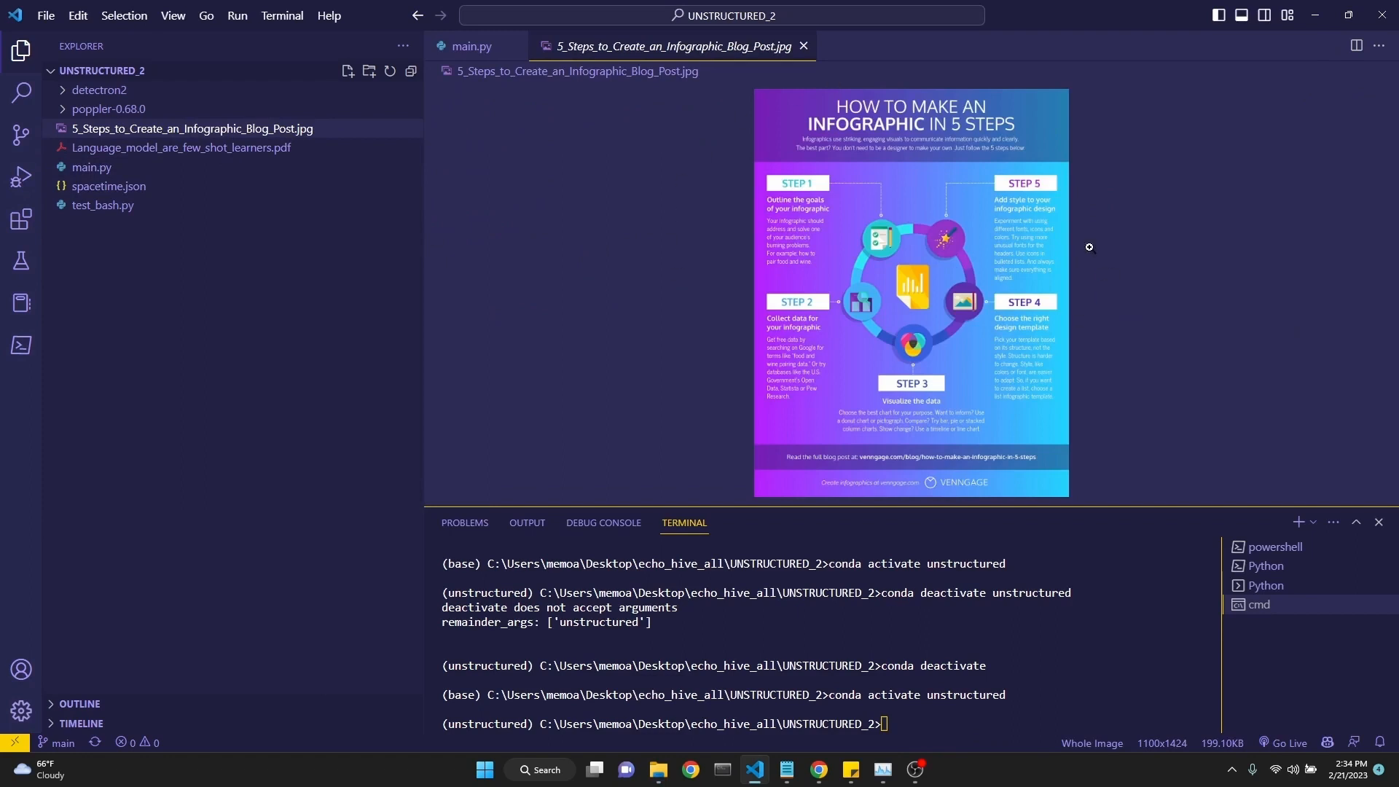
Open 5_Steps_to_Create_an_Infographic_Blog_Post.jpg in an image preview tab beside main.py
click(472, 45)
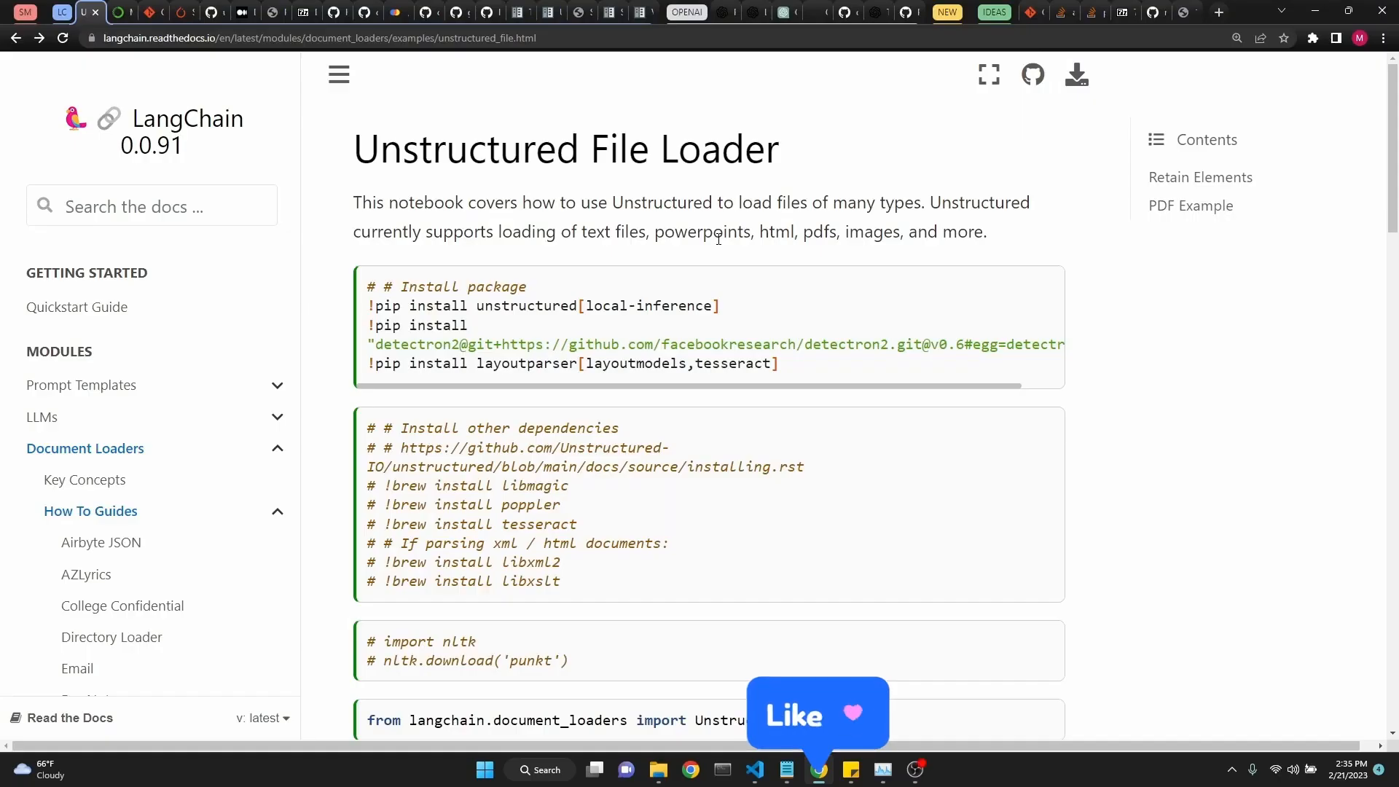
mouse_move(369, 151)
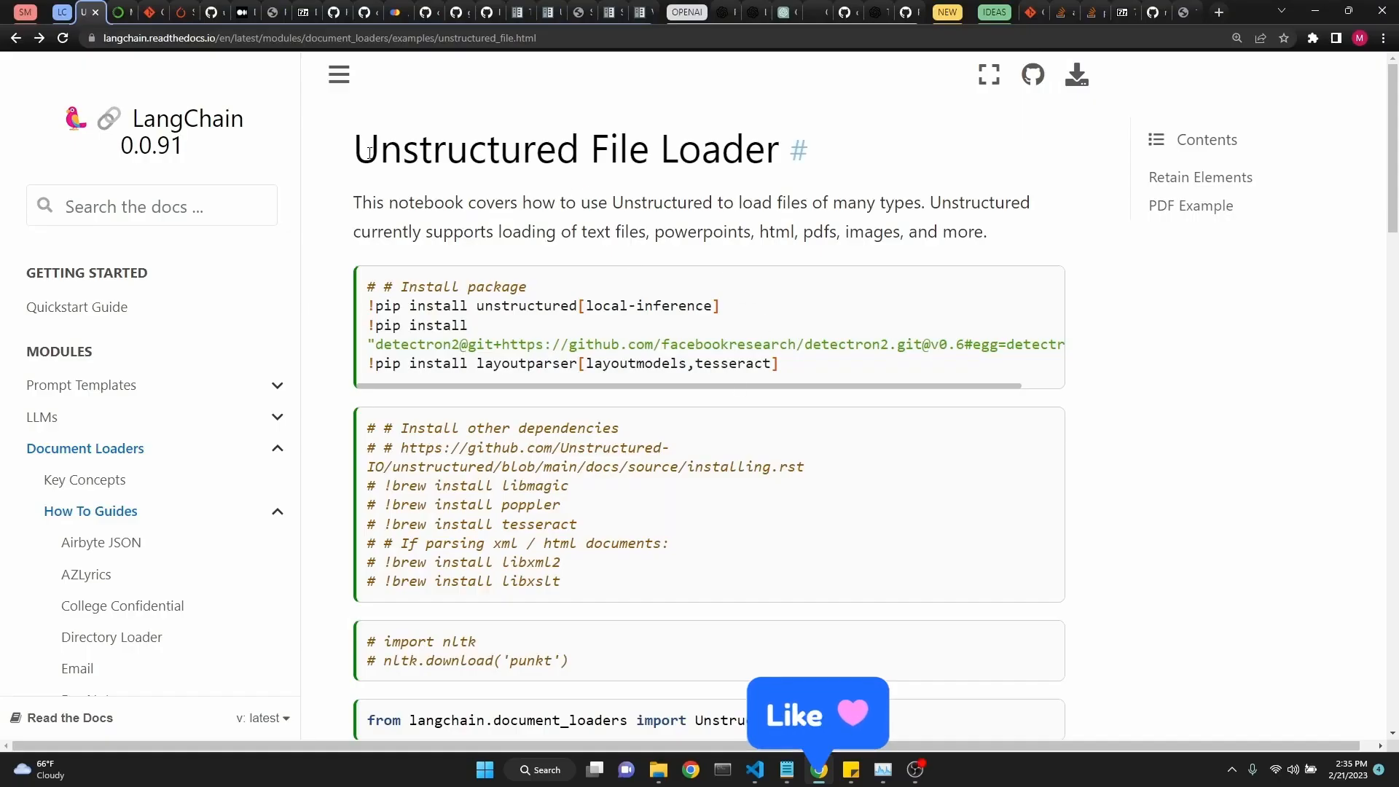
Select the Unstructured File Loader title, then select the heading on the Miniconda docs page
triple_click(567, 148)
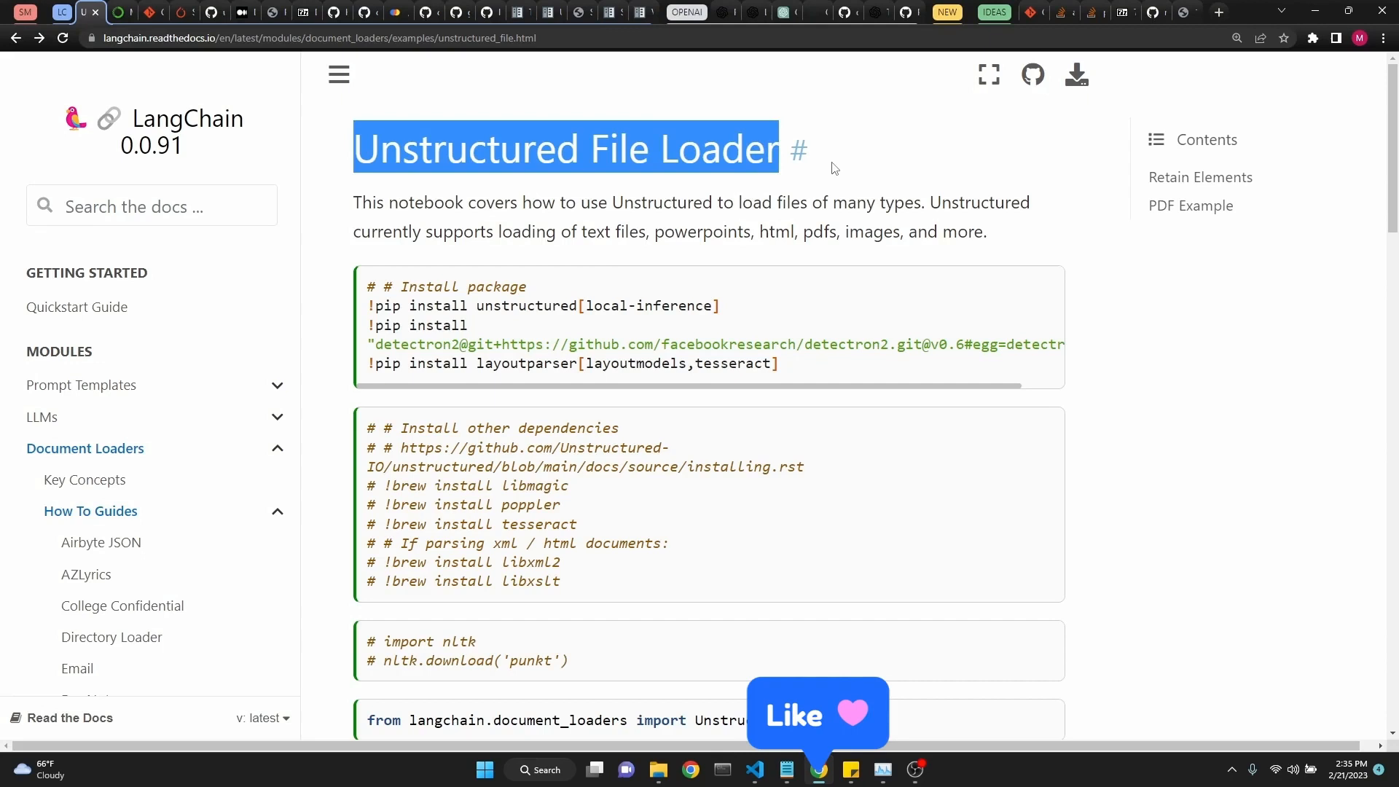
mouse_move(595, 159)
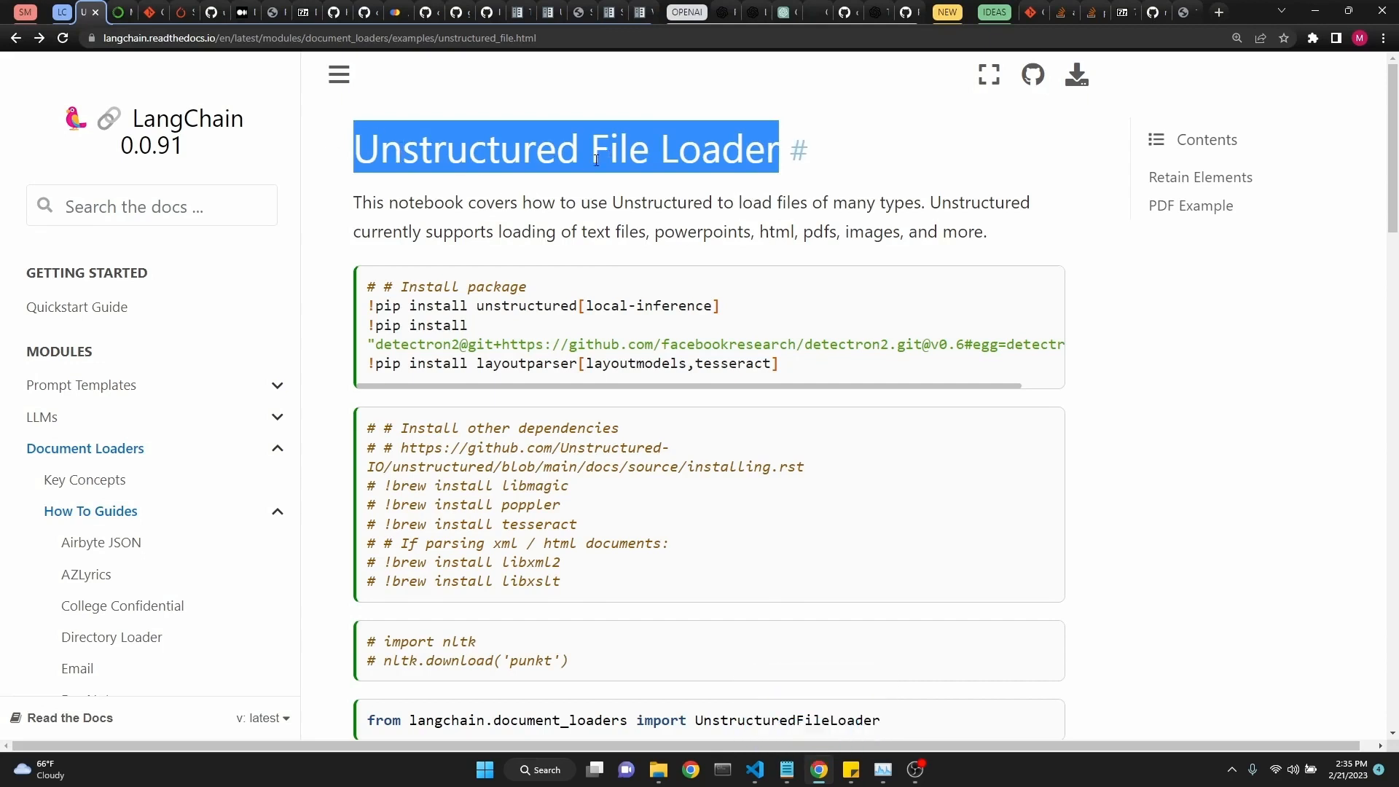
mouse_move(661, 340)
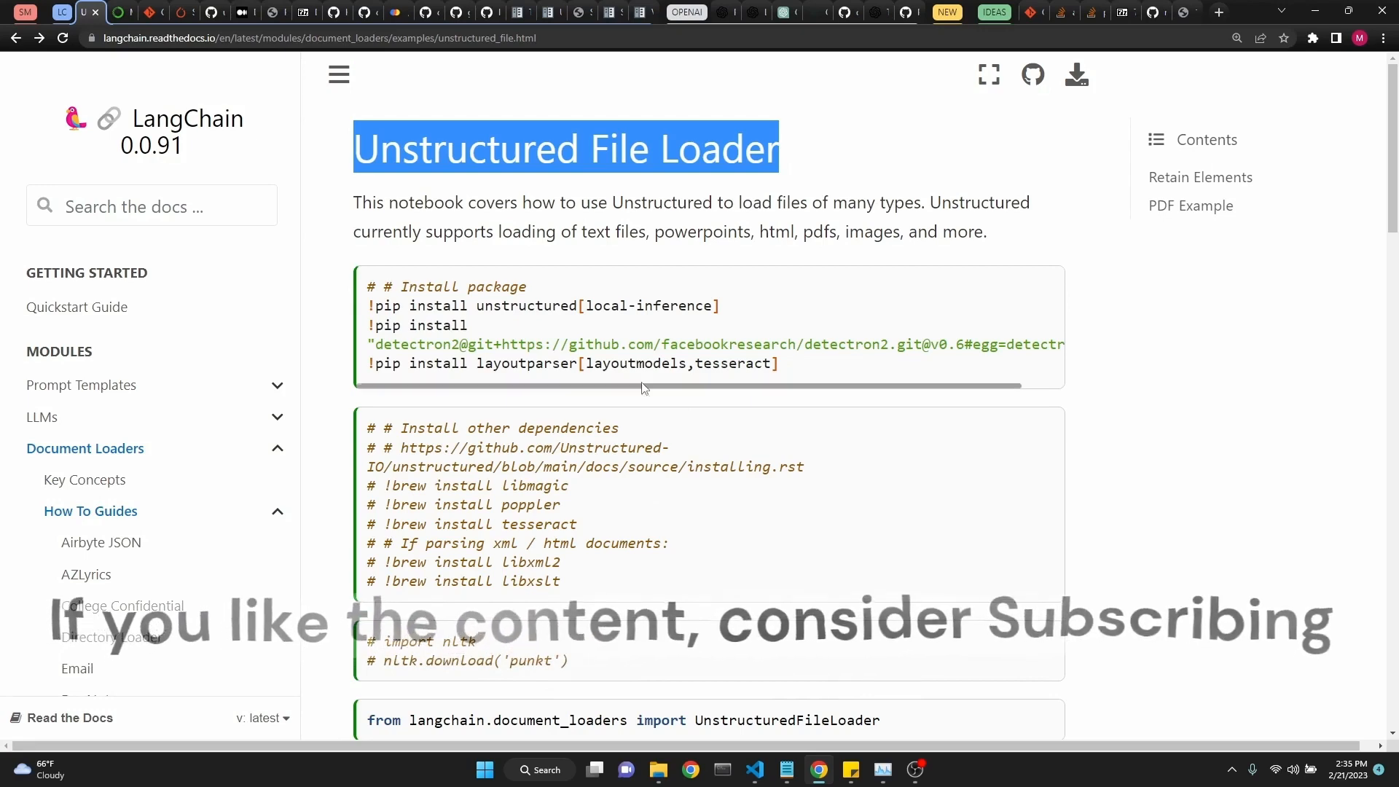
click(120, 12)
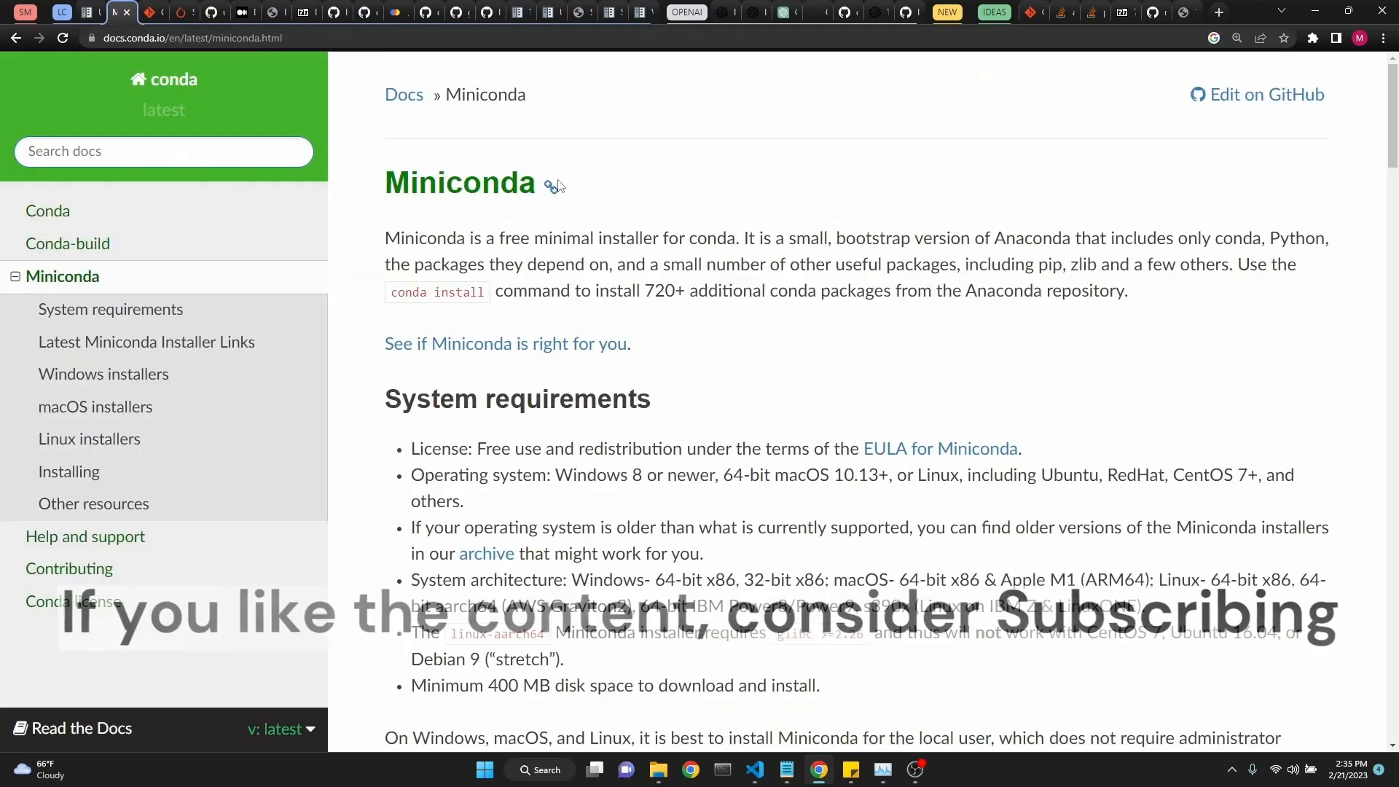
double_click(460, 183)
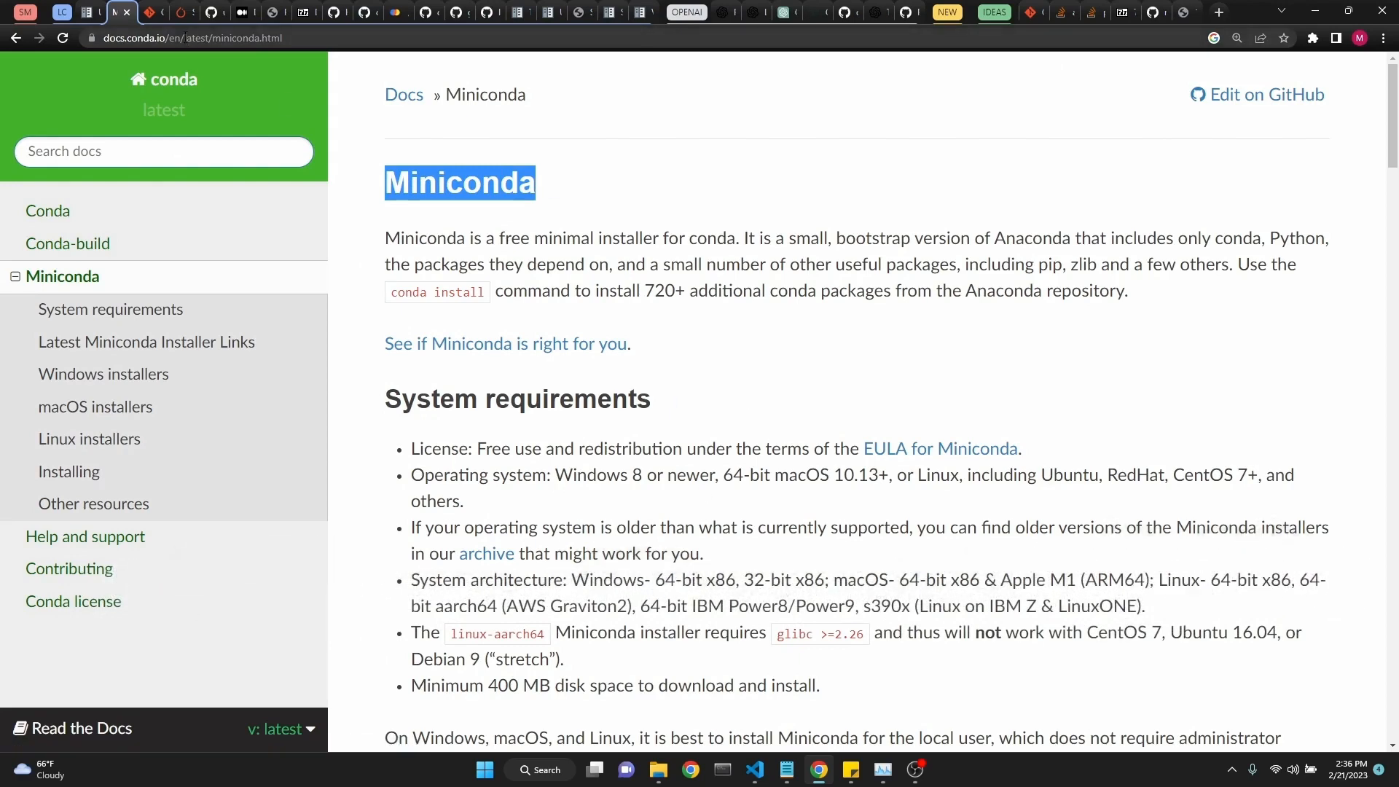
Go from the git-scm tab to the Git home page and then its Downloads page
click(134, 12)
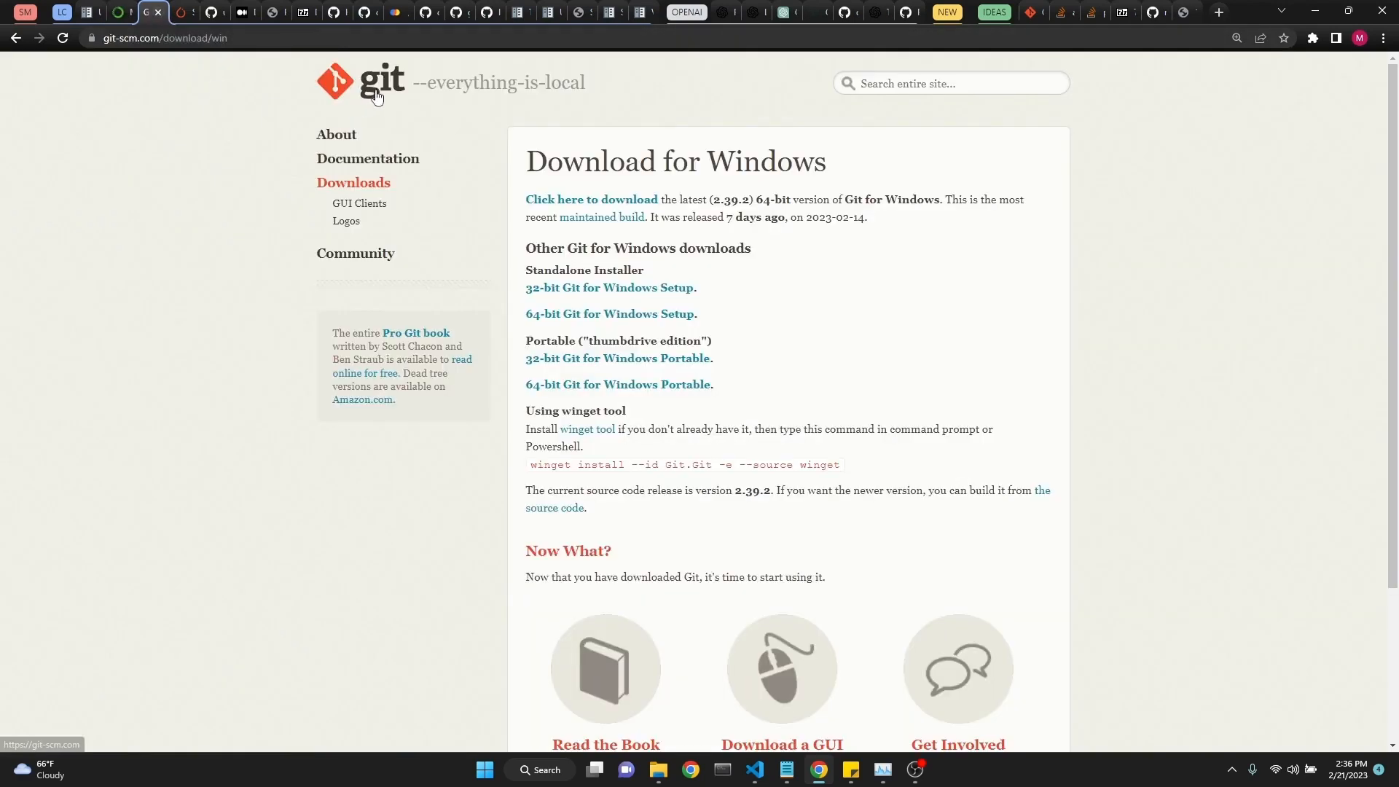
click(333, 81)
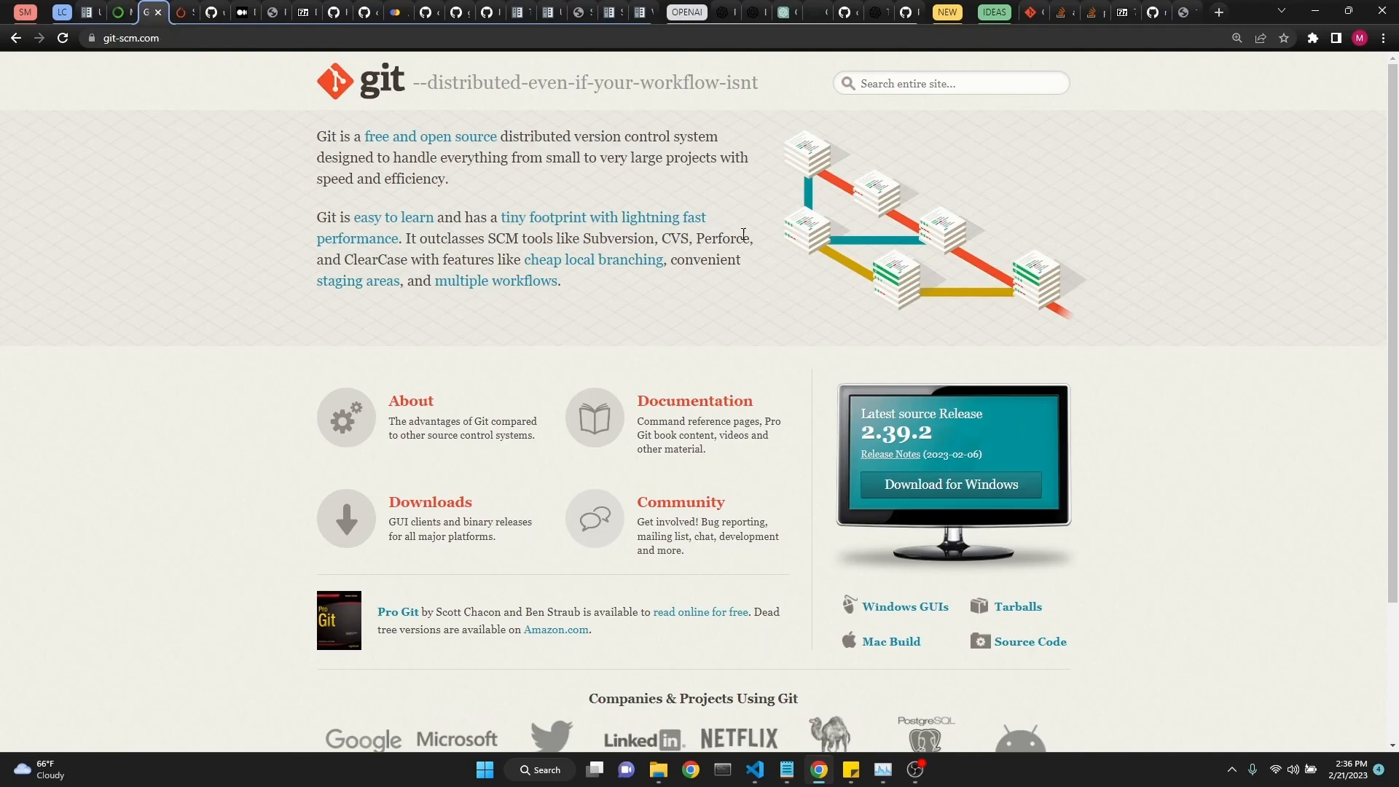
click(428, 502)
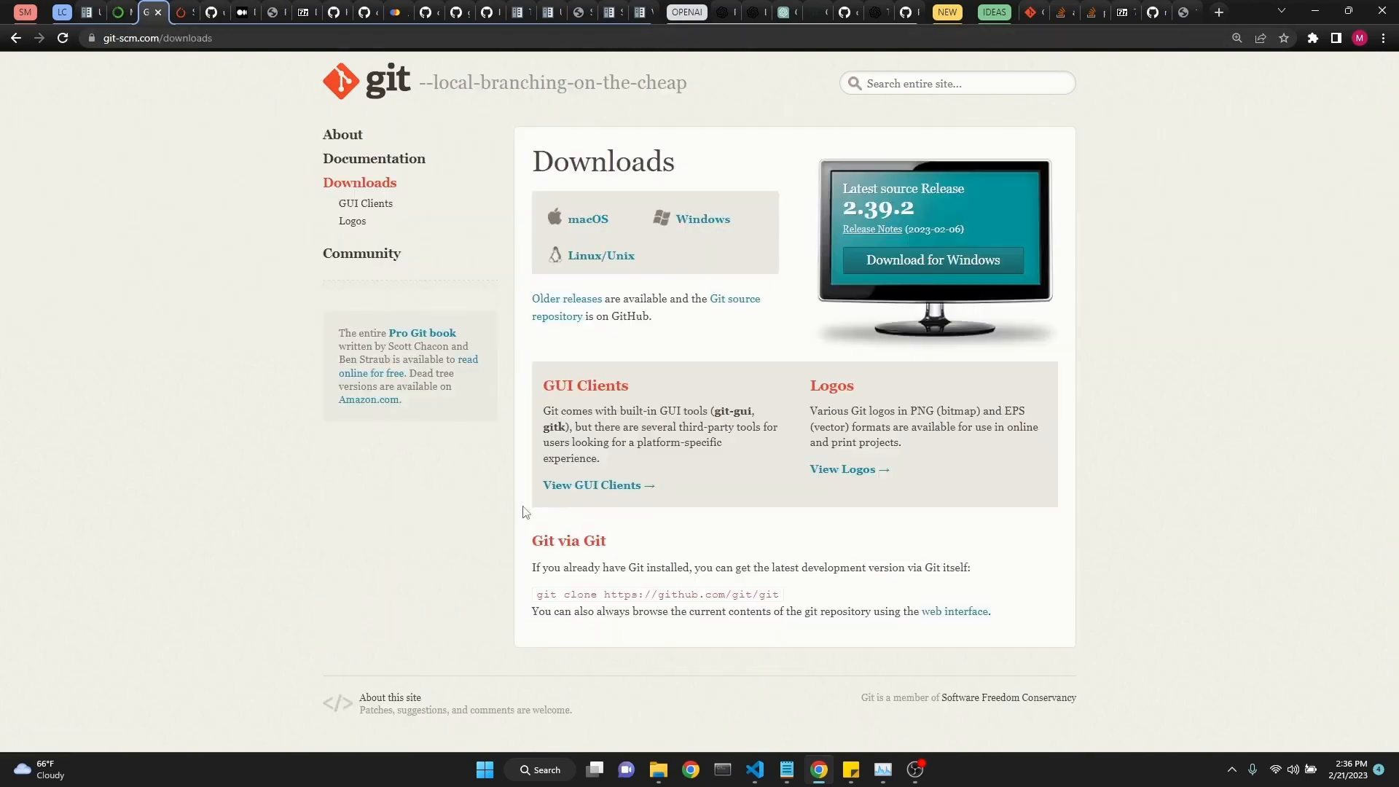
mouse_move(718, 232)
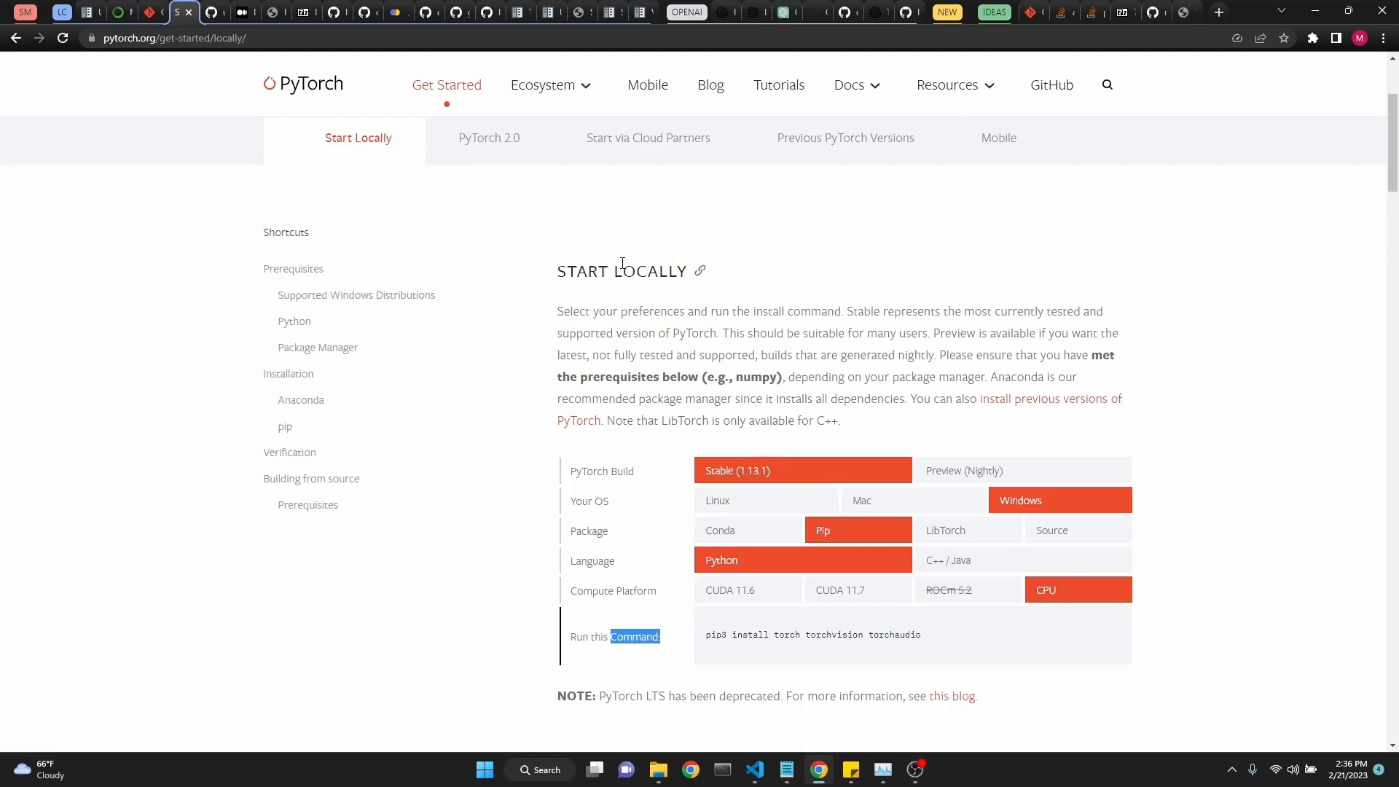
mouse_move(931, 310)
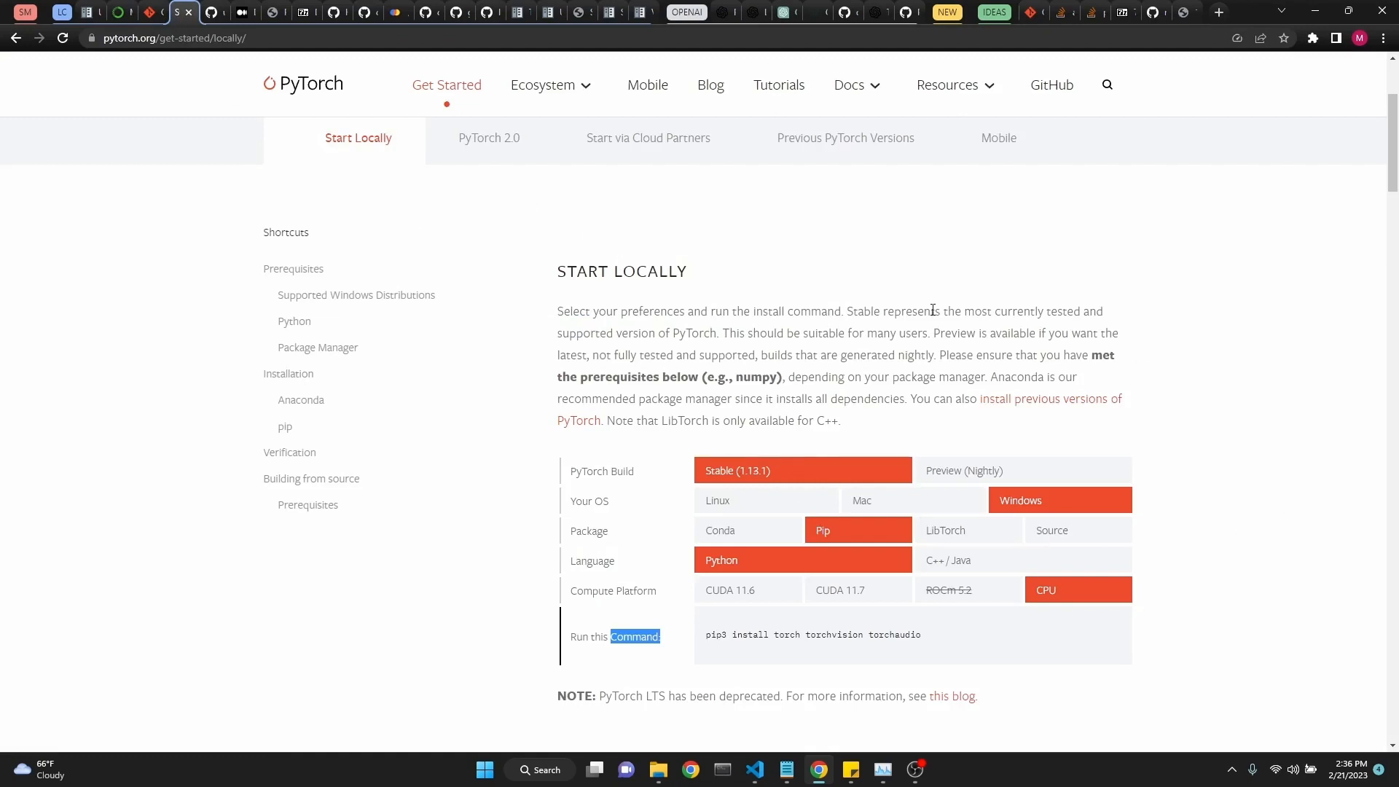
mouse_move(349, 110)
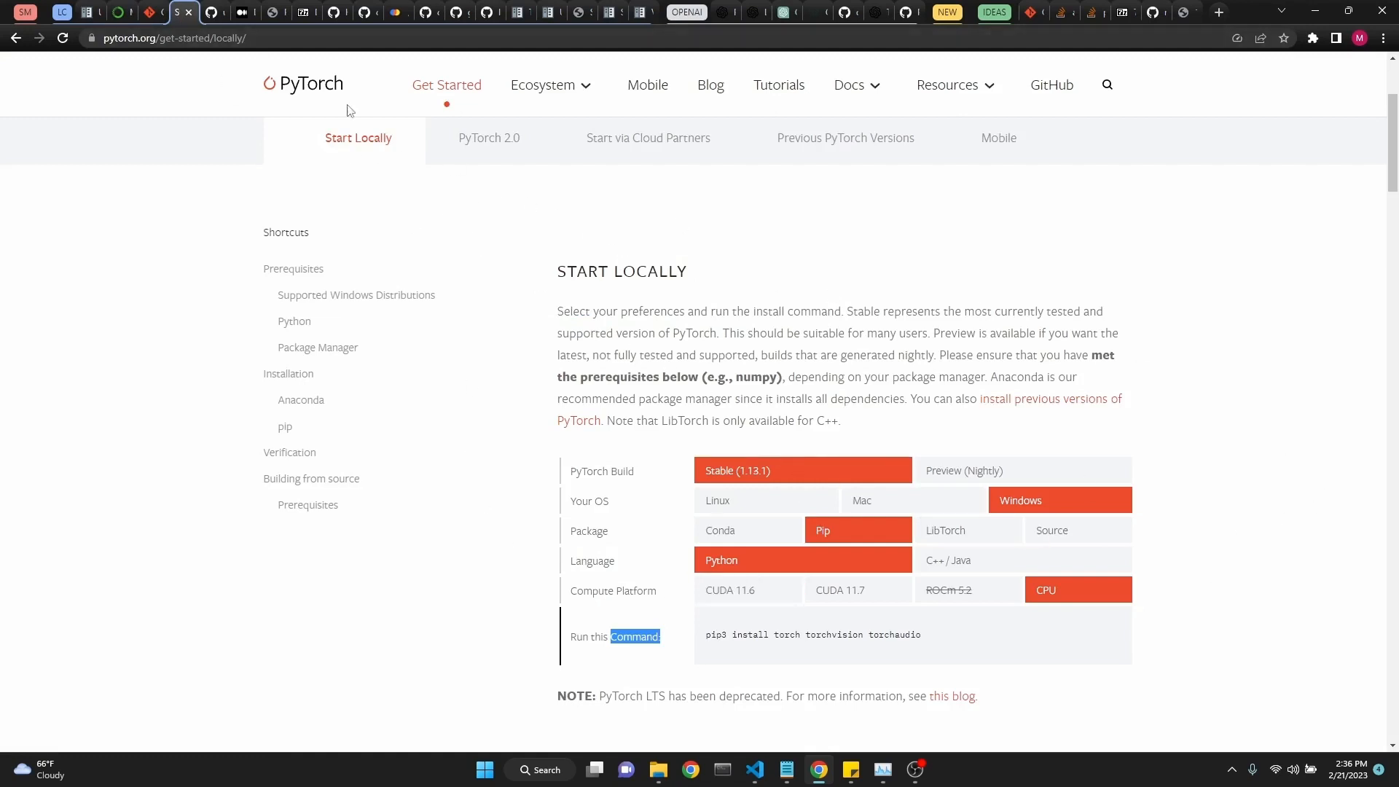
mouse_move(775, 480)
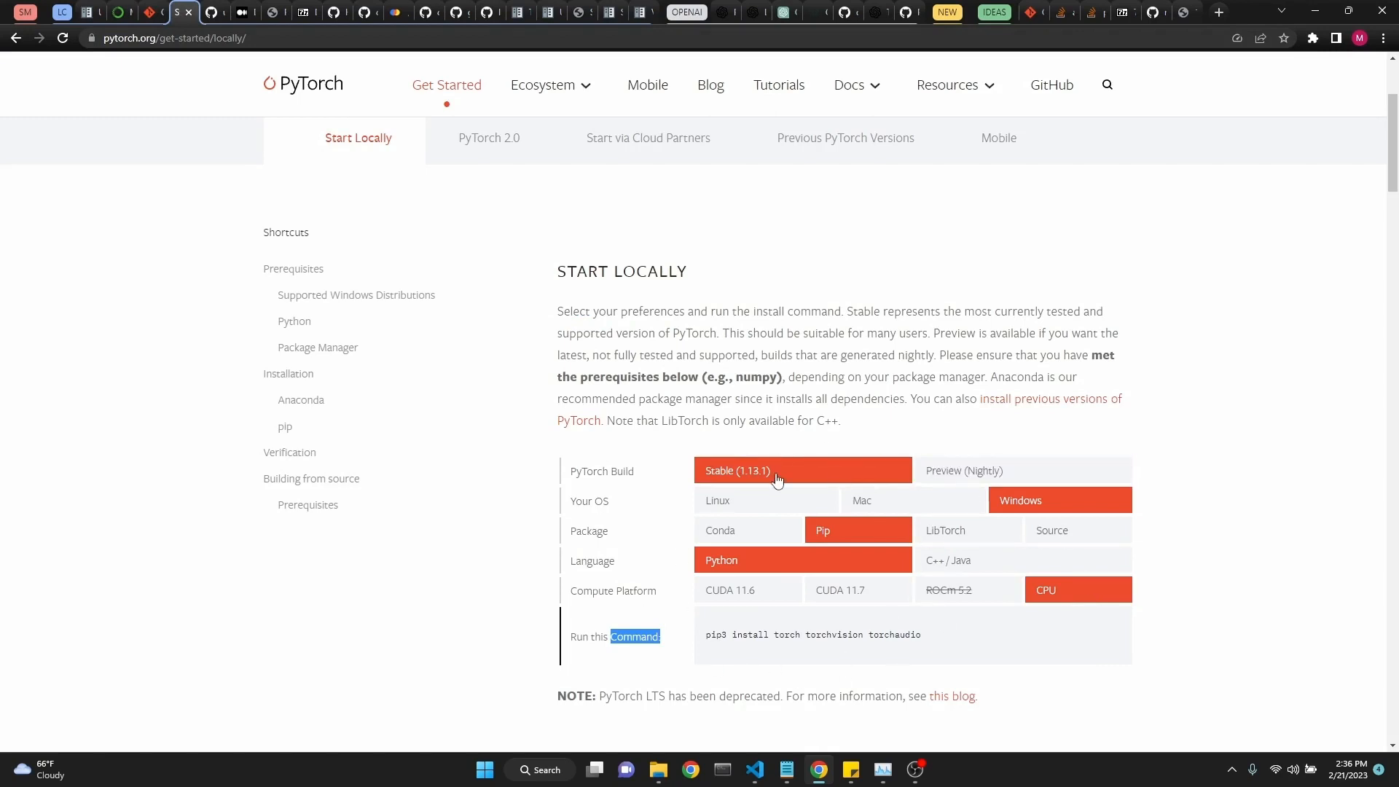
Review the PyTorch install command, then browse the Detectron2, Poppler, 7-Zip and Tesseract wiki pages
double_click(811, 634)
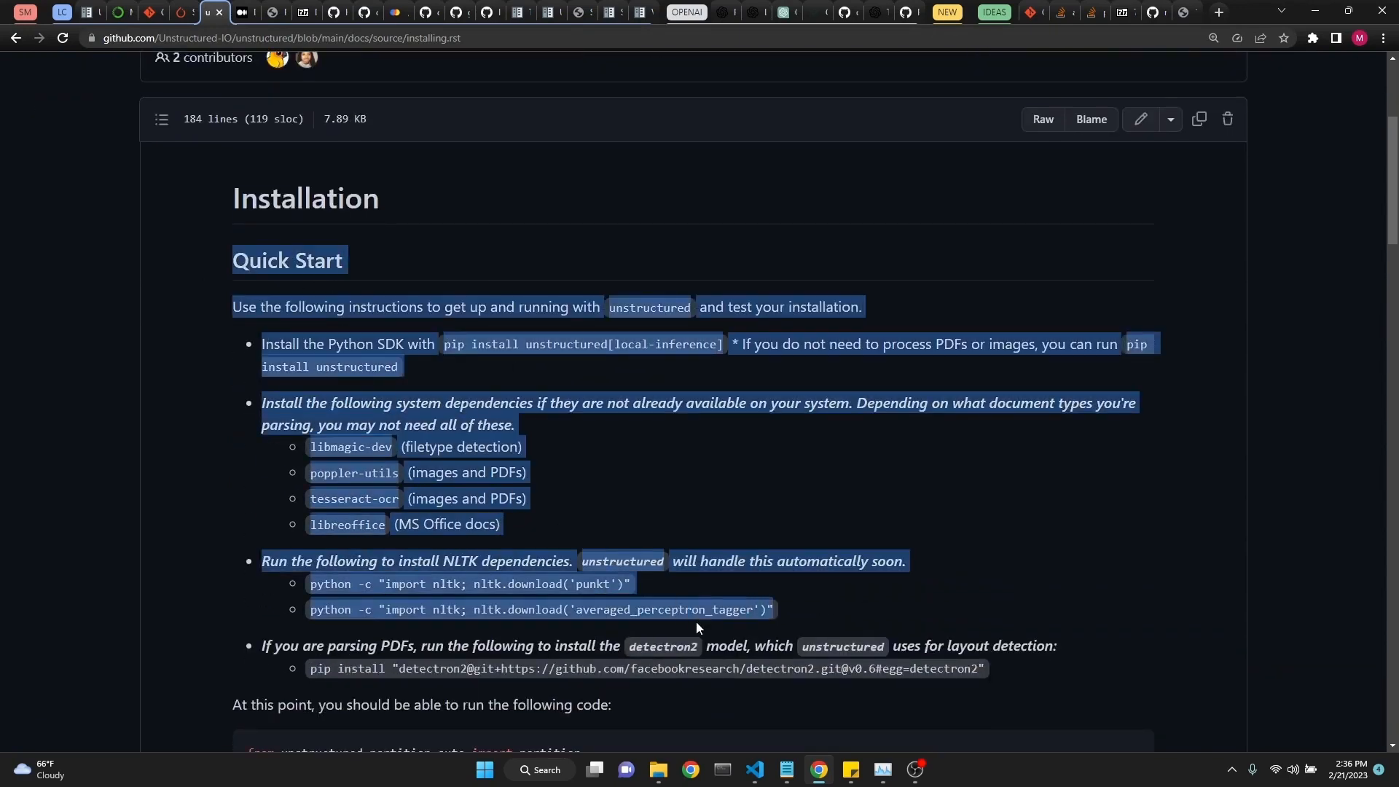
scroll(up, 3)
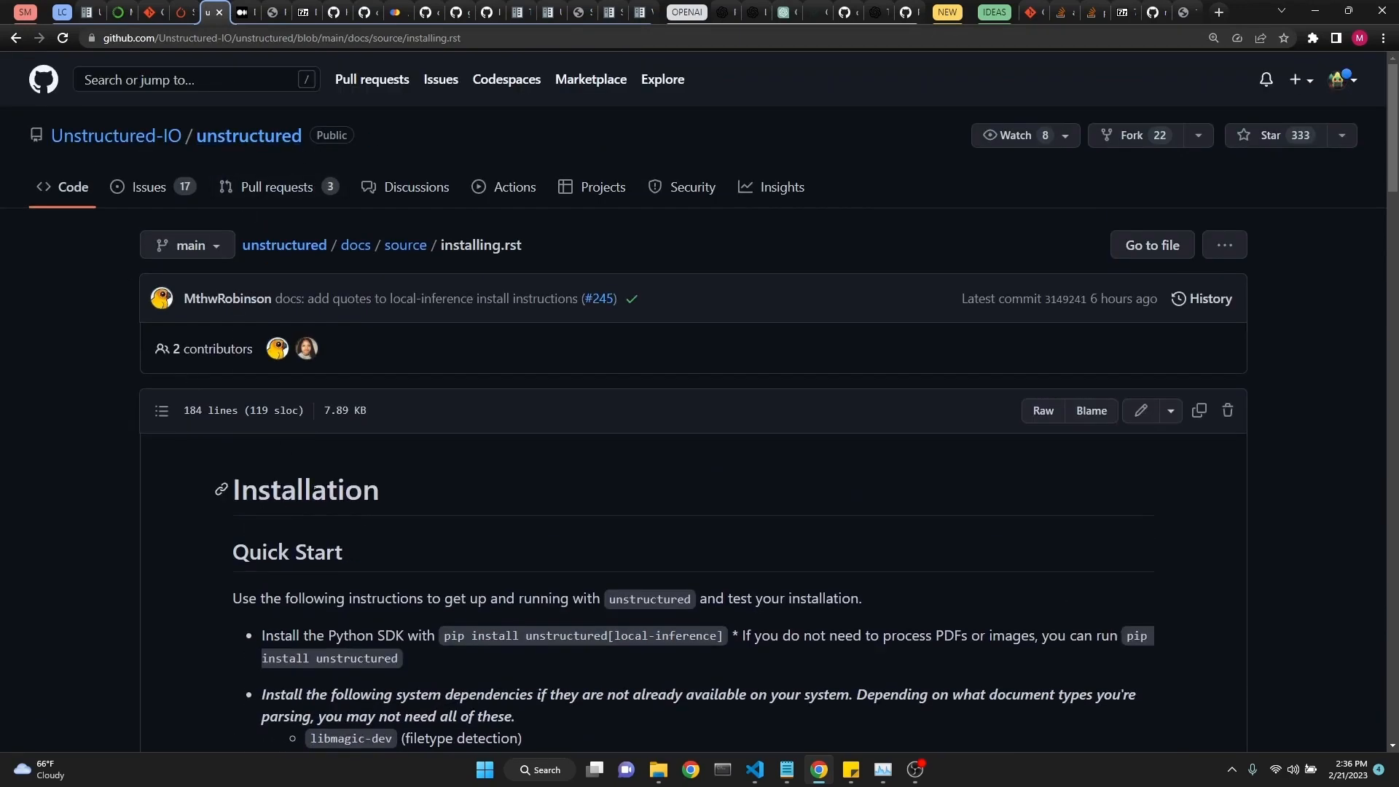
click(243, 12)
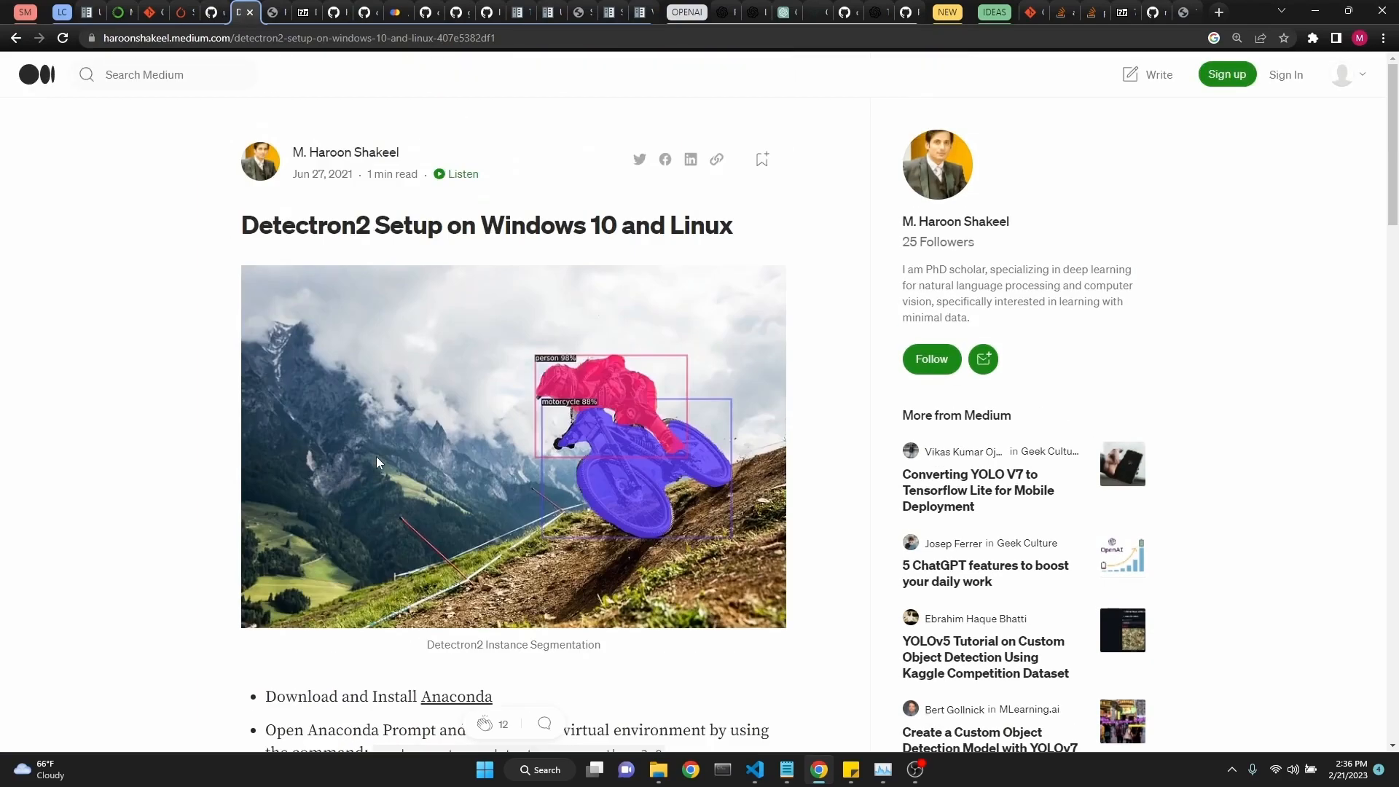
scroll(down, 3)
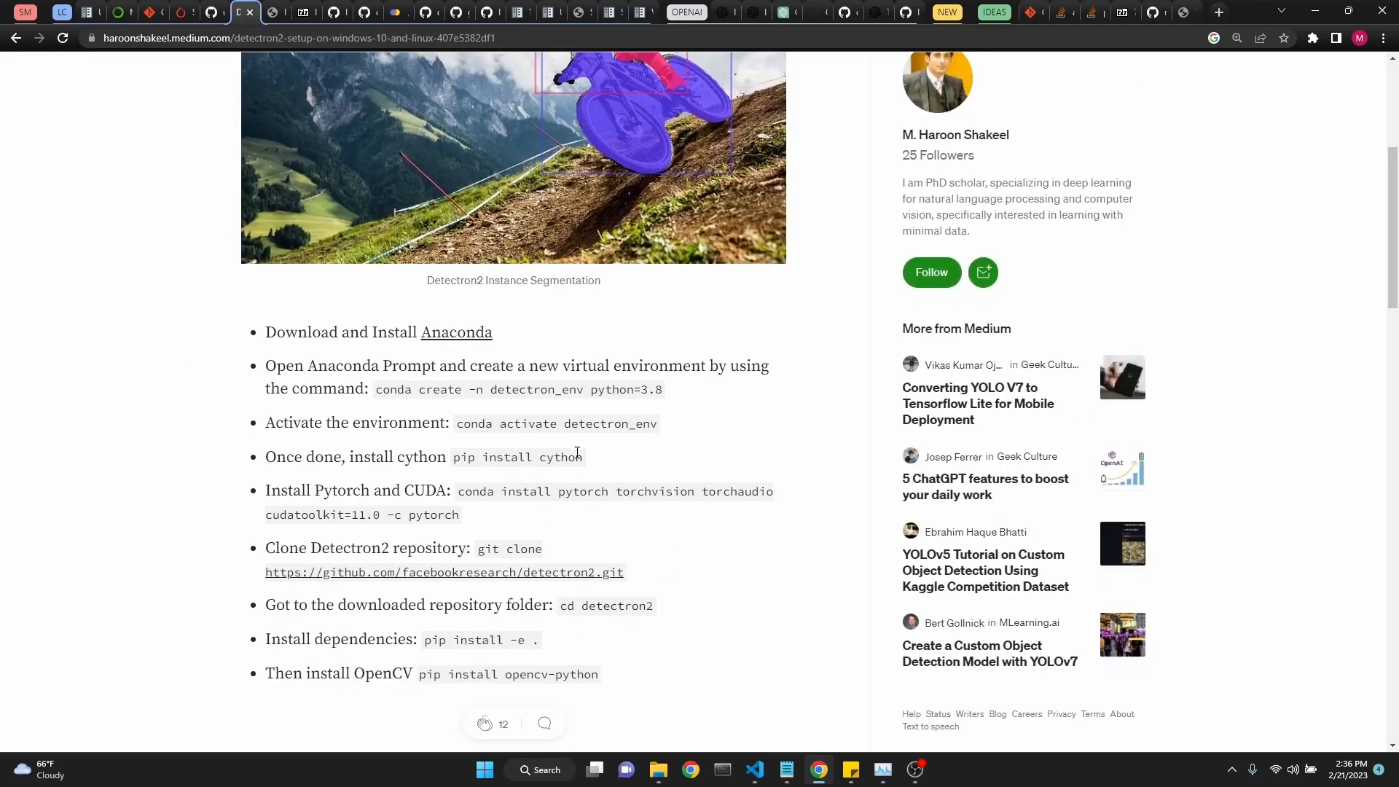
double_click(555, 423)
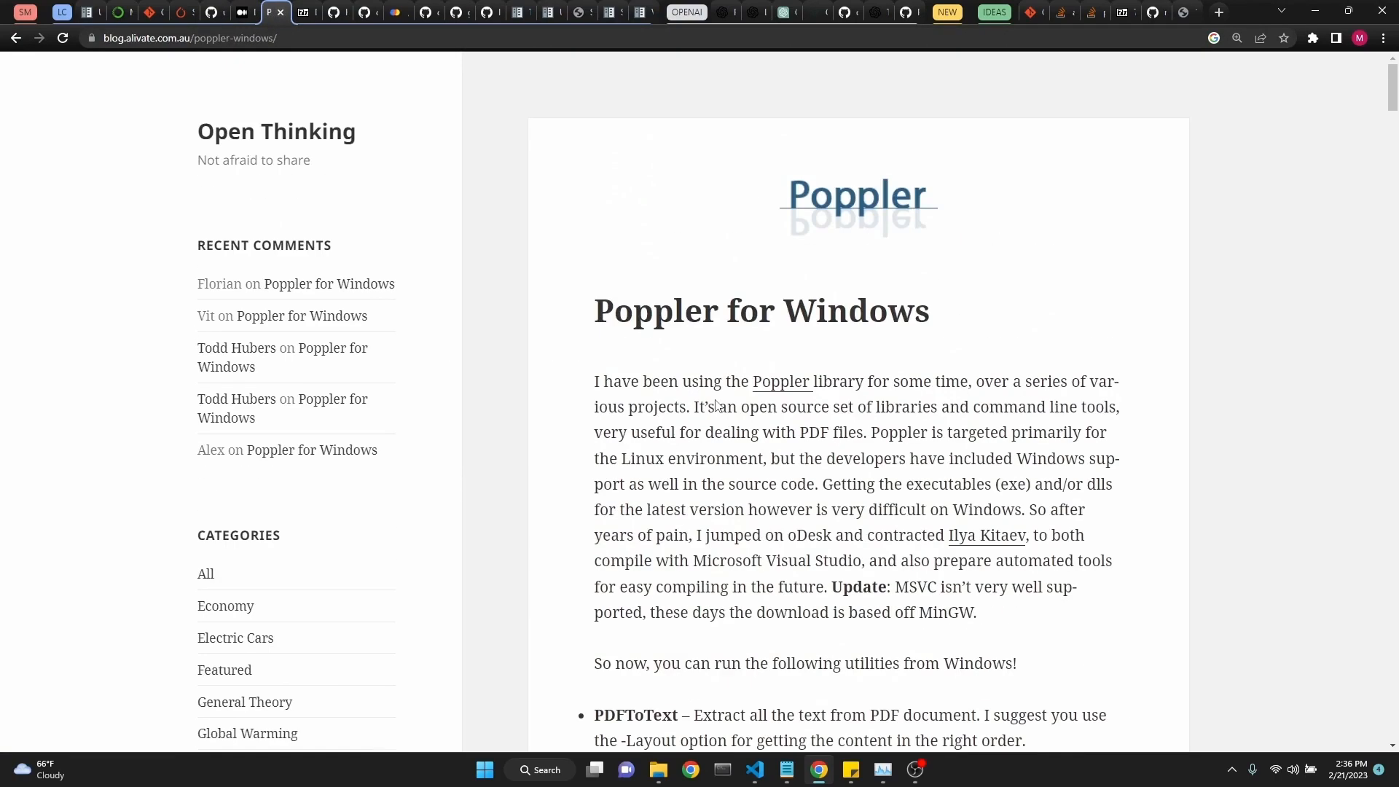
scroll(down, 3)
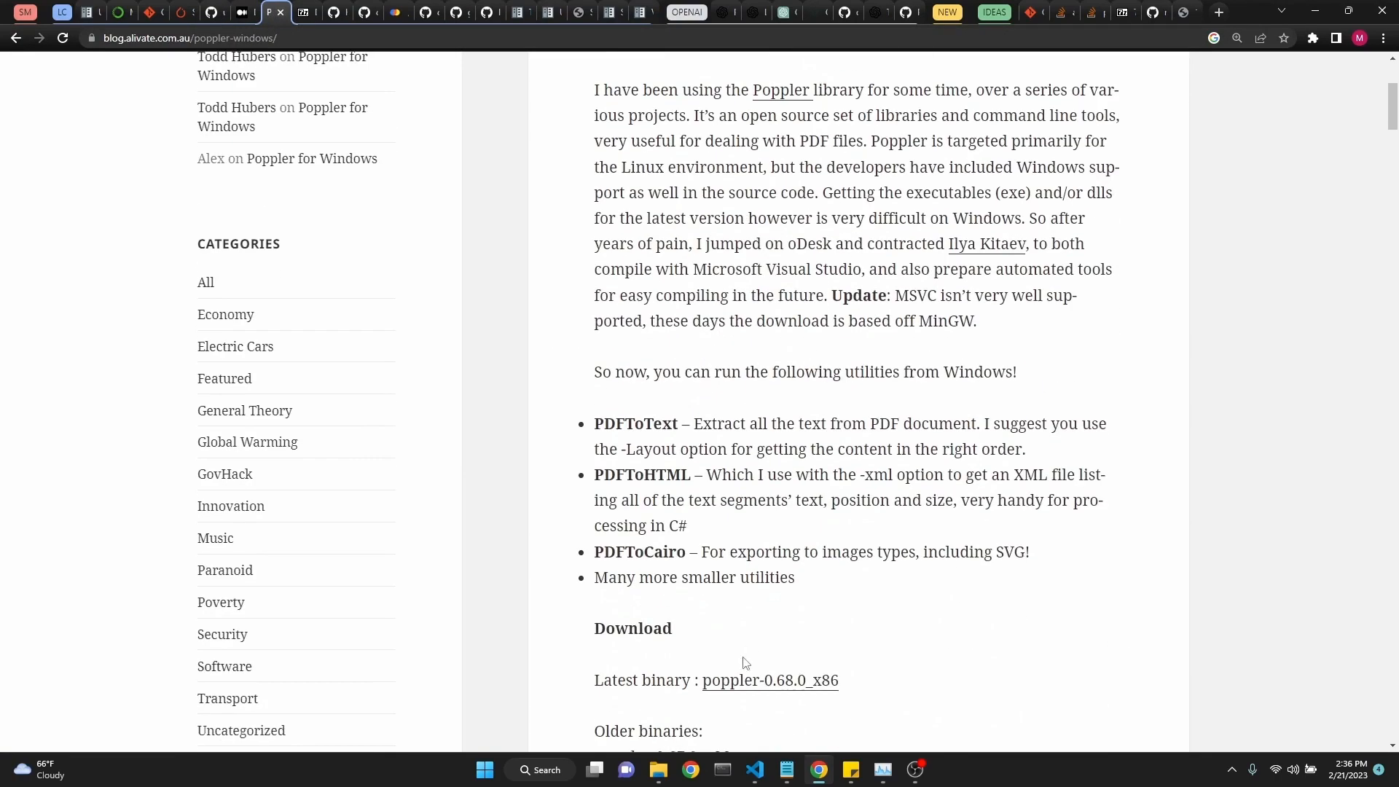
mouse_move(714, 411)
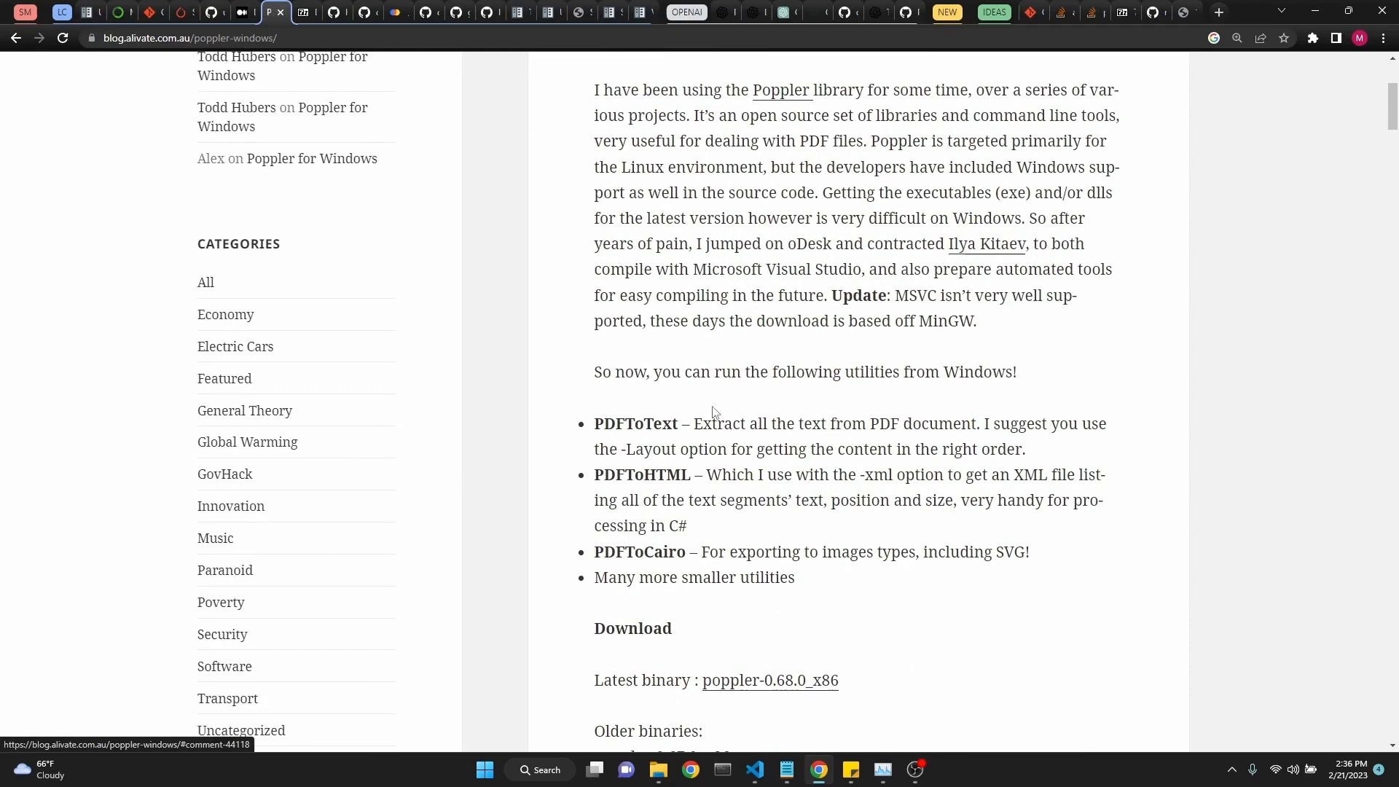
click(306, 12)
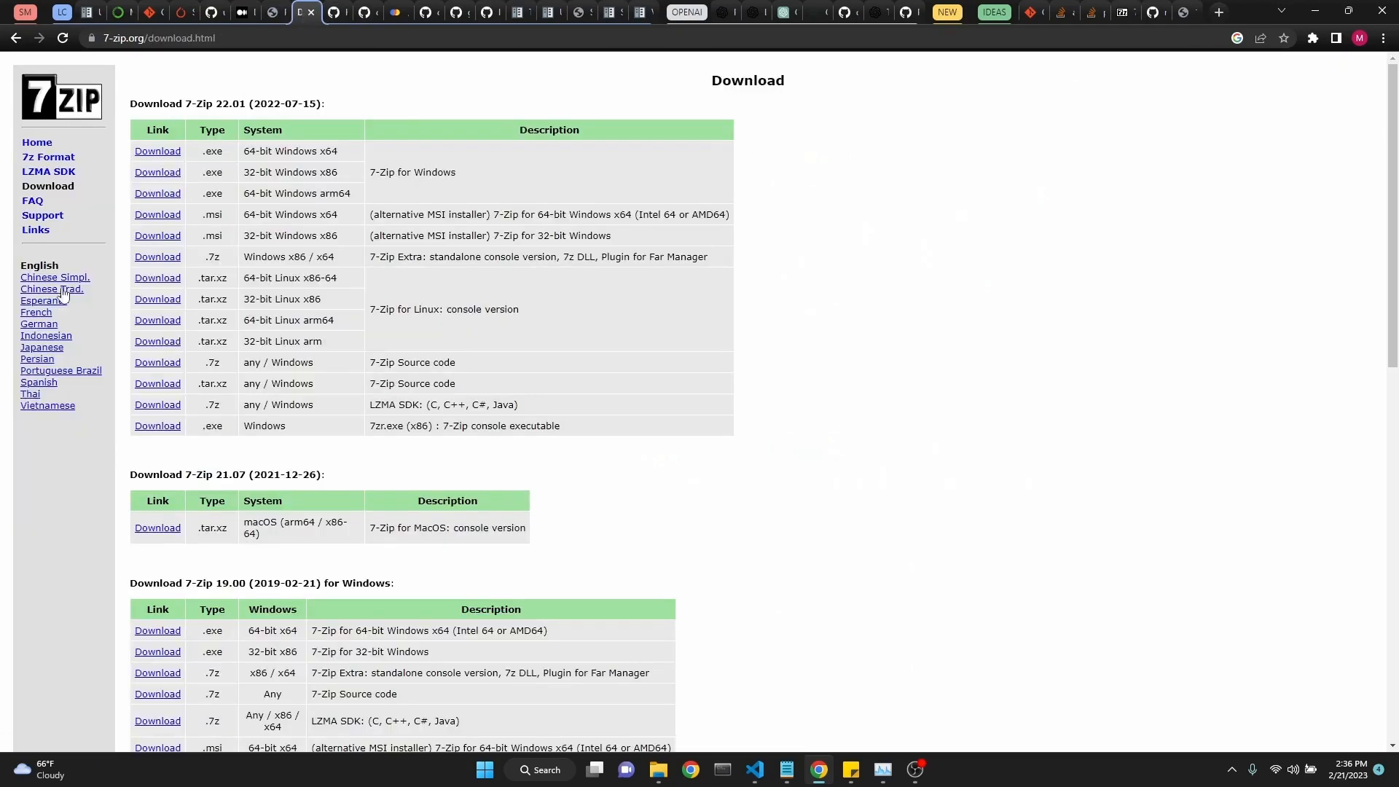
mouse_move(470, 122)
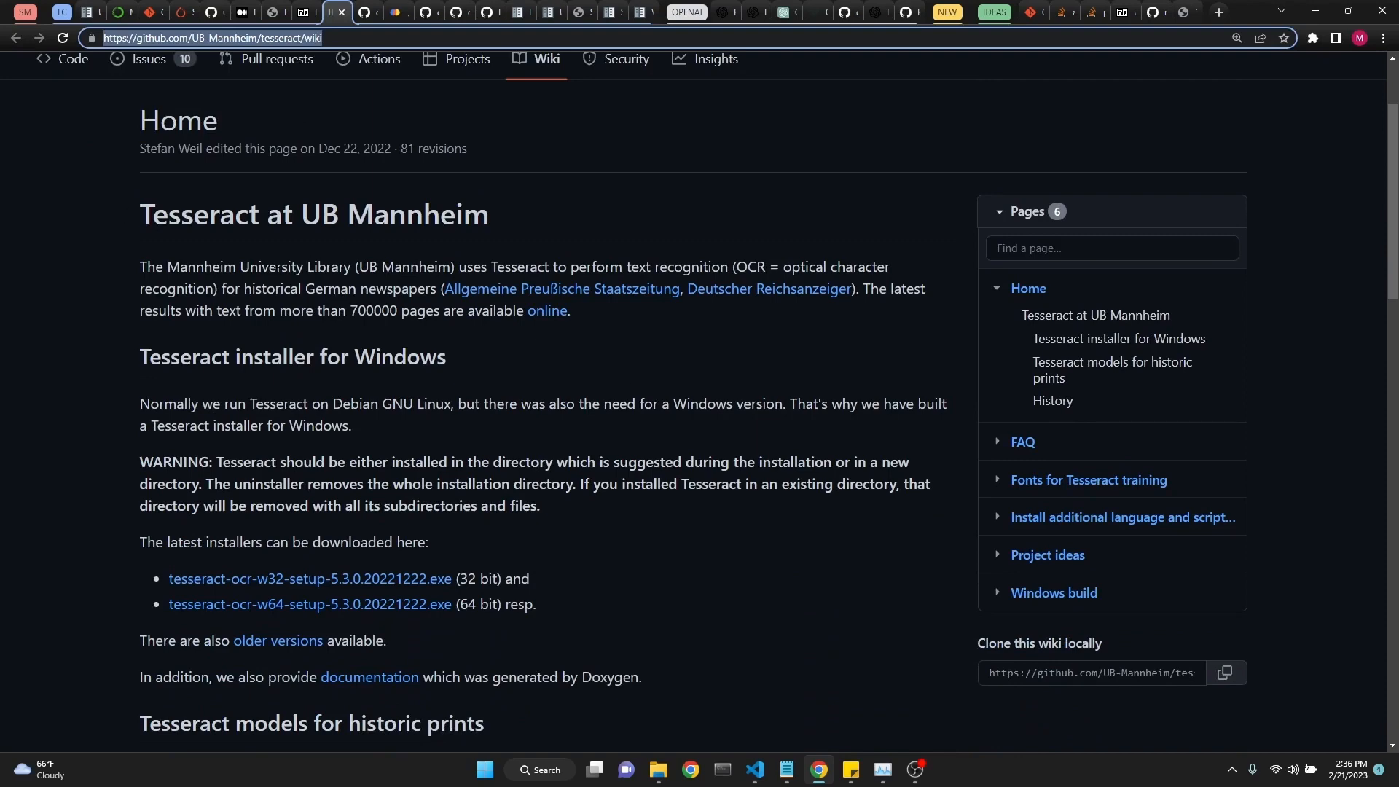
scroll(down, 3)
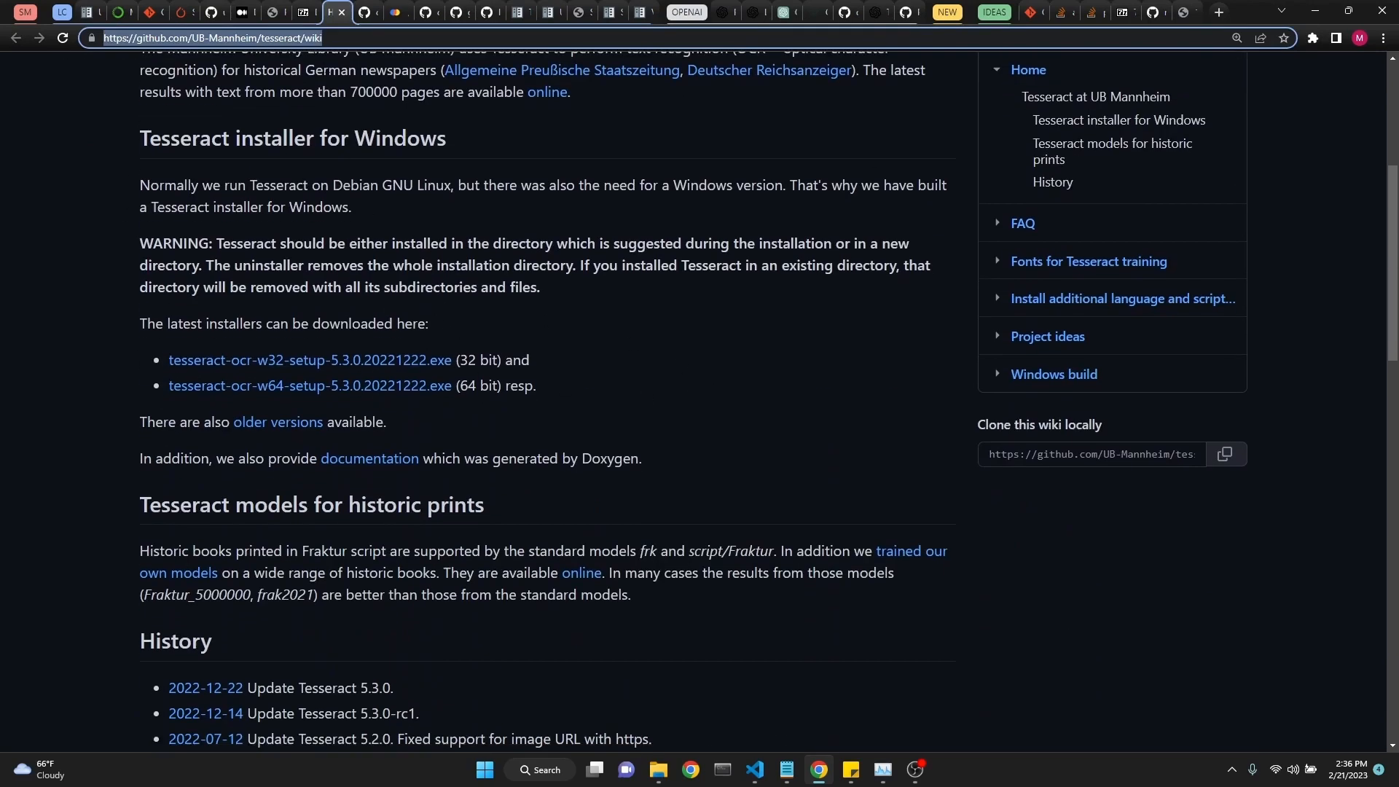
Scroll to the top of the Poppler for Windows post, then return to VS Code
click(277, 12)
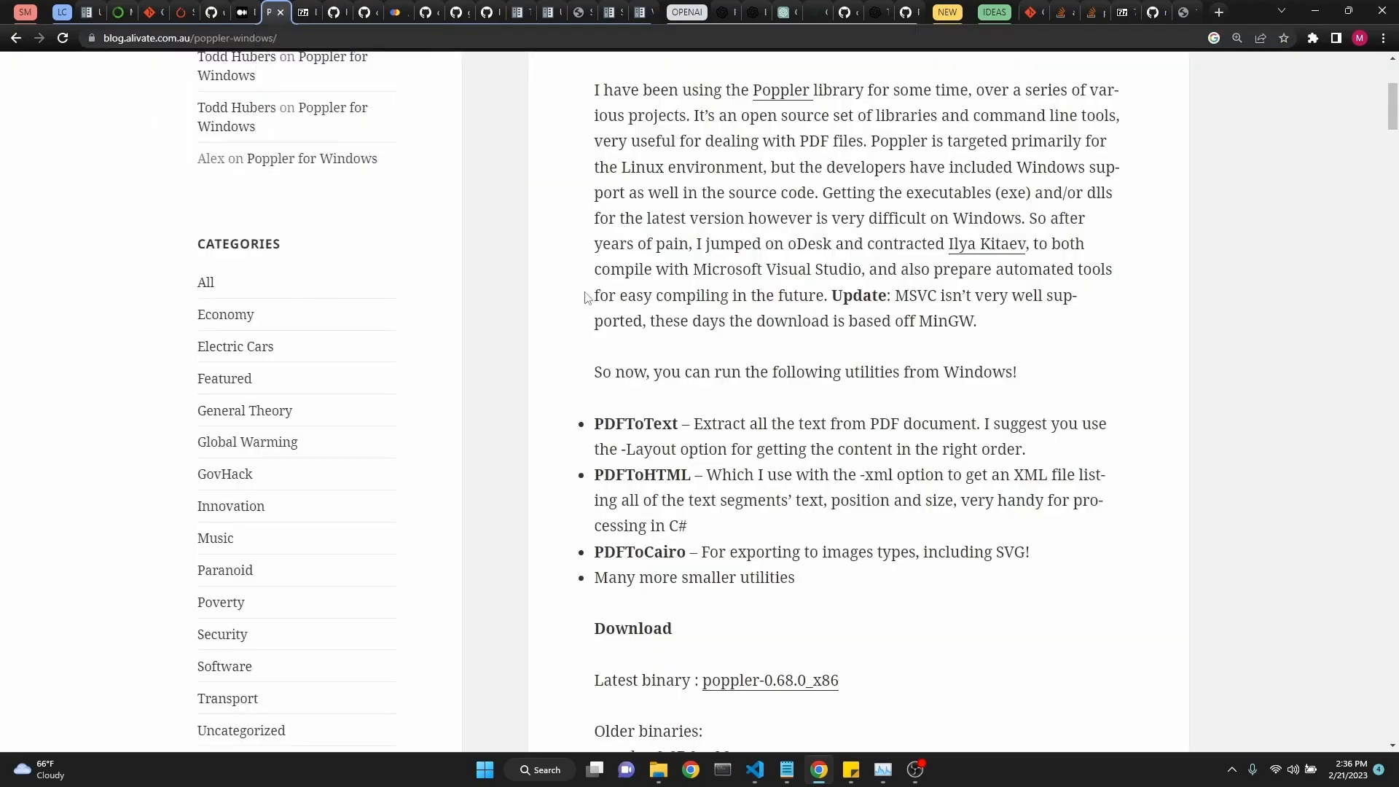
scroll(up, 3)
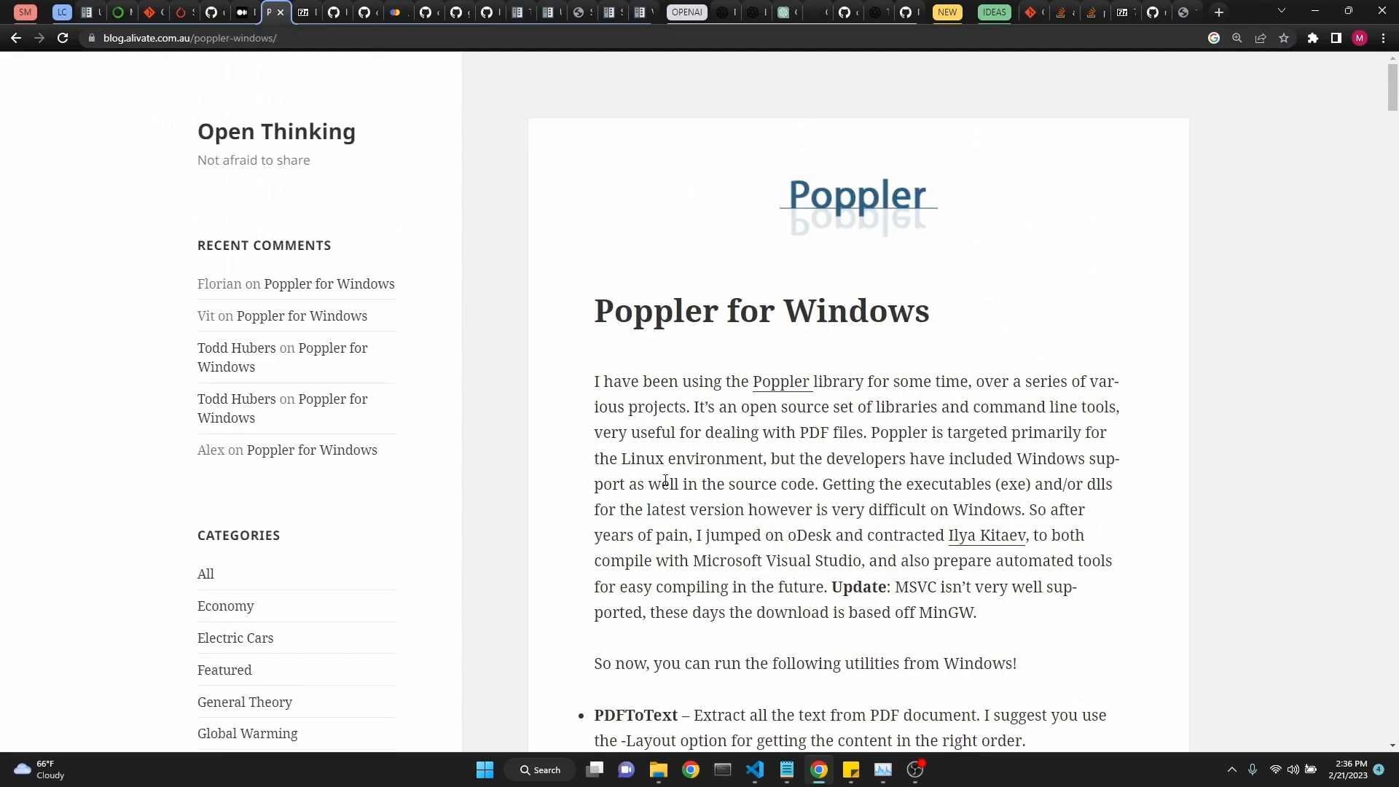
click(786, 769)
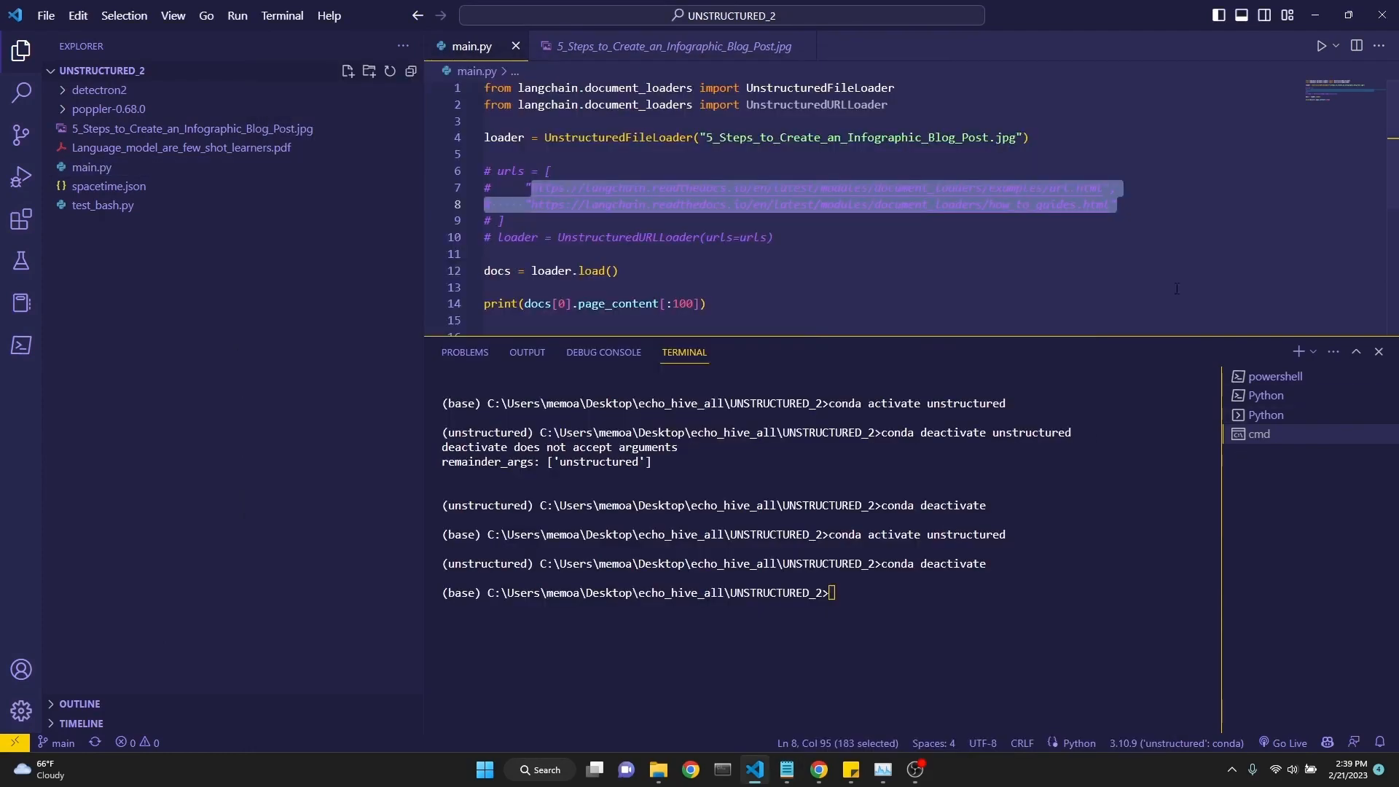
Start a new Command Prompt terminal from the terminal-type dropdown
click(1312, 352)
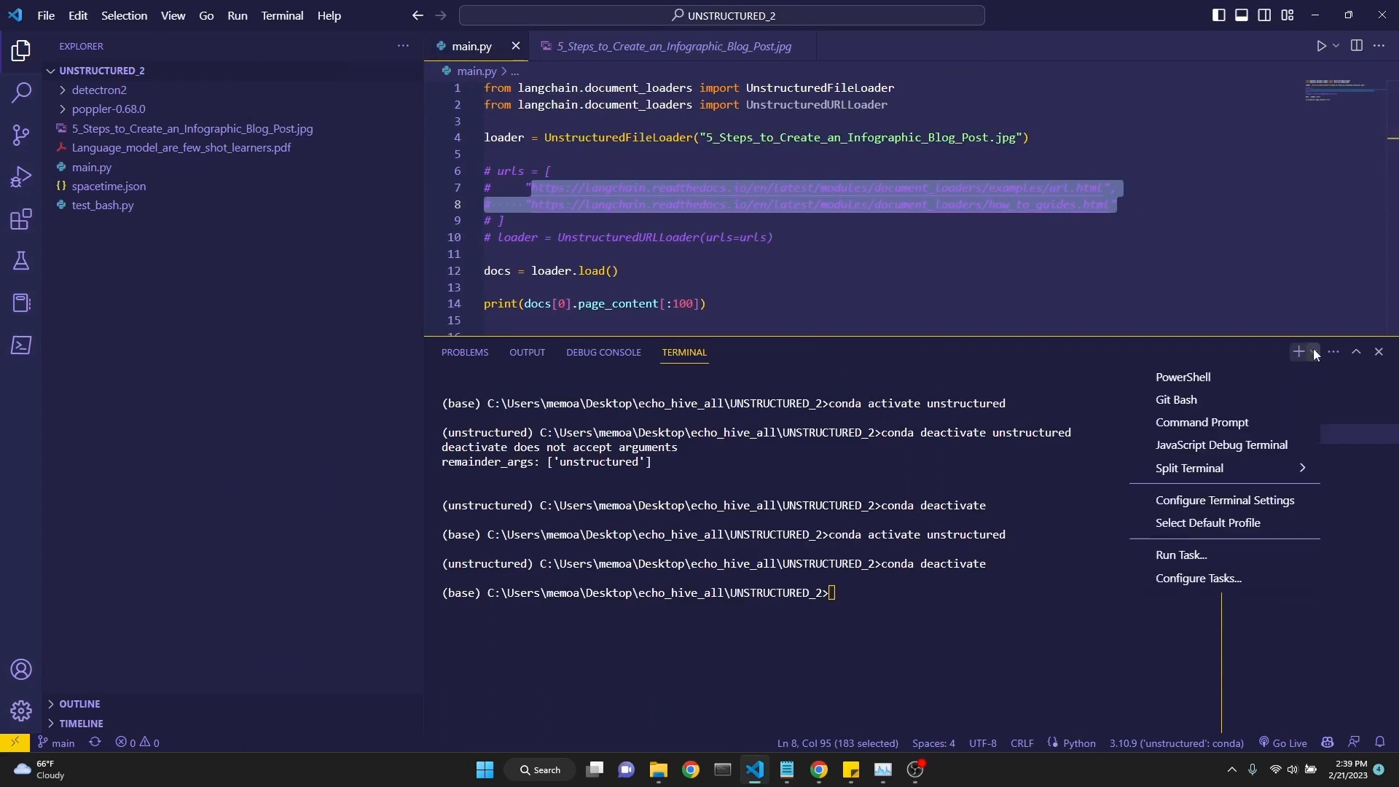
mouse_move(1201, 422)
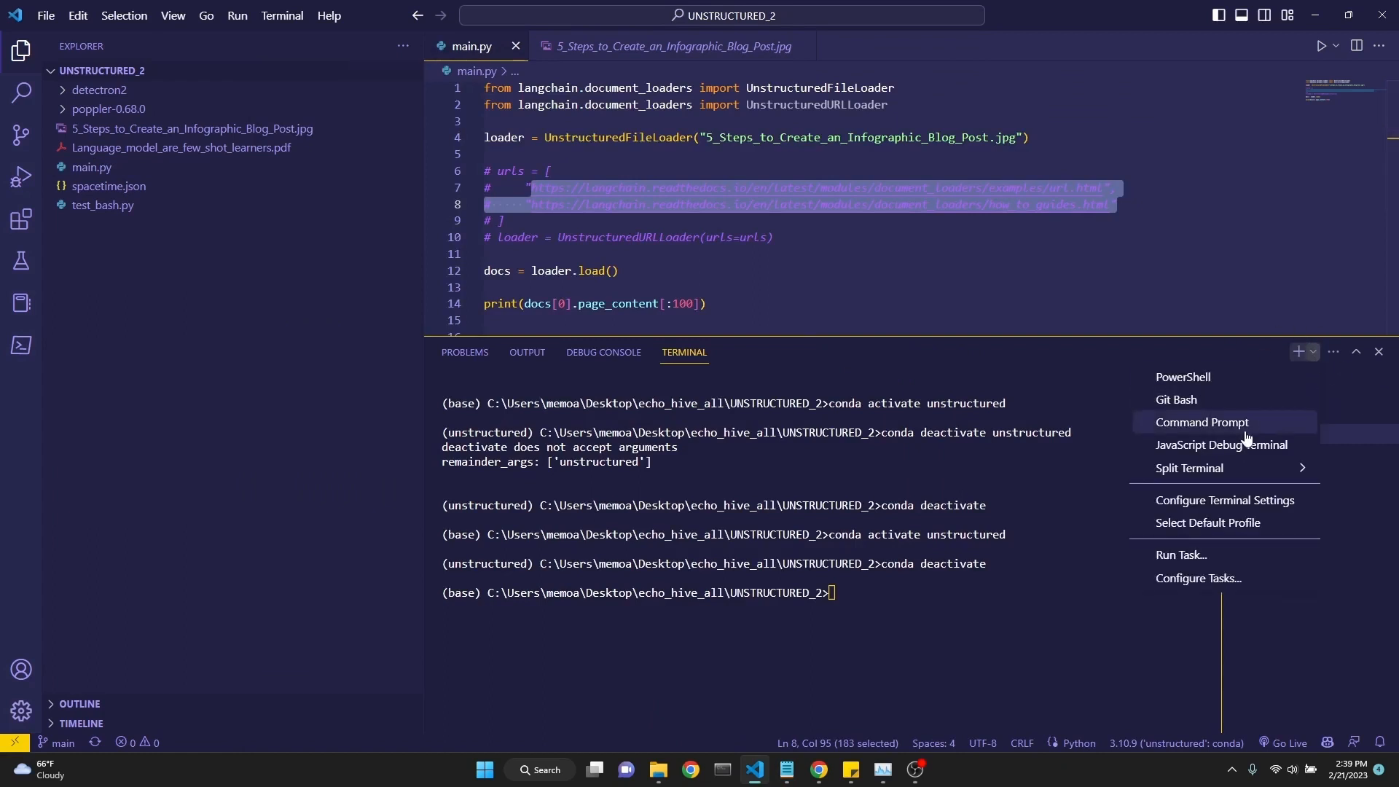
click(1199, 422)
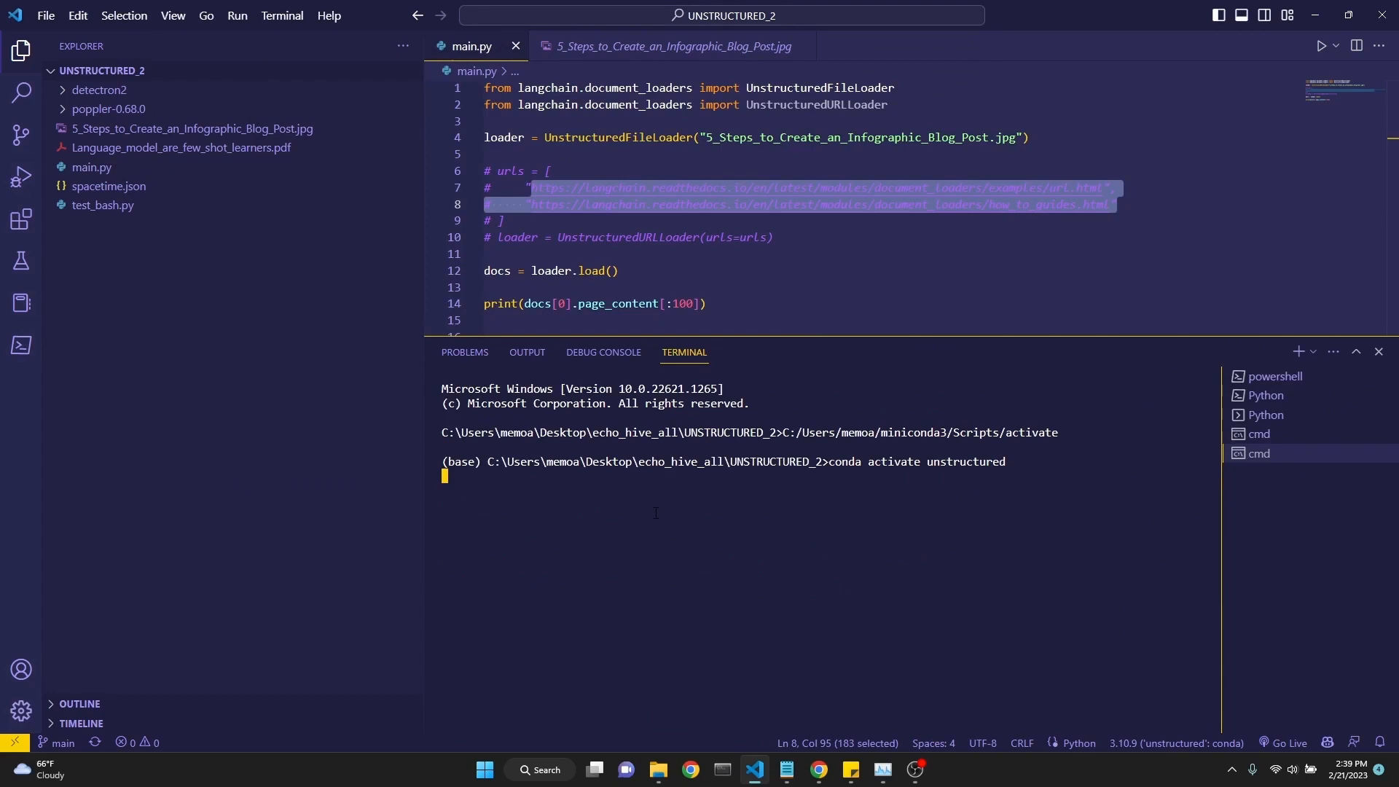
Activate 'unstructured', draft and clear 'conda create -n unstructured python=3.10', then deactivate and reactivate
key(Return)
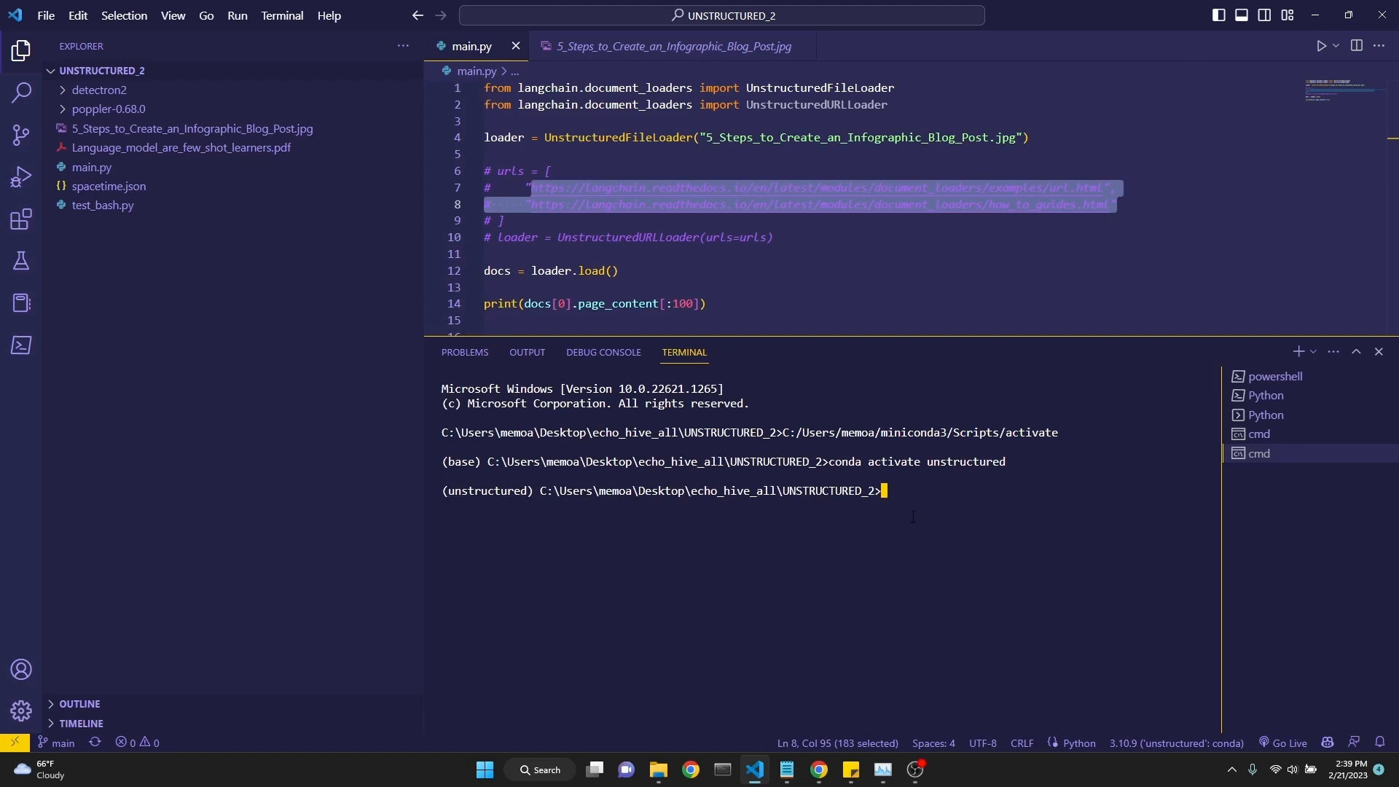
text(conda create -n unstructured python=3.10)
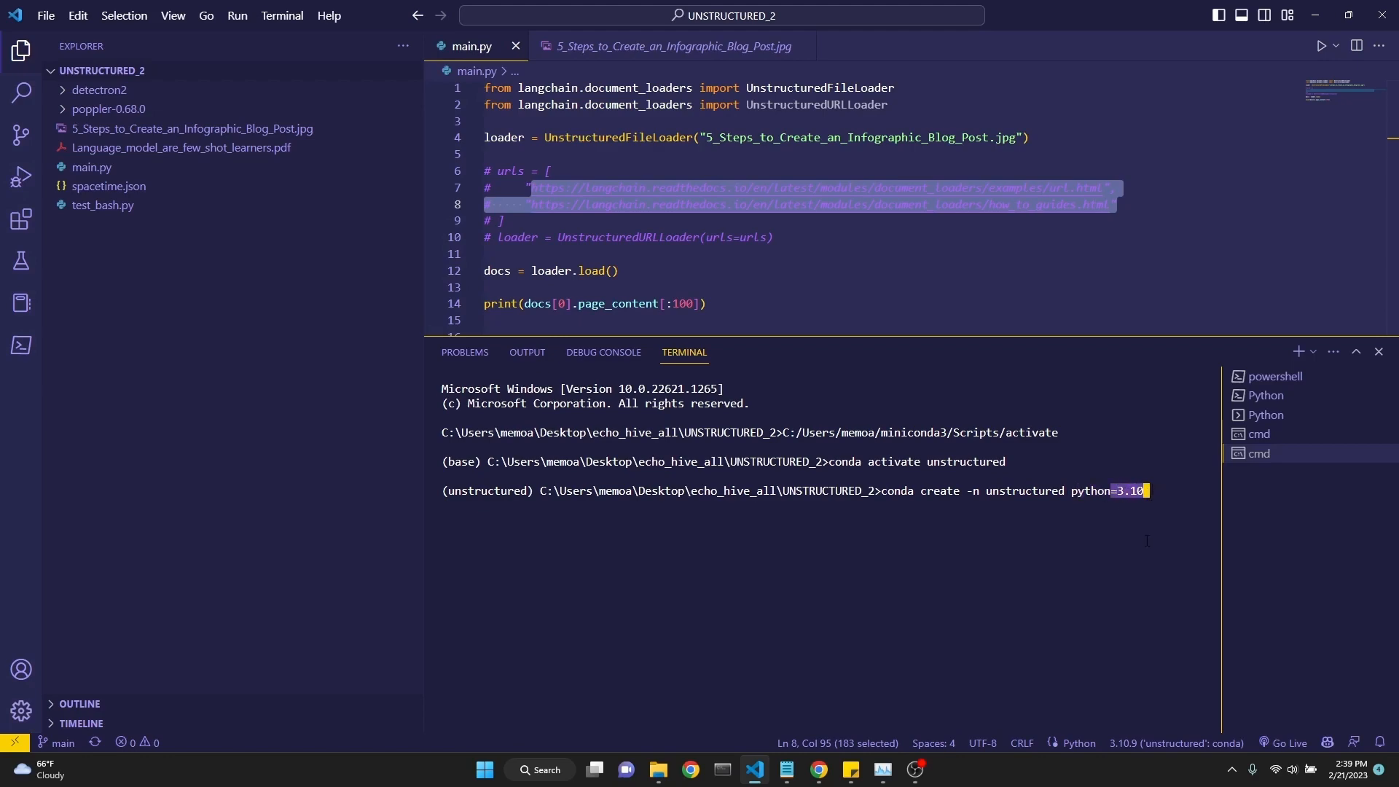
click(783, 768)
text(conda deactivate)
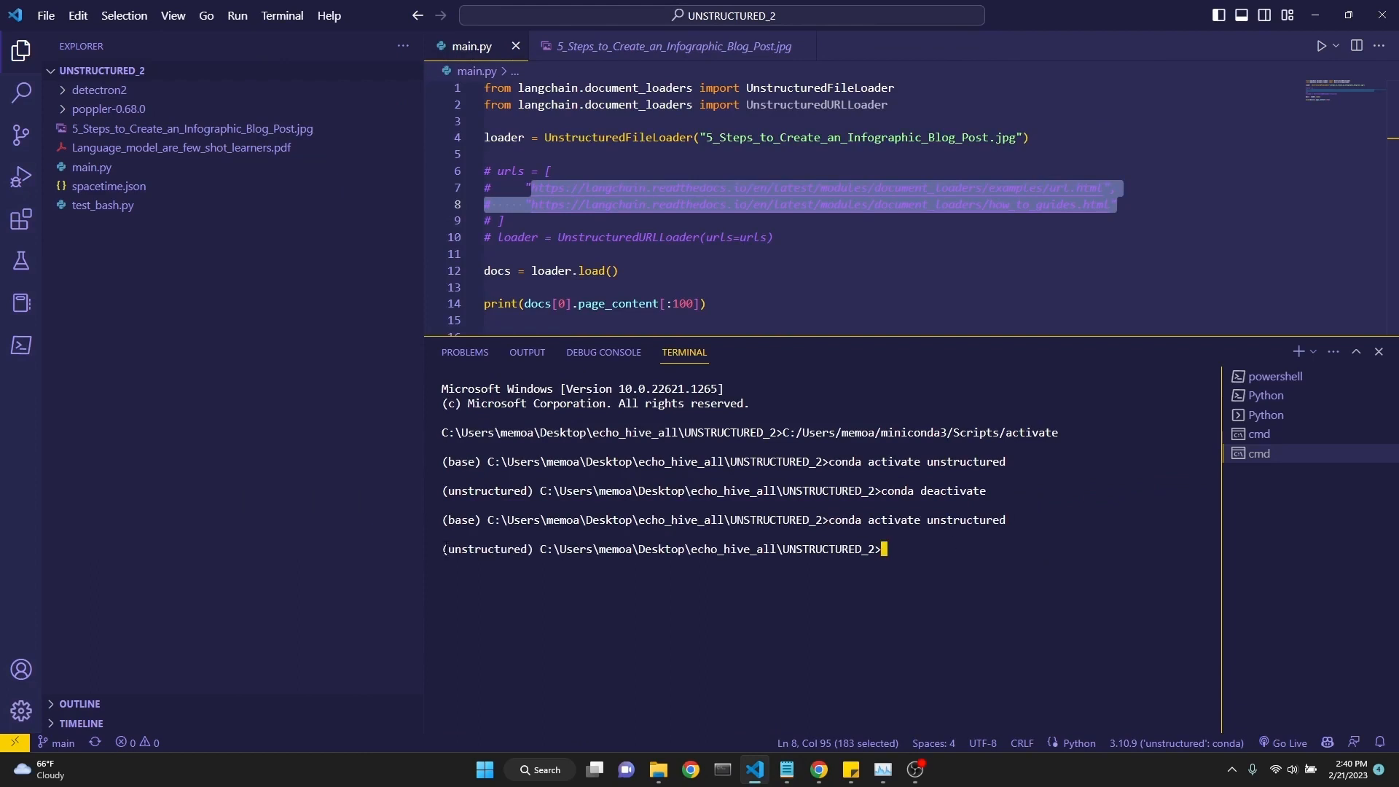
double_click(484, 549)
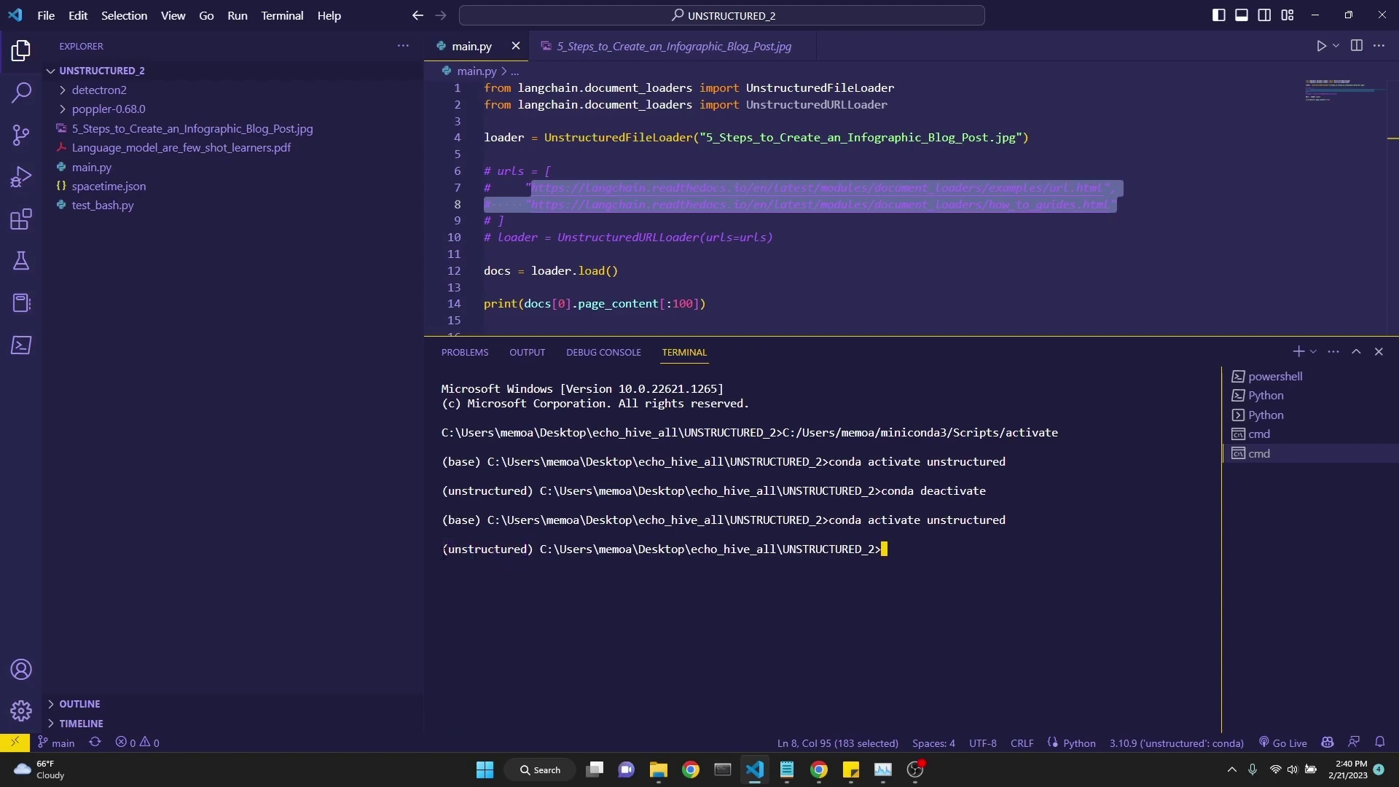
Enter 'pip install --upgrade setuptools' at the unstructured environment prompt
click(785, 769)
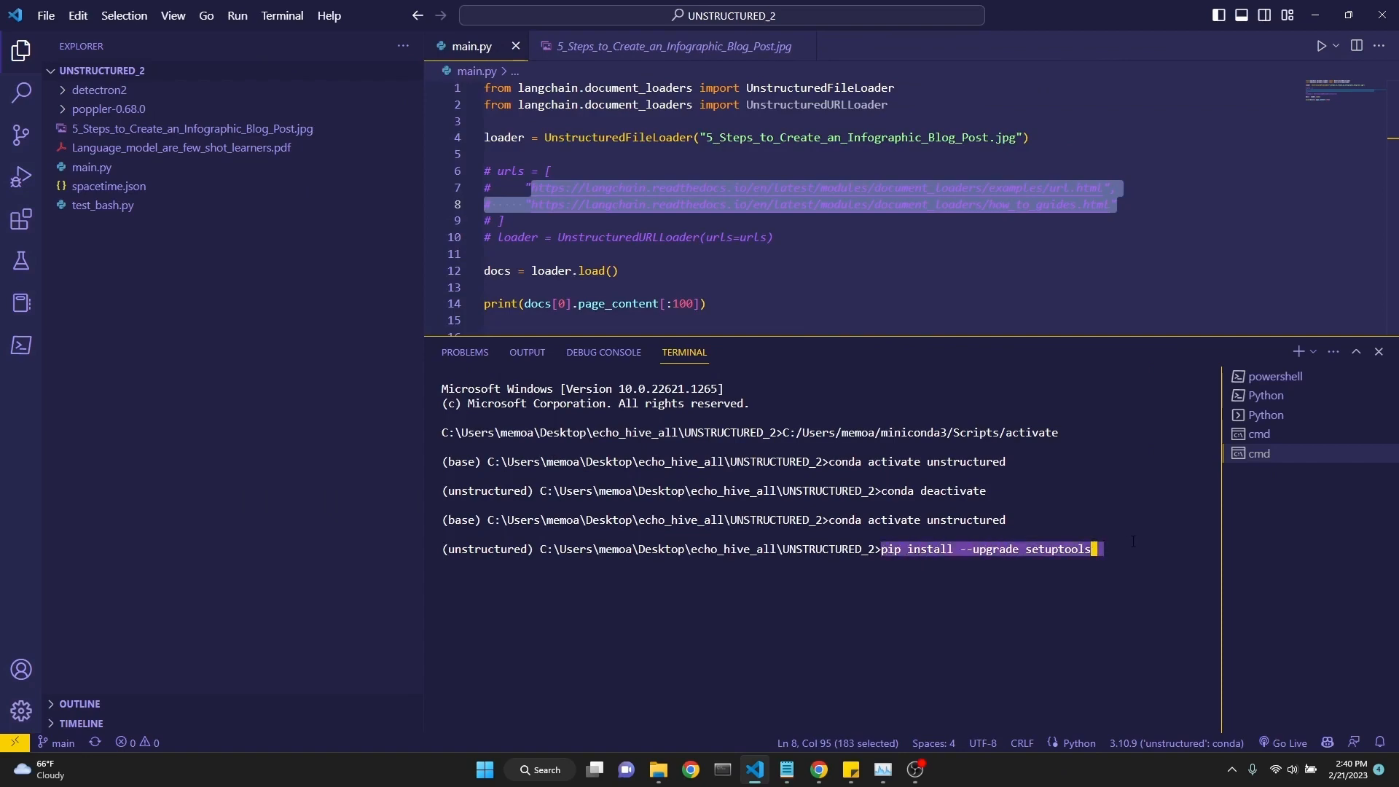
mouse_move(786, 768)
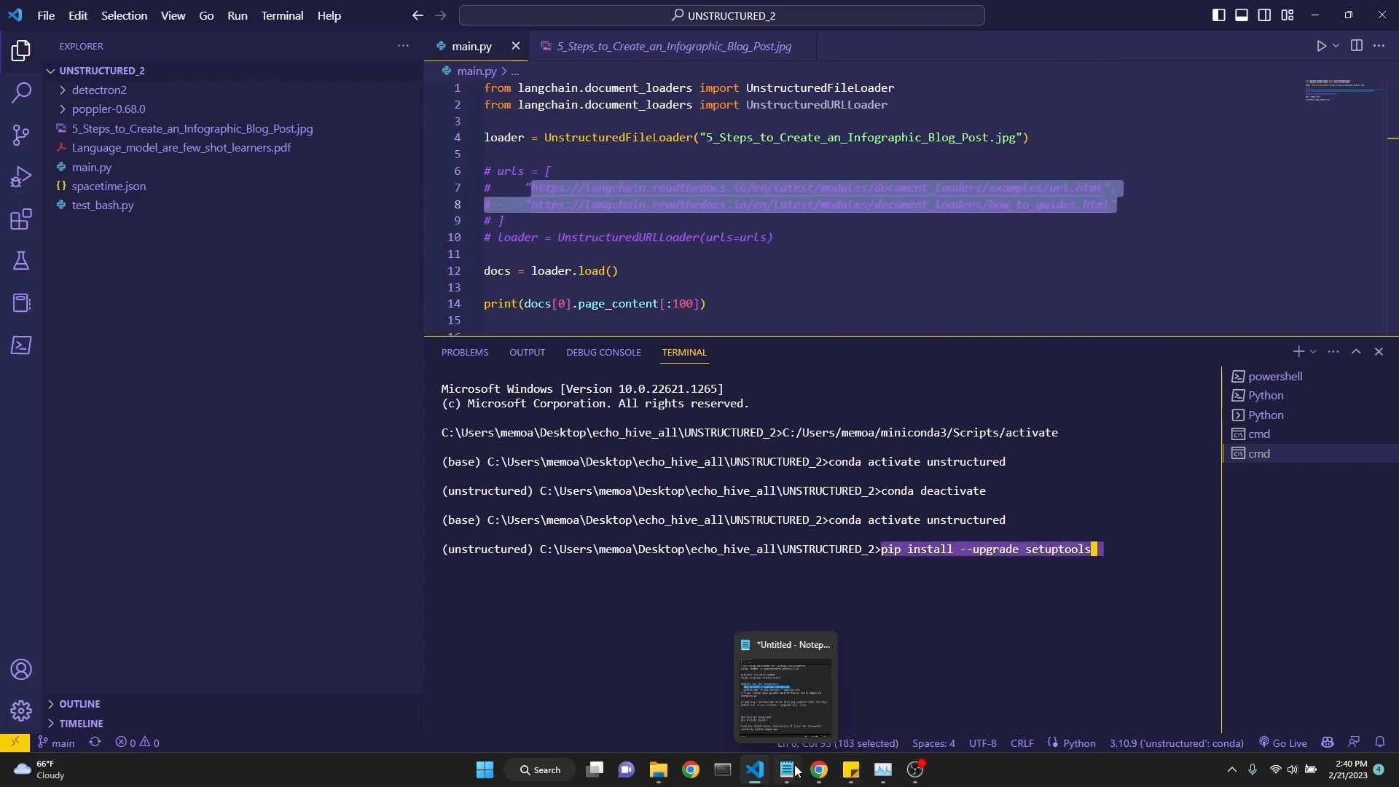
Read the Notepad setup notes past the pip upgrade steps and select the --user workaround
click(784, 684)
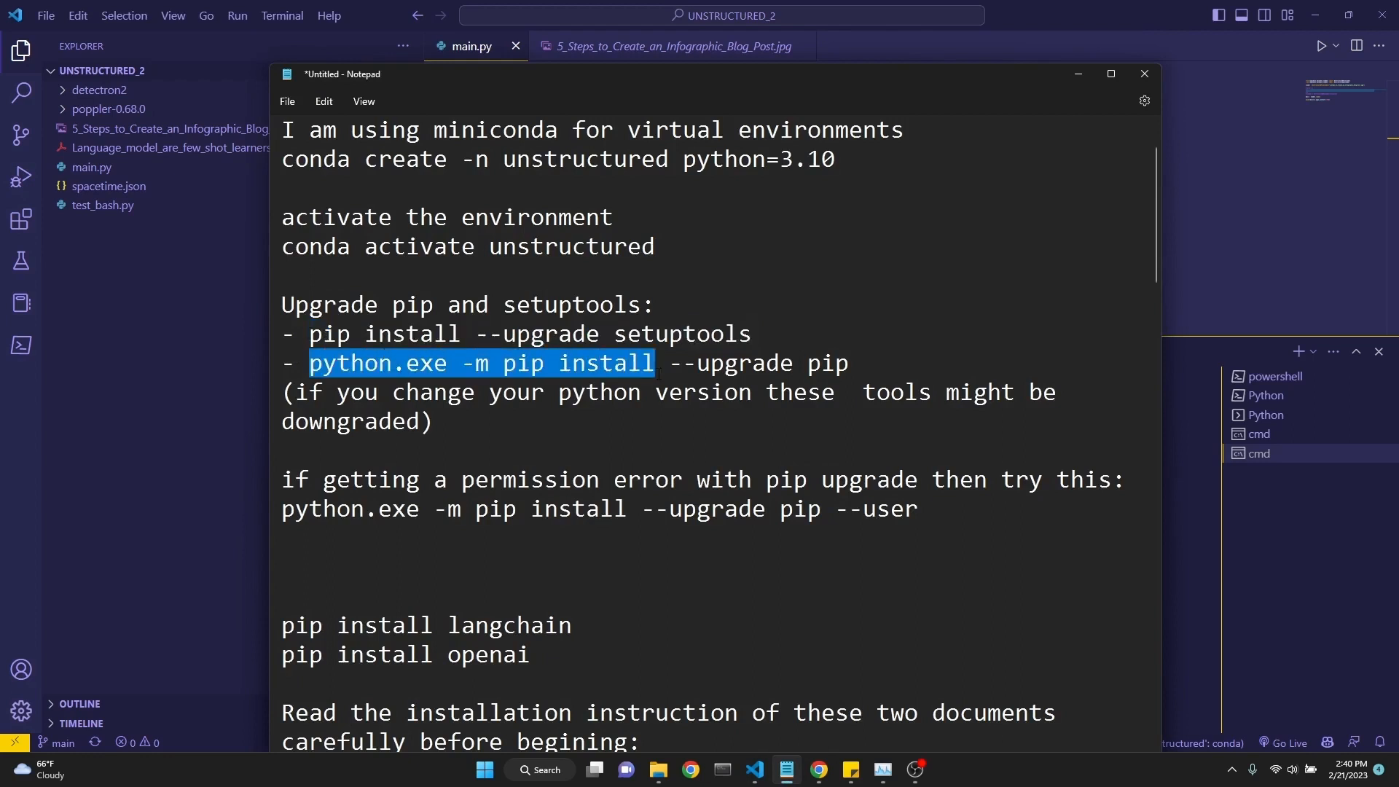
scroll(down, 3)
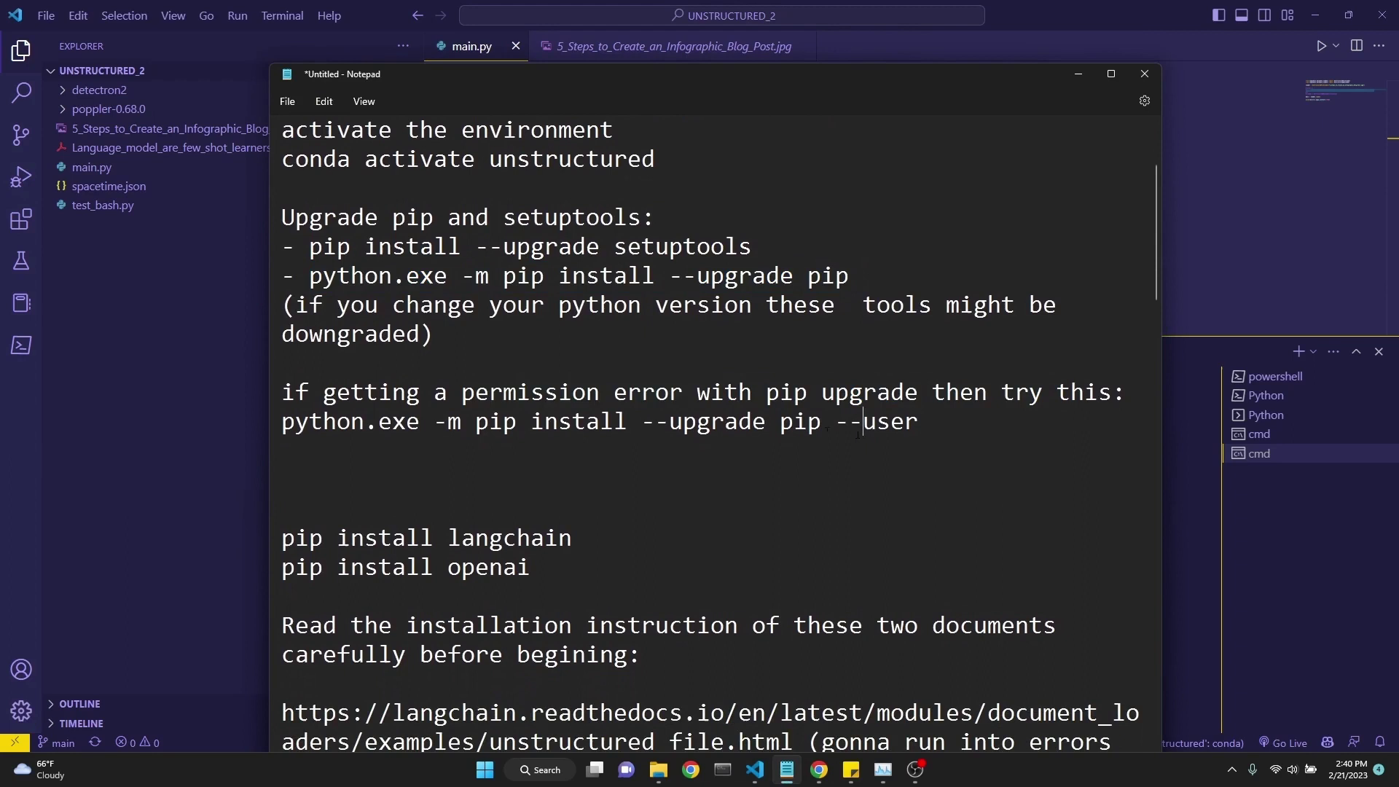
double_click(878, 421)
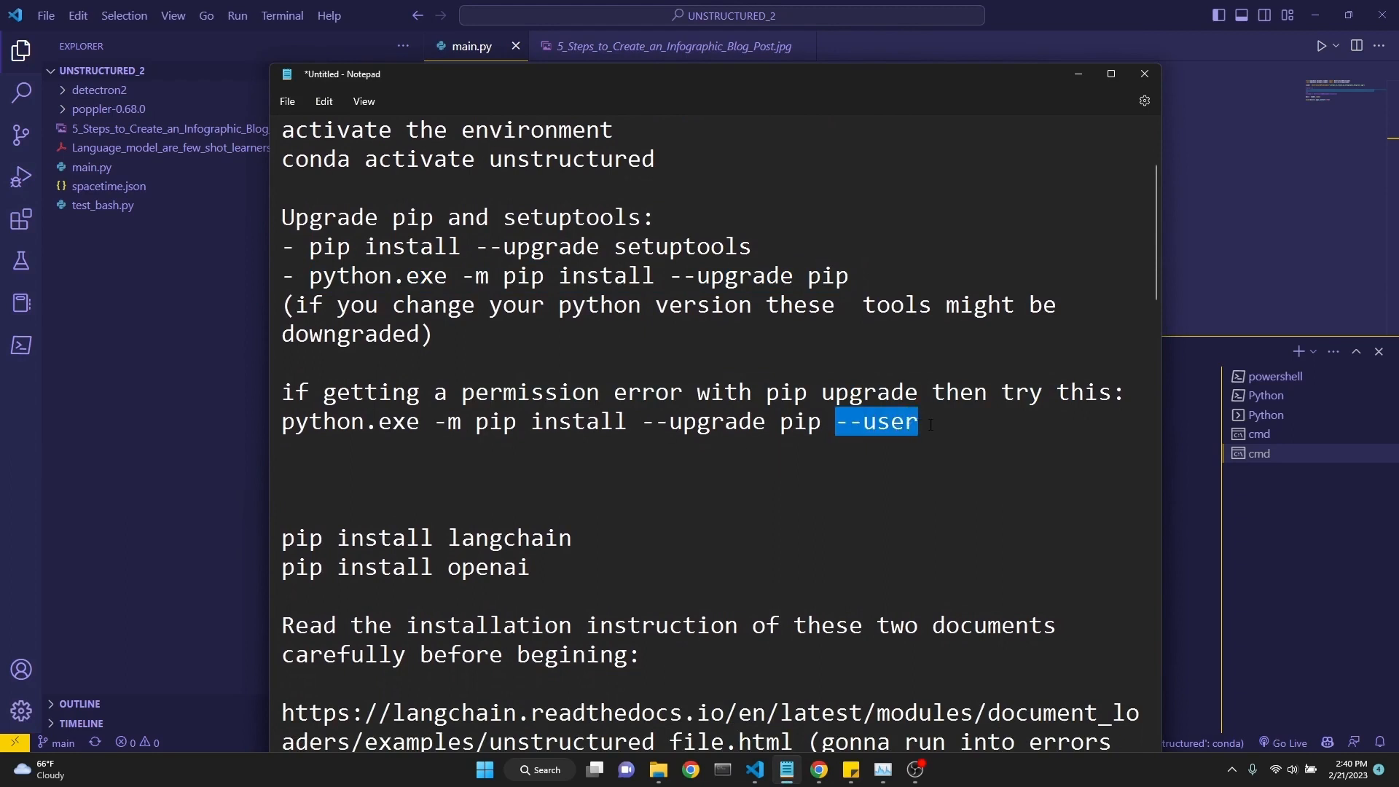
scroll(down, 3)
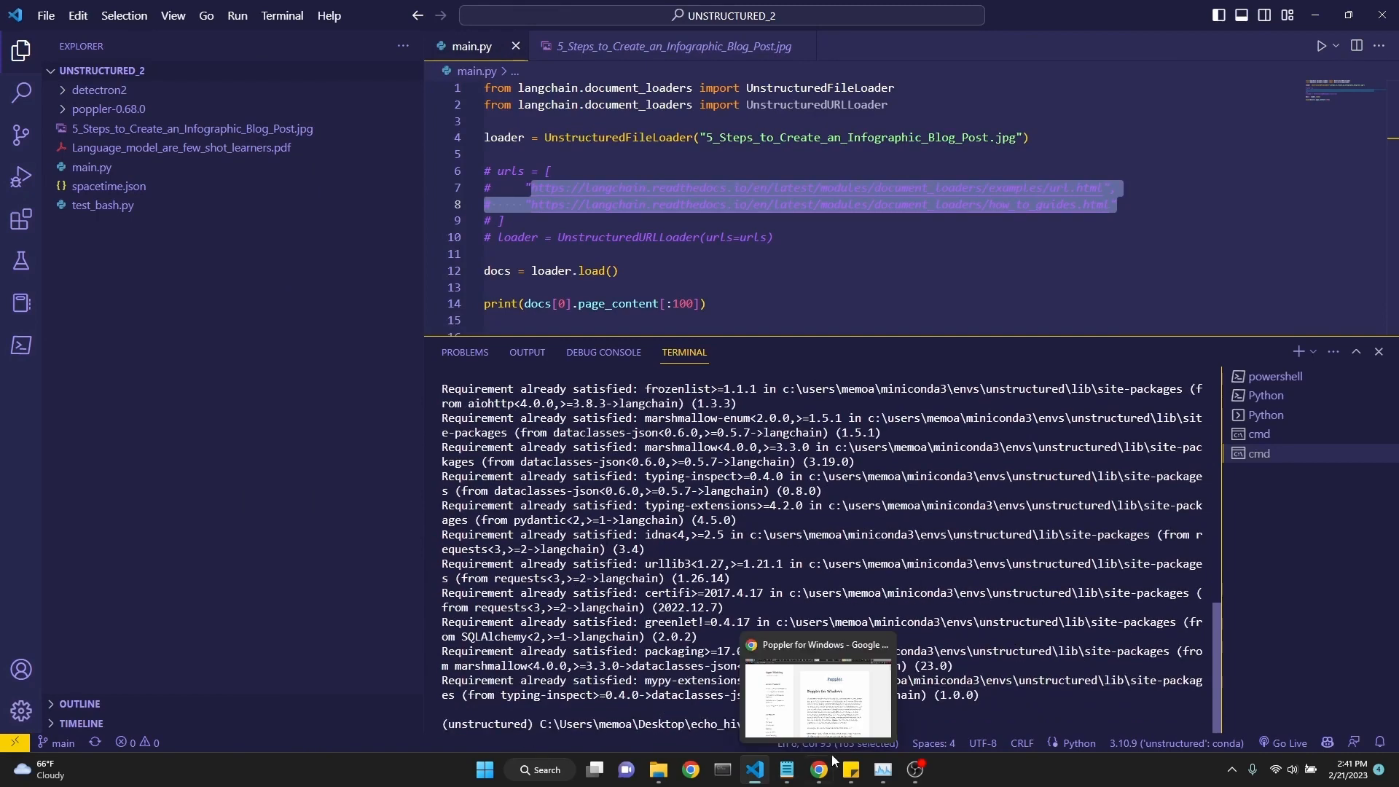
Bring Chrome forward to the unstructured installation guide and the git-scm Downloads page
click(784, 769)
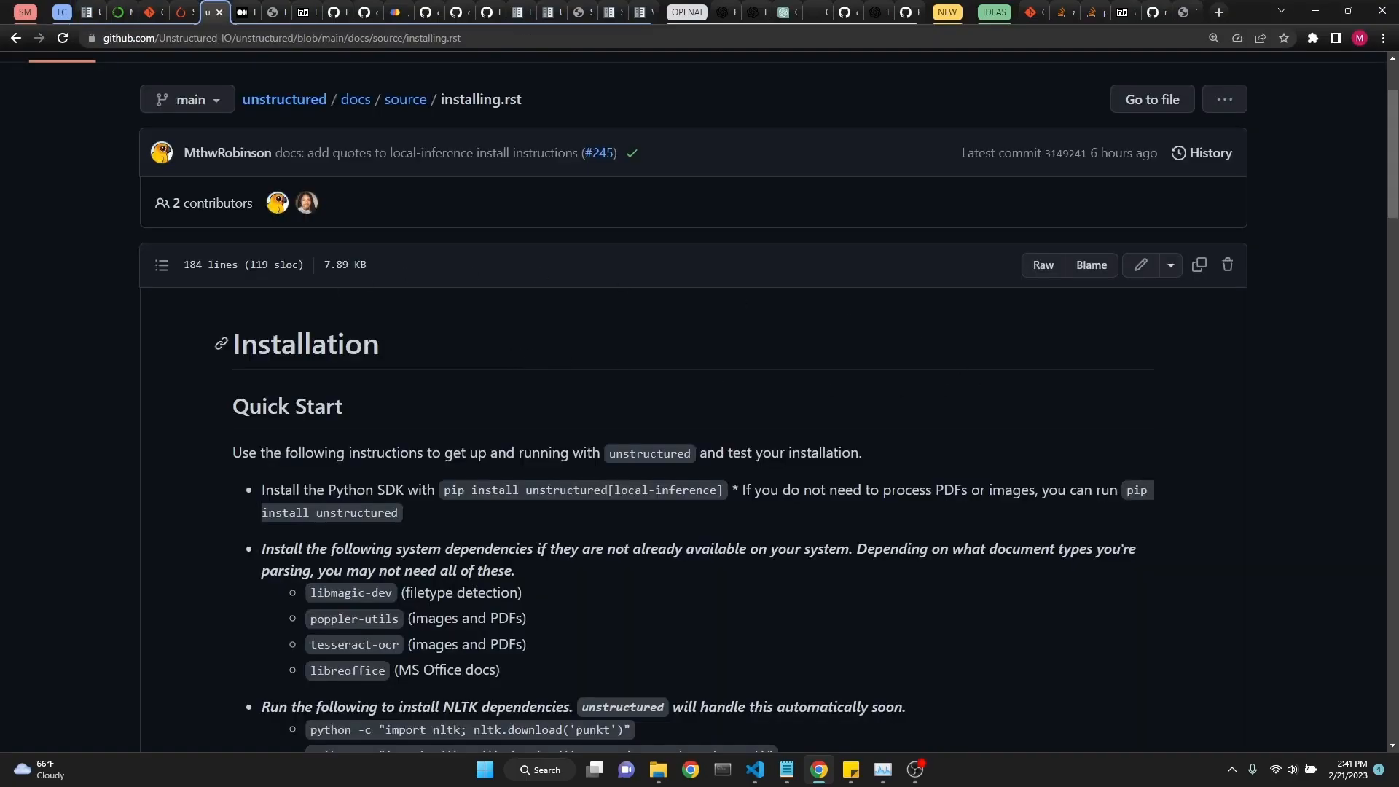
mouse_move(642, 404)
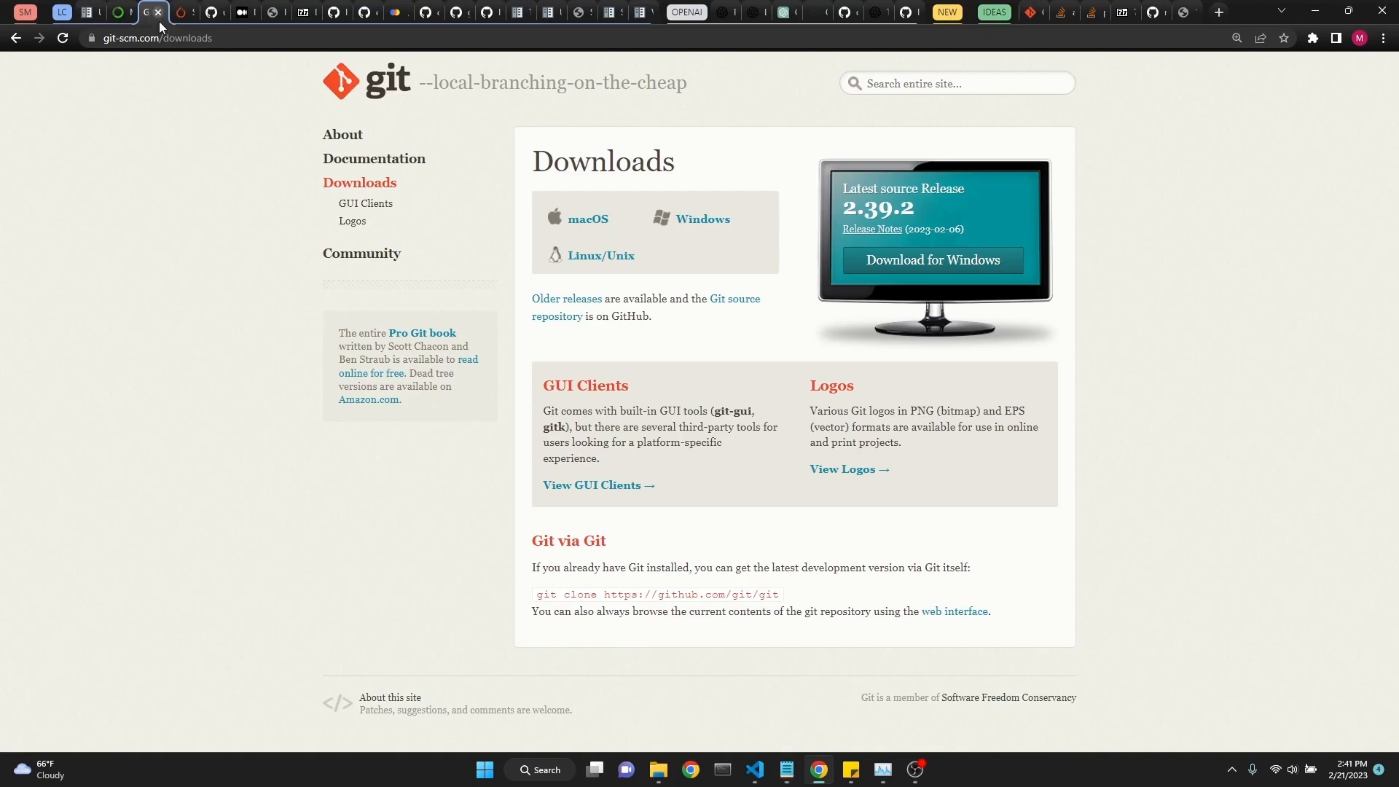
mouse_move(1022, 568)
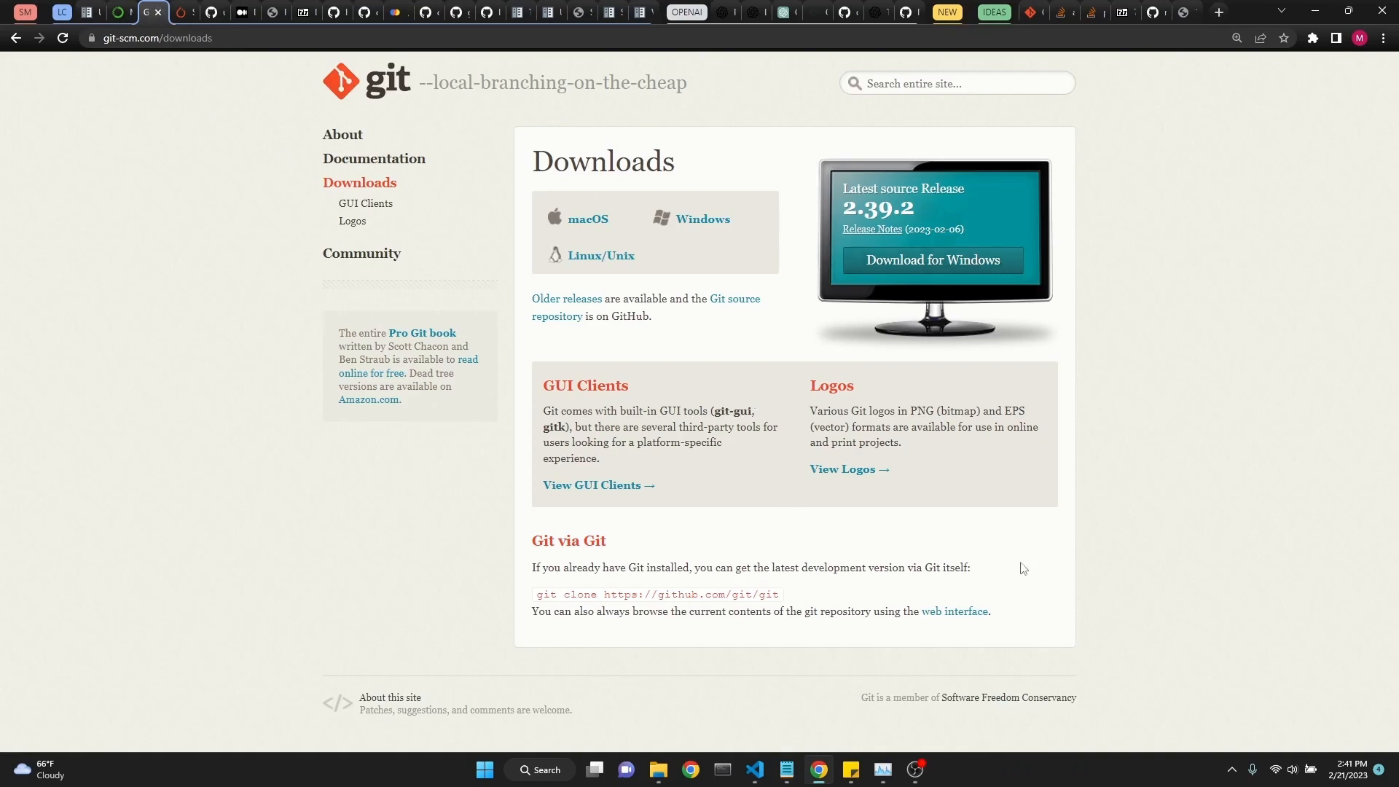
mouse_move(368, 400)
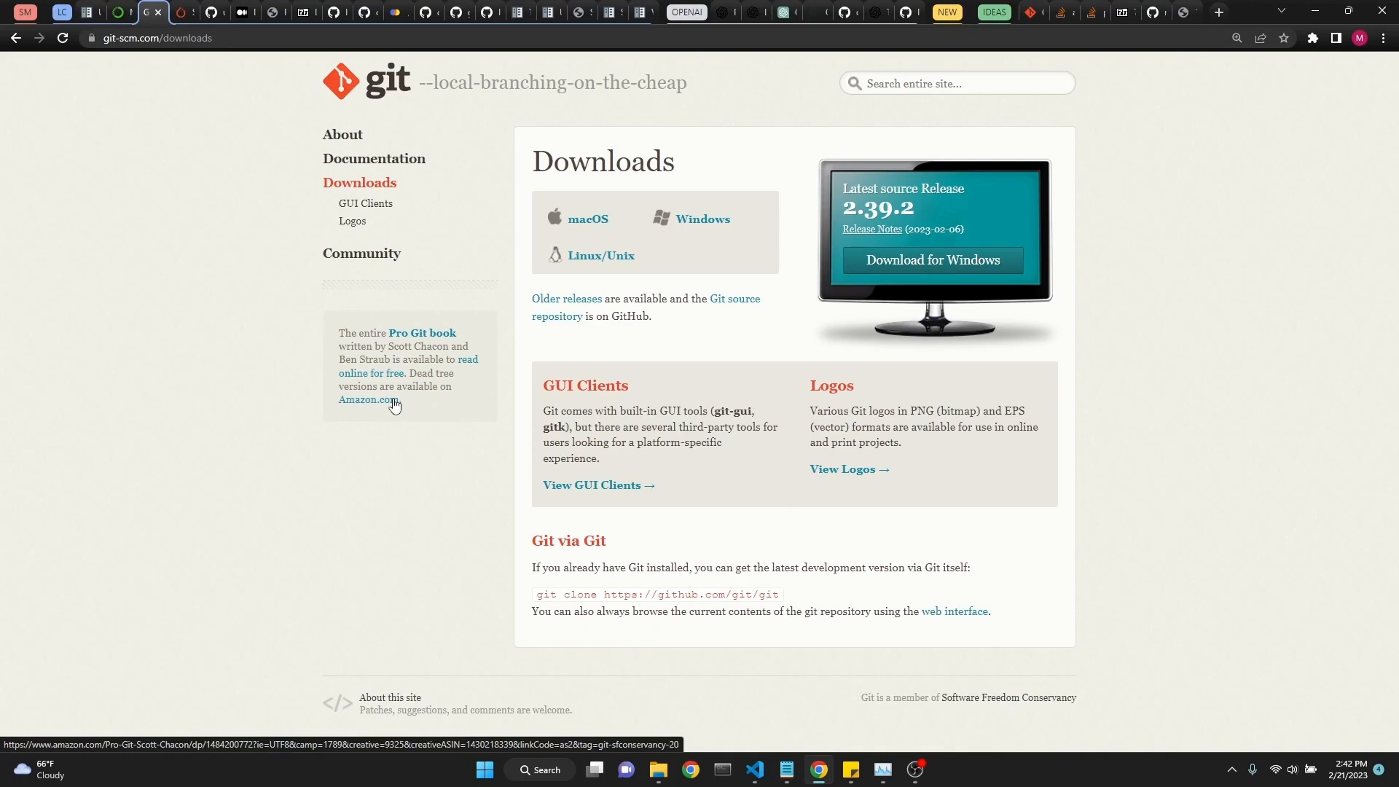
mouse_move(559, 482)
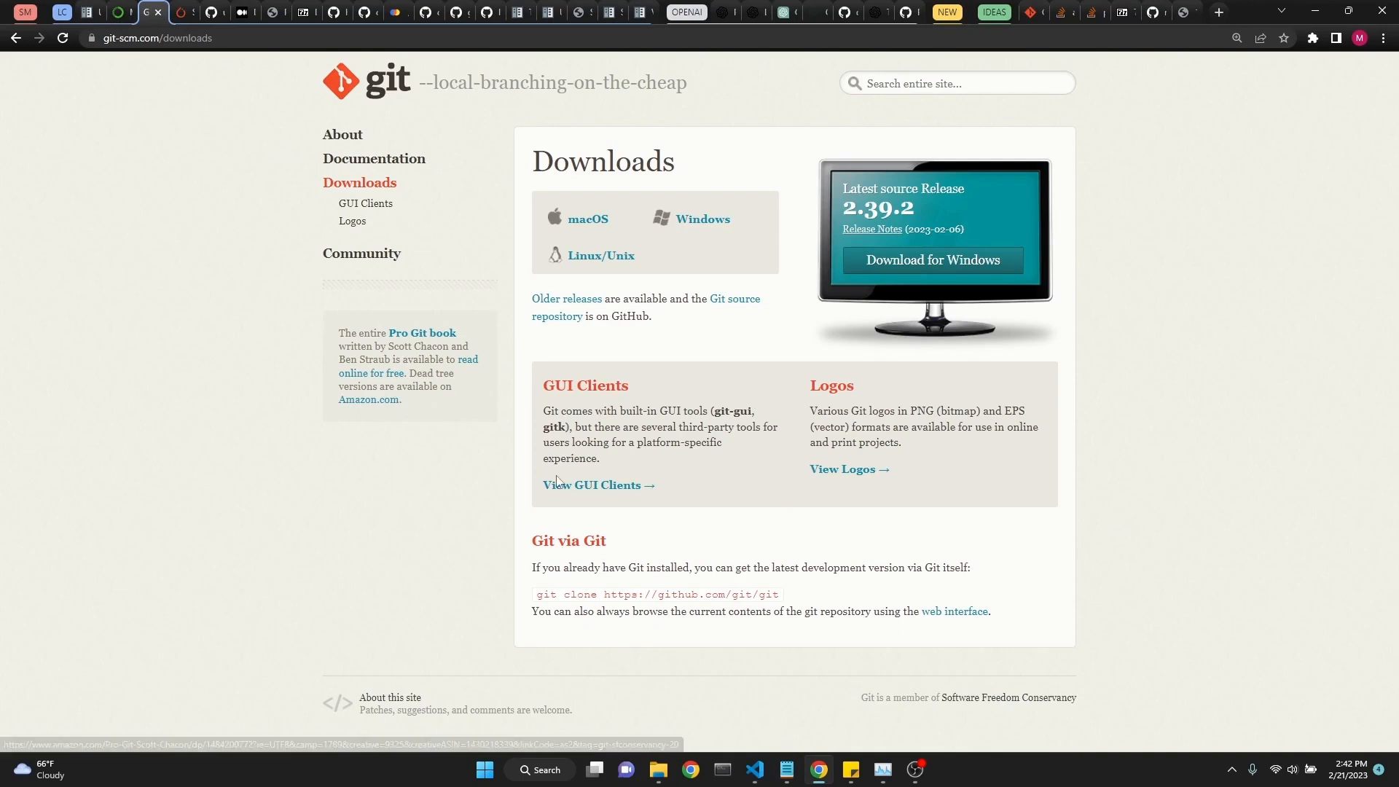
mouse_move(831, 387)
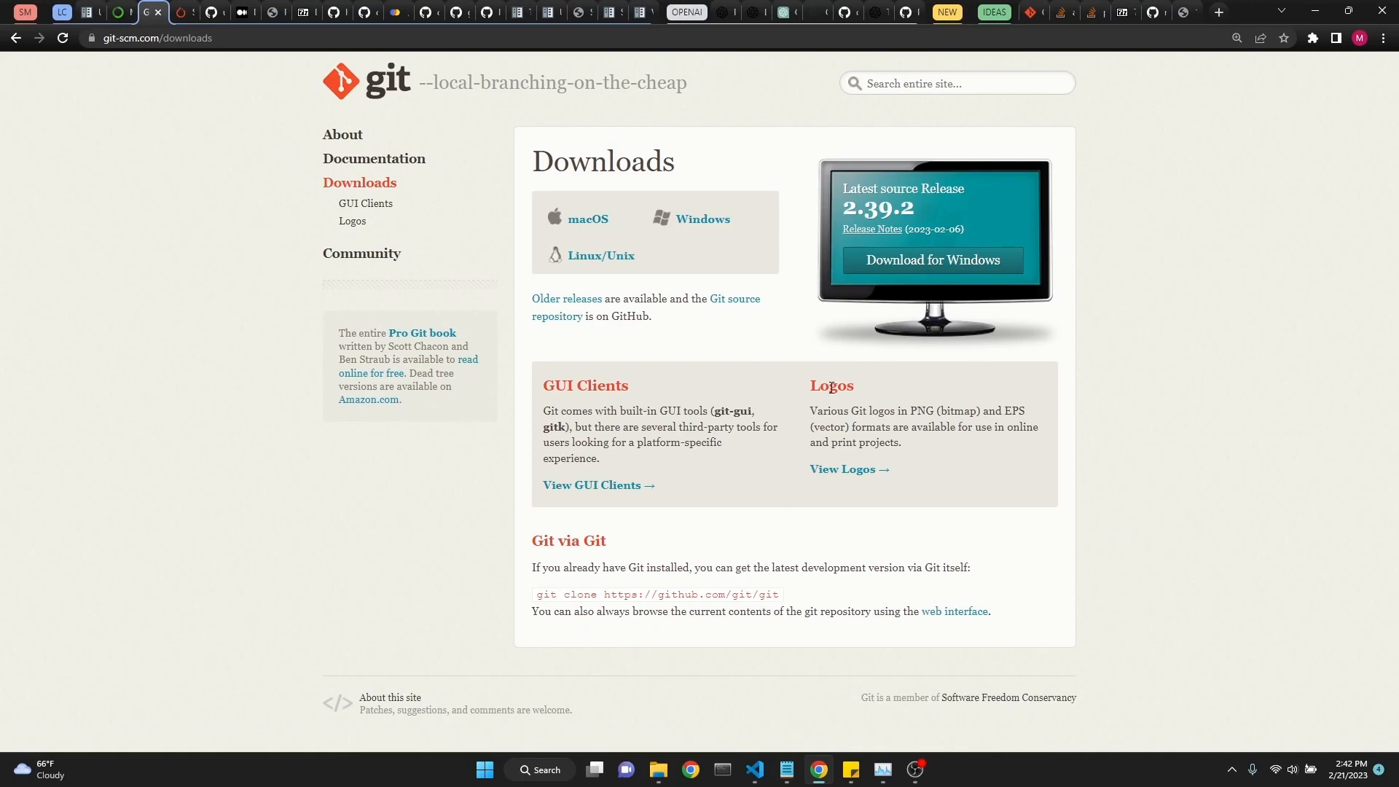
Follow Notepad's notes to the torch step, highlight 'look at torch', and show PyTorch's install page
click(784, 769)
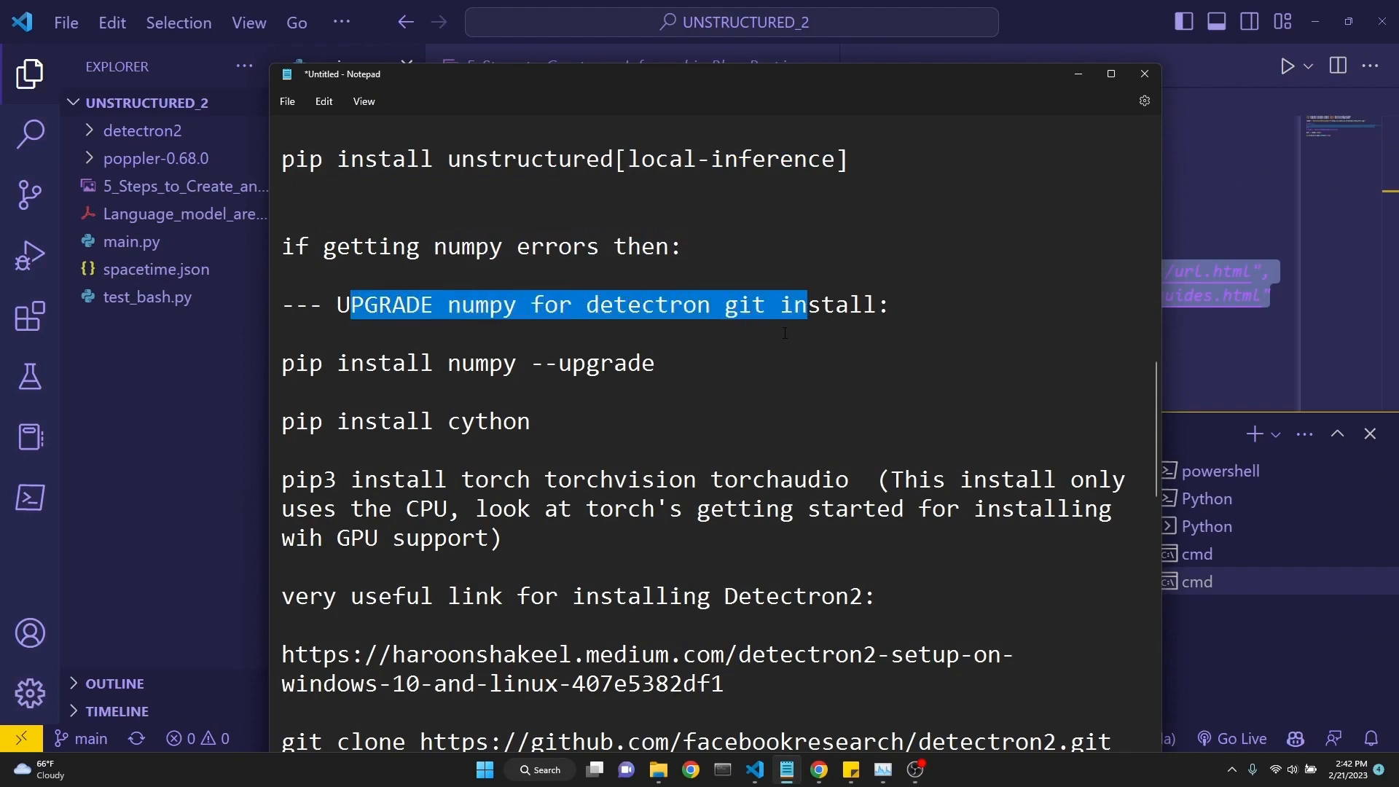
click(669, 363)
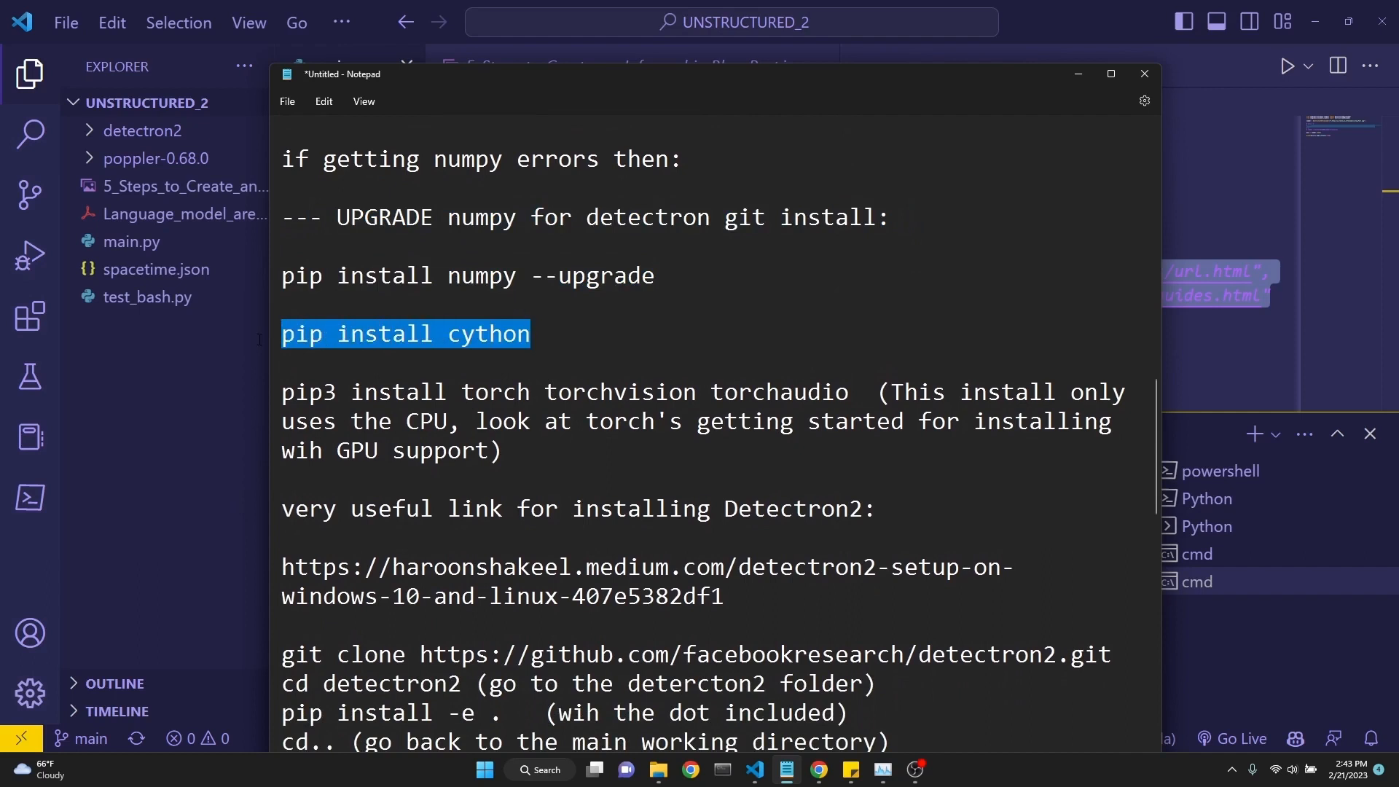
scroll(down, 3)
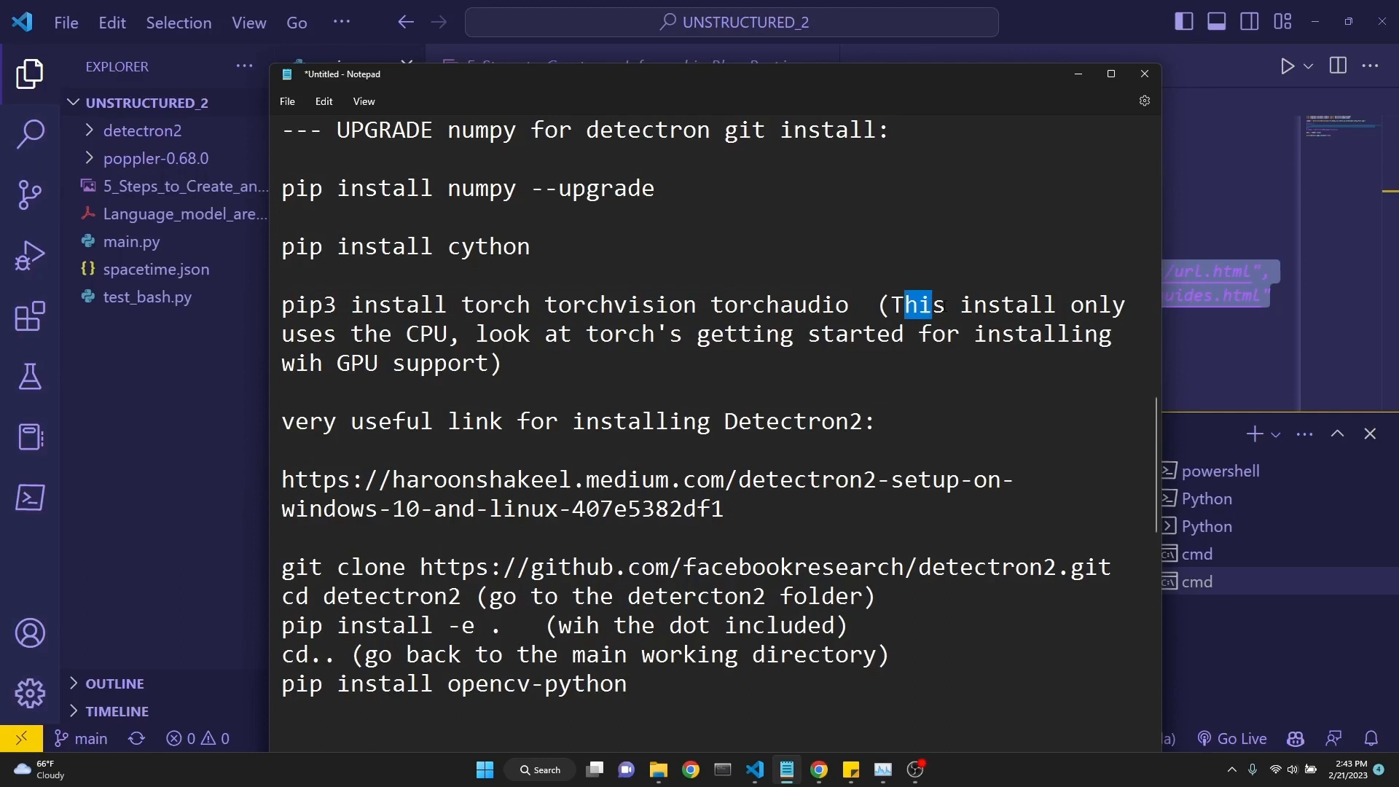
click(391, 334)
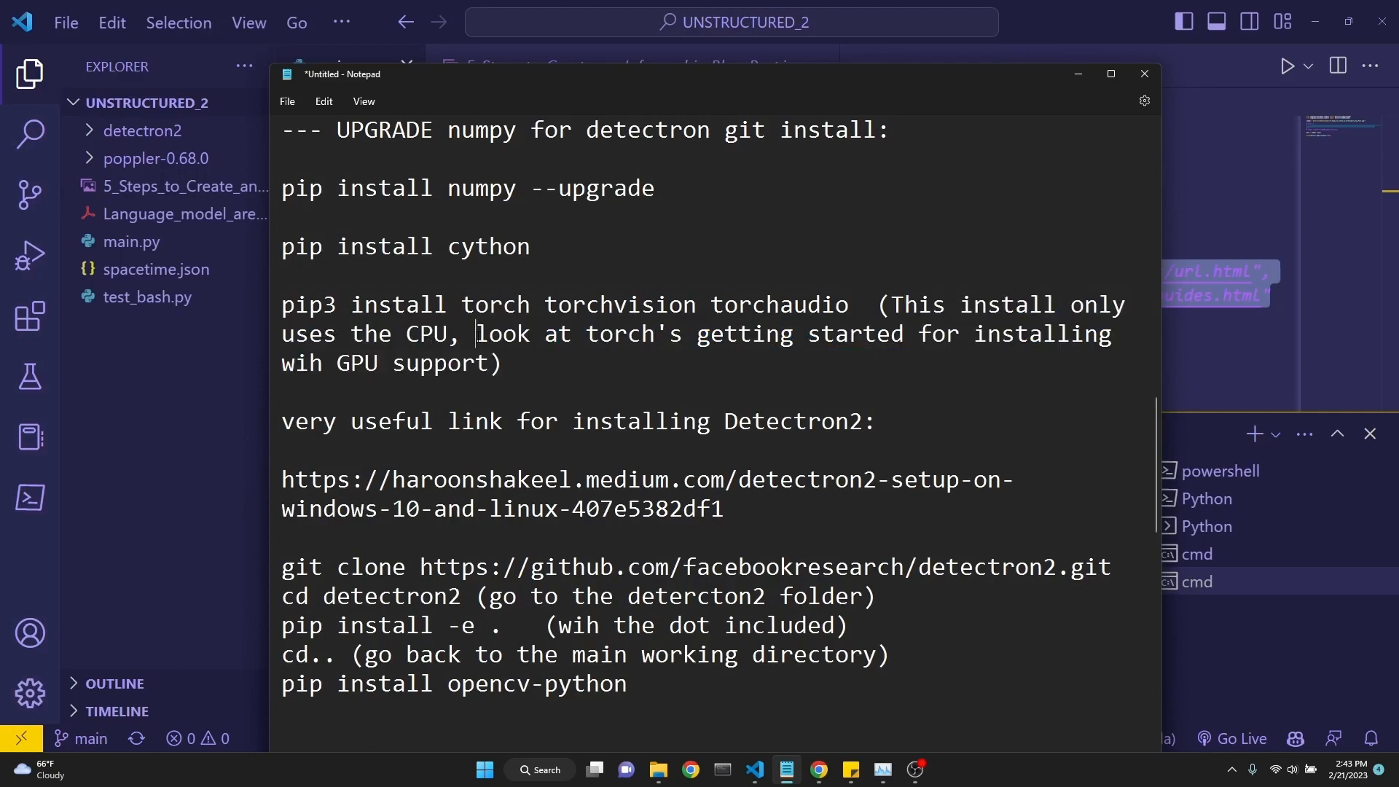
drag(477, 333, 641, 333)
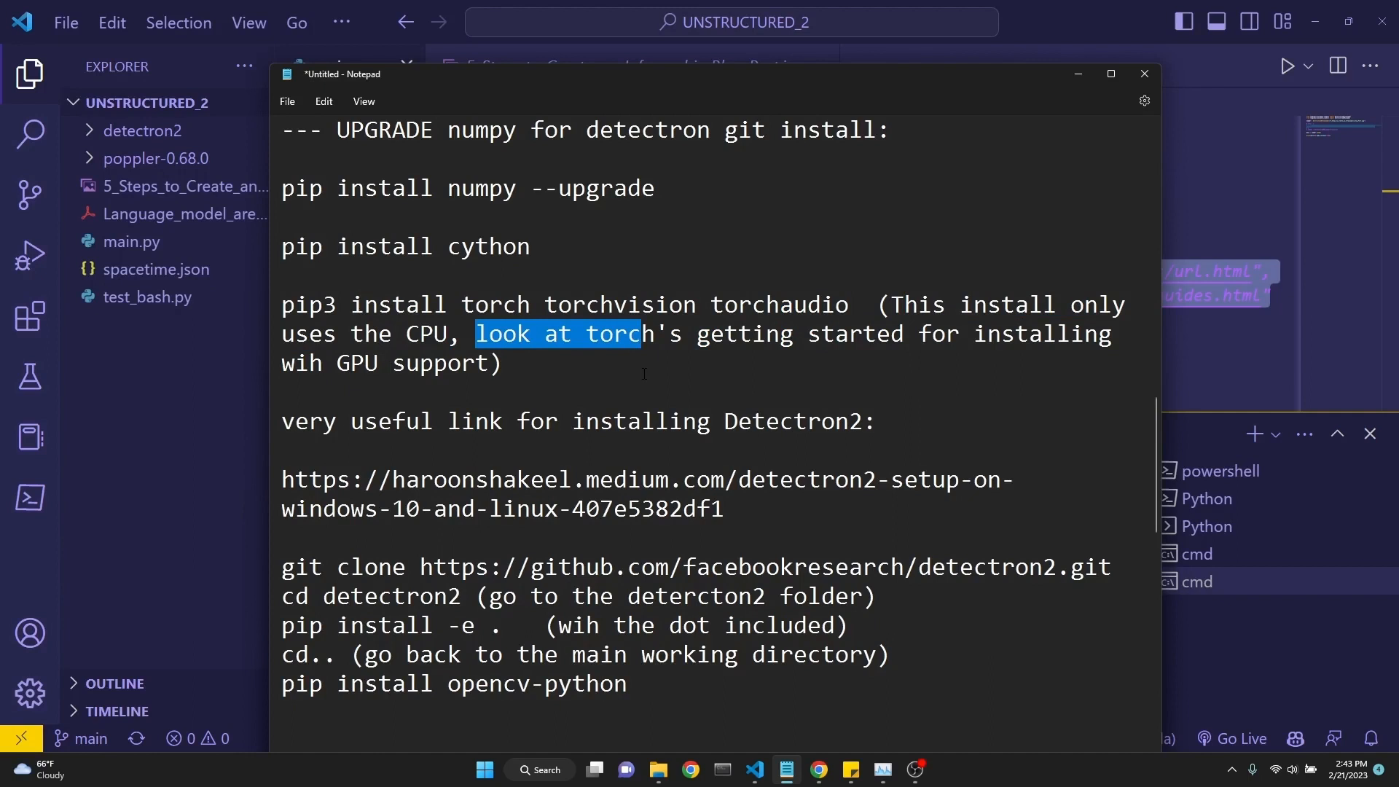
click(502, 362)
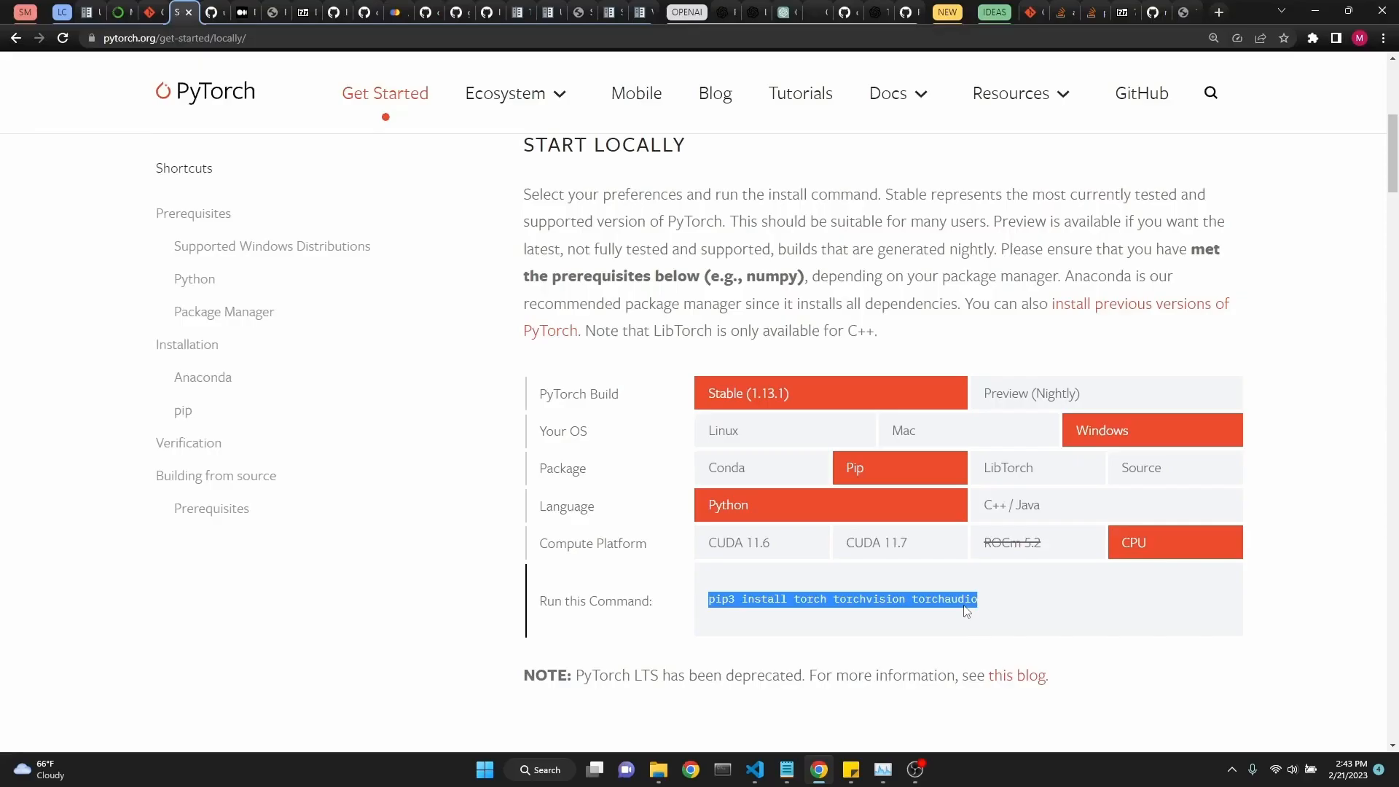
Select CUDA 11.6 for the PyTorch pip command, then open the Medium Detectron2 setup article
click(760, 542)
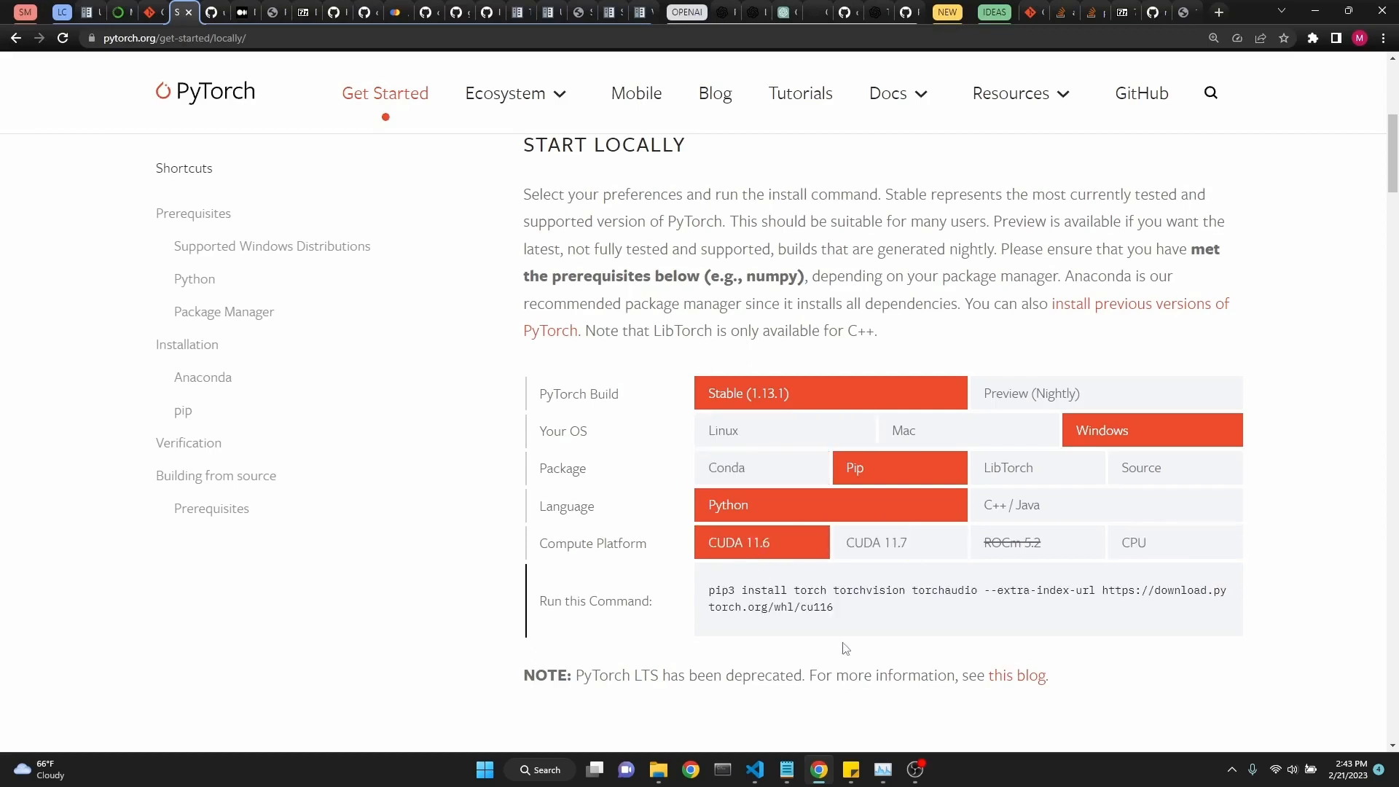
click(875, 542)
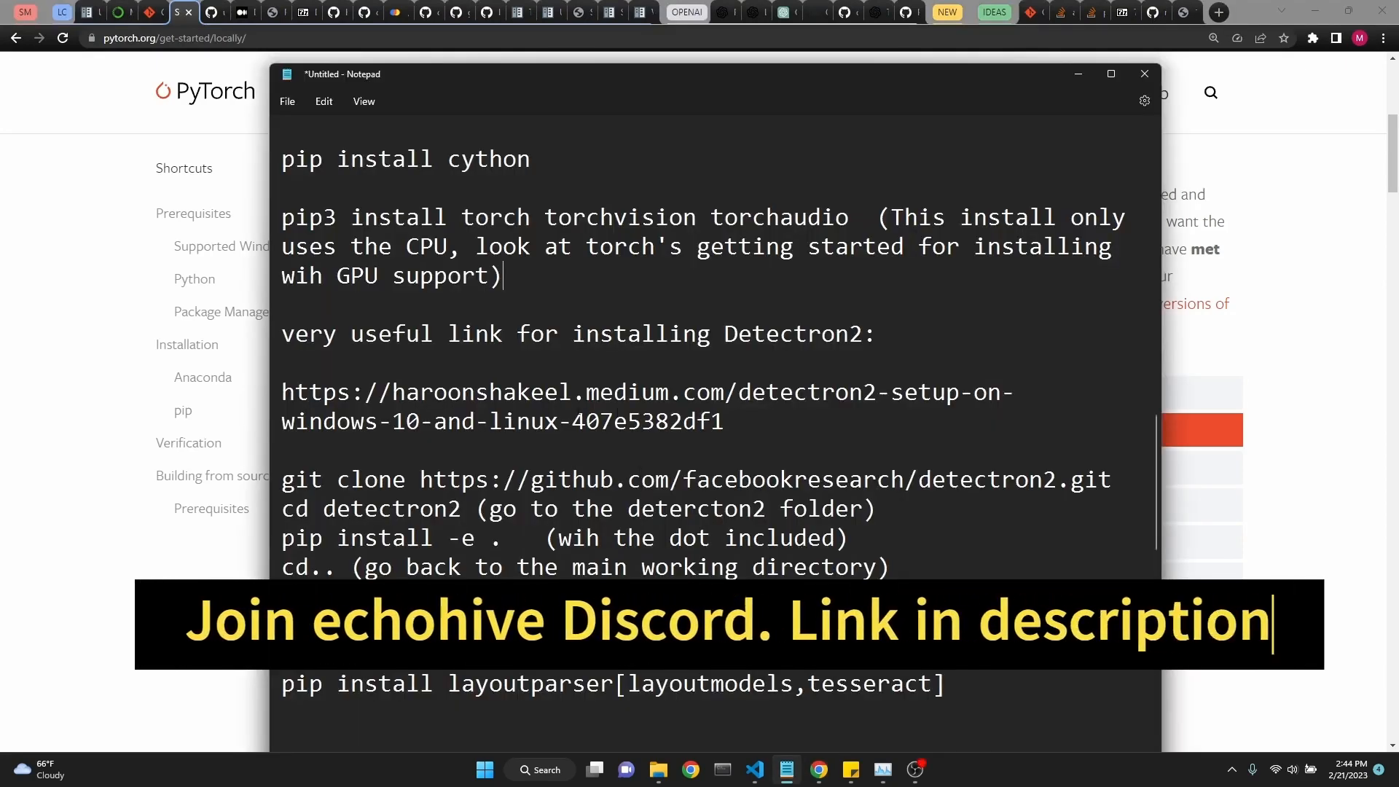
click(283, 451)
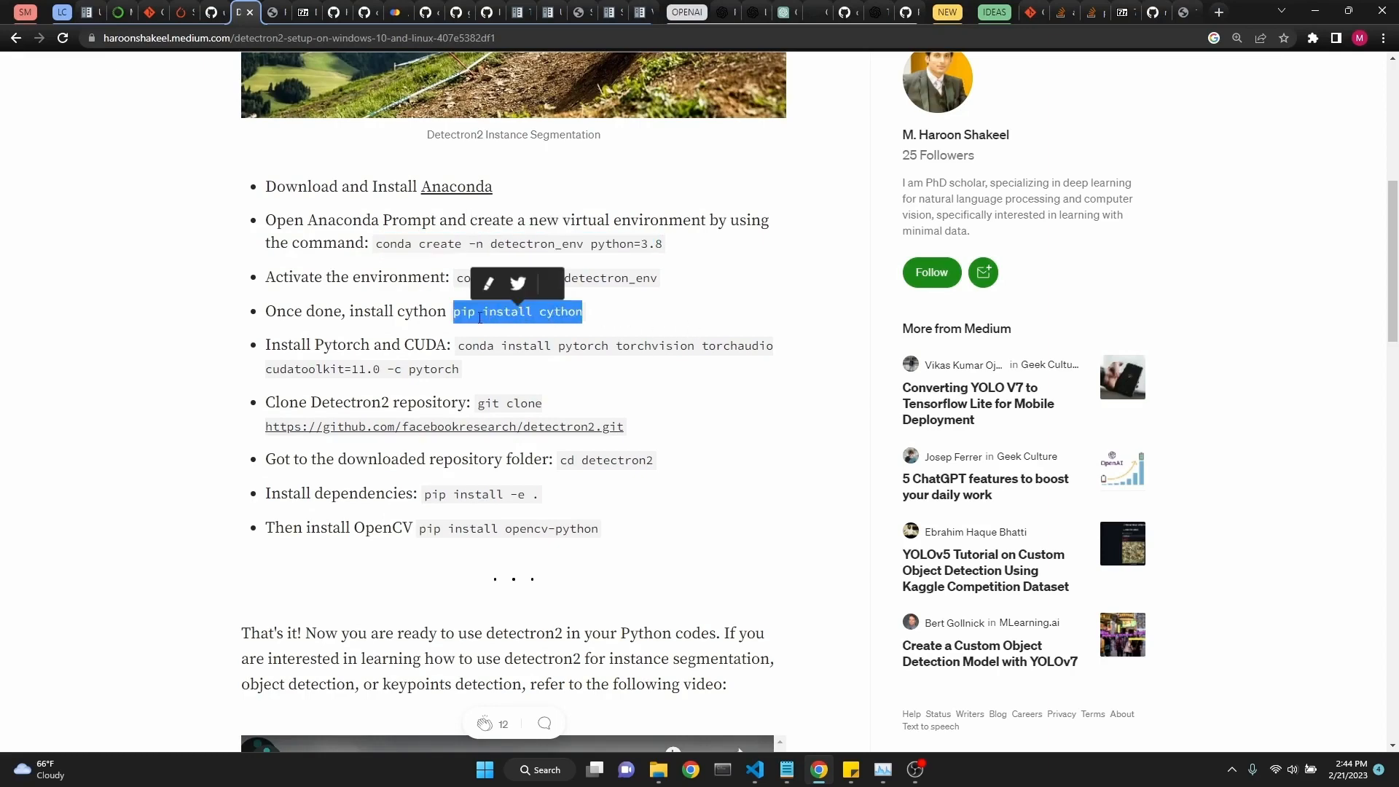
mouse_move(498, 381)
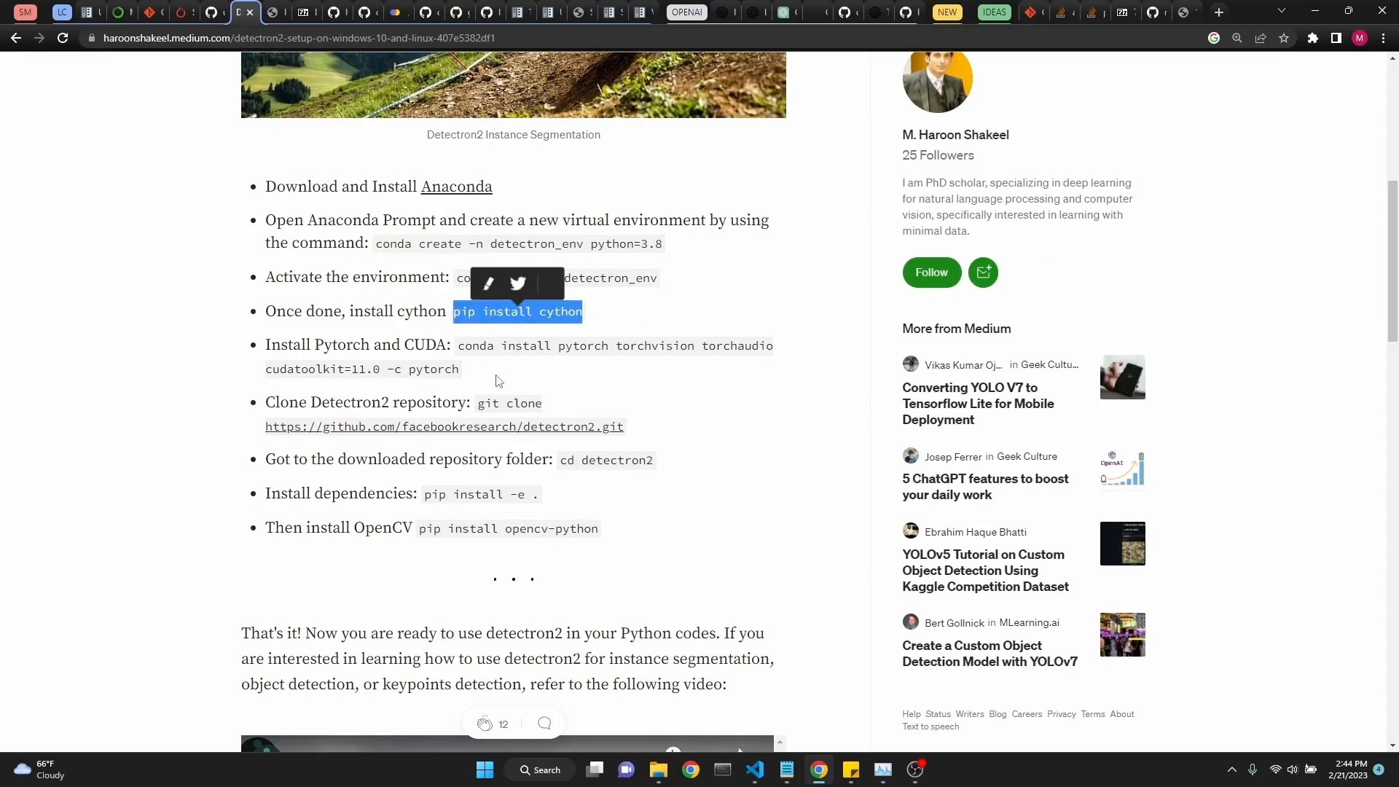
Return to Visual Studio Code at the unstructured environment terminal prompt
click(785, 769)
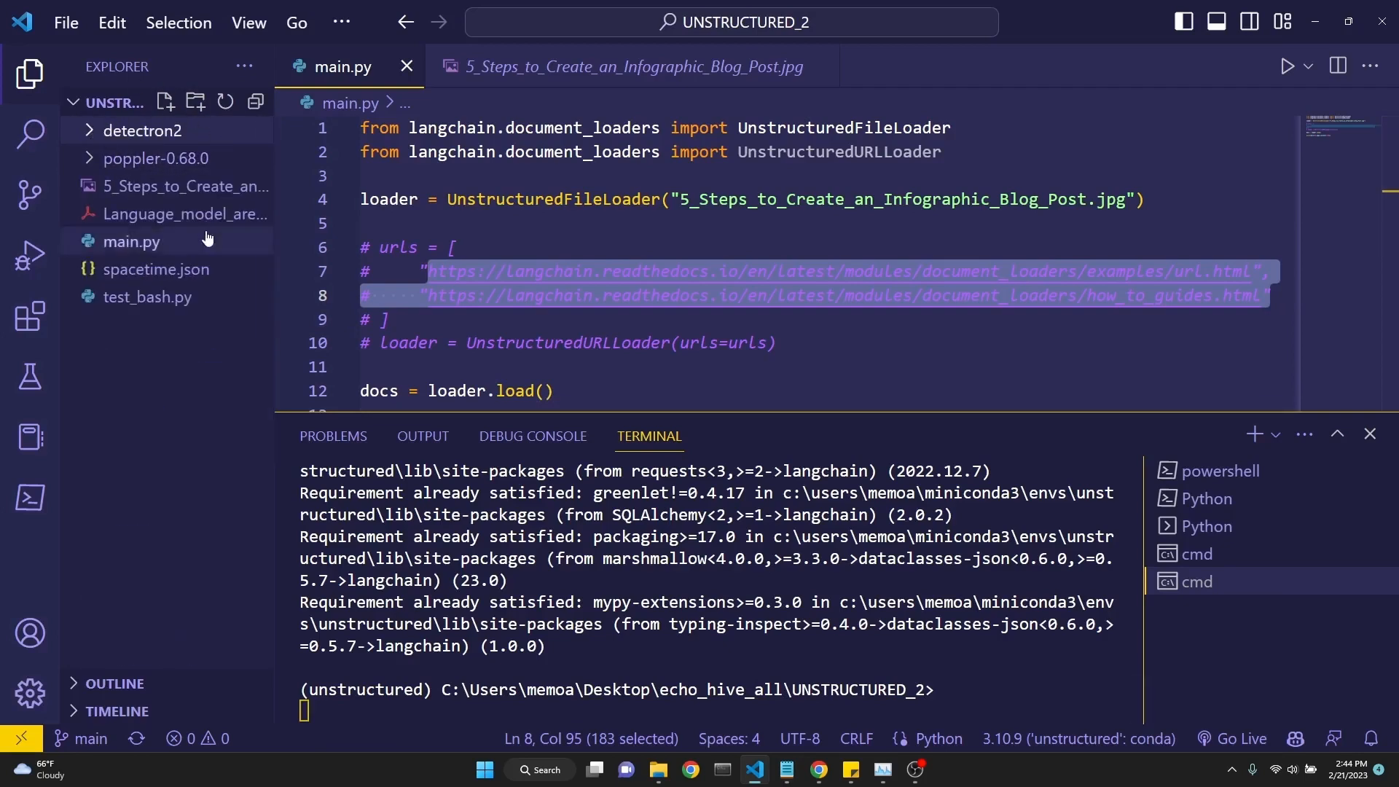
Run pip install -e . in the detectron2 folder, then cd.. out, checking the notes
click(785, 770)
text(cd detectron2)
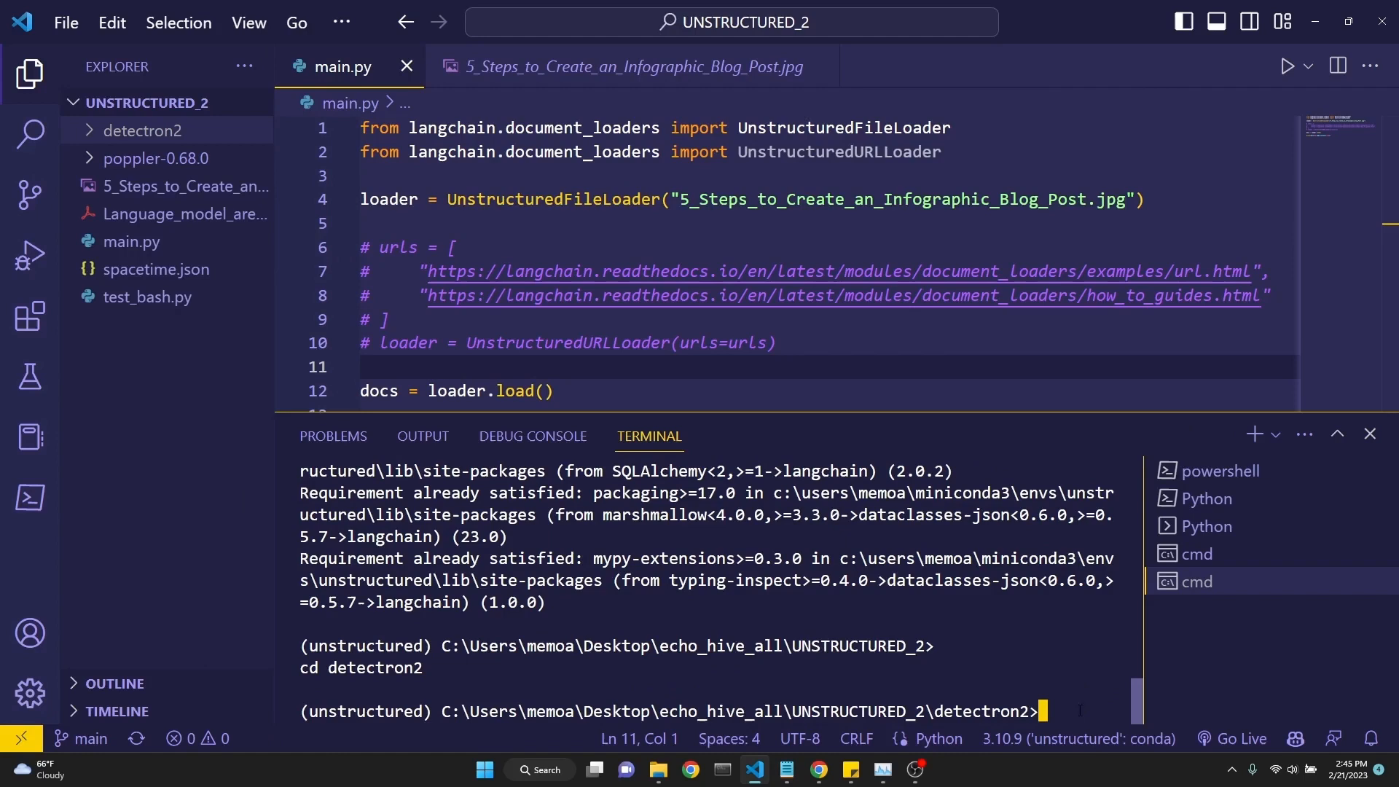
mouse_move(786, 769)
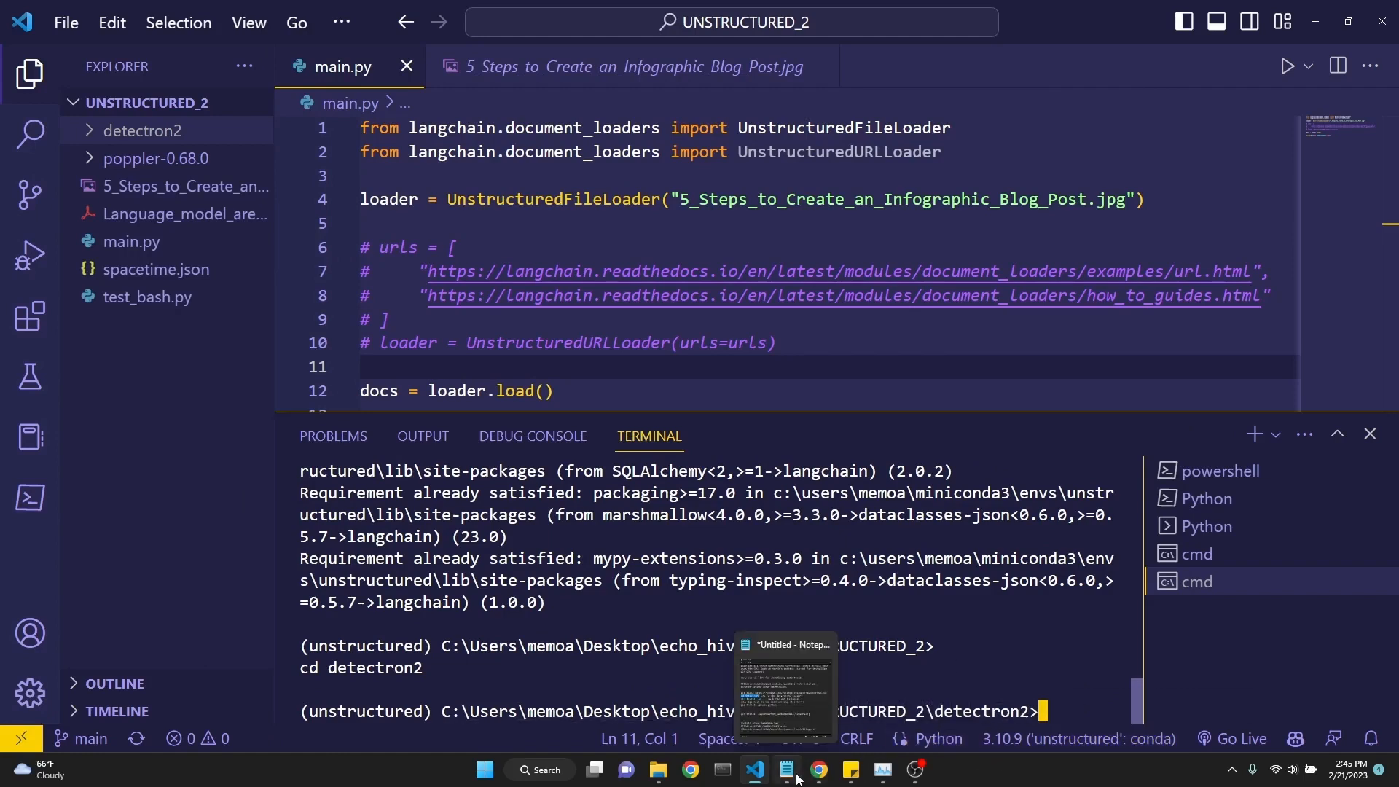
click(784, 770)
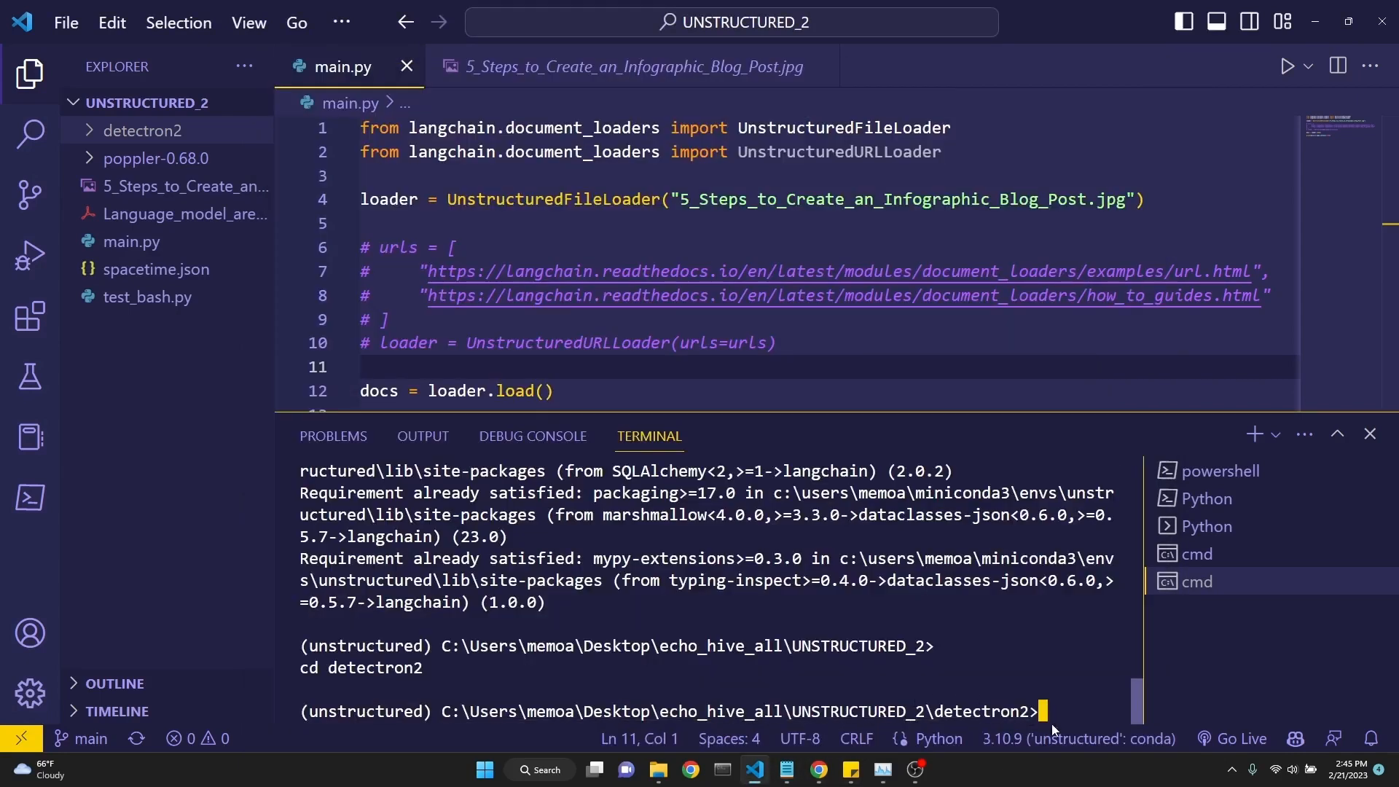
text(pip install -e .)
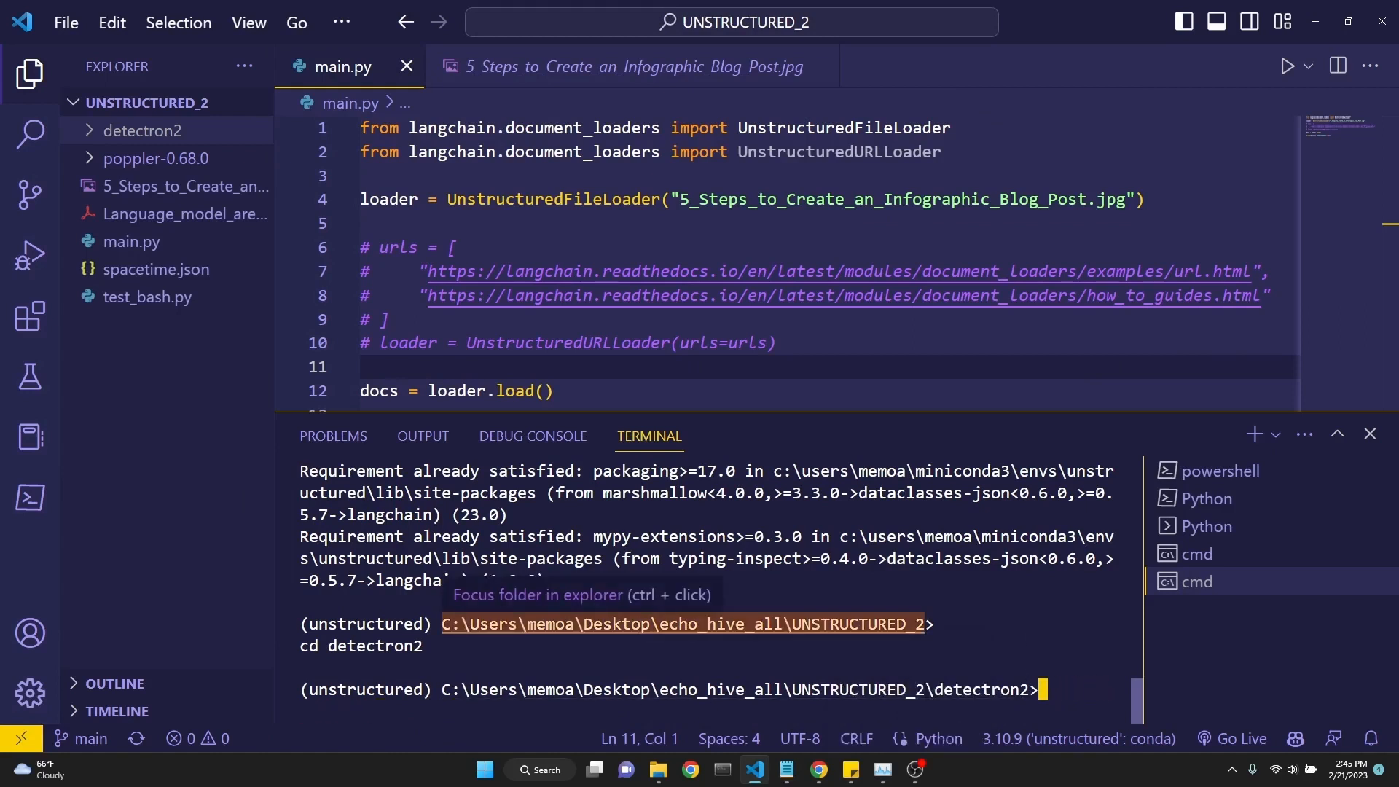
text(cd.. (go back to the main working directory)
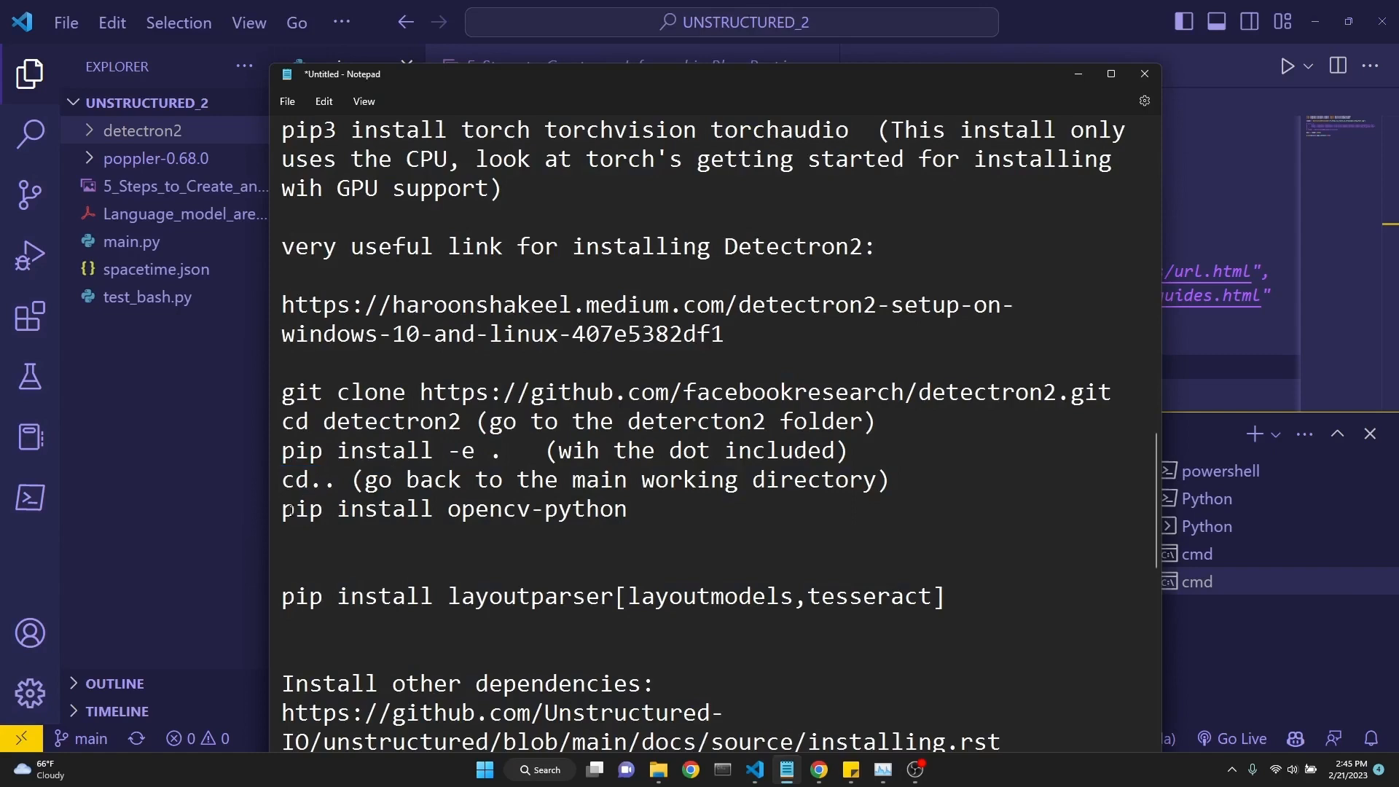
Select the pip install opencv-python line and scroll the notes down to the Poppler section
triple_click(453, 508)
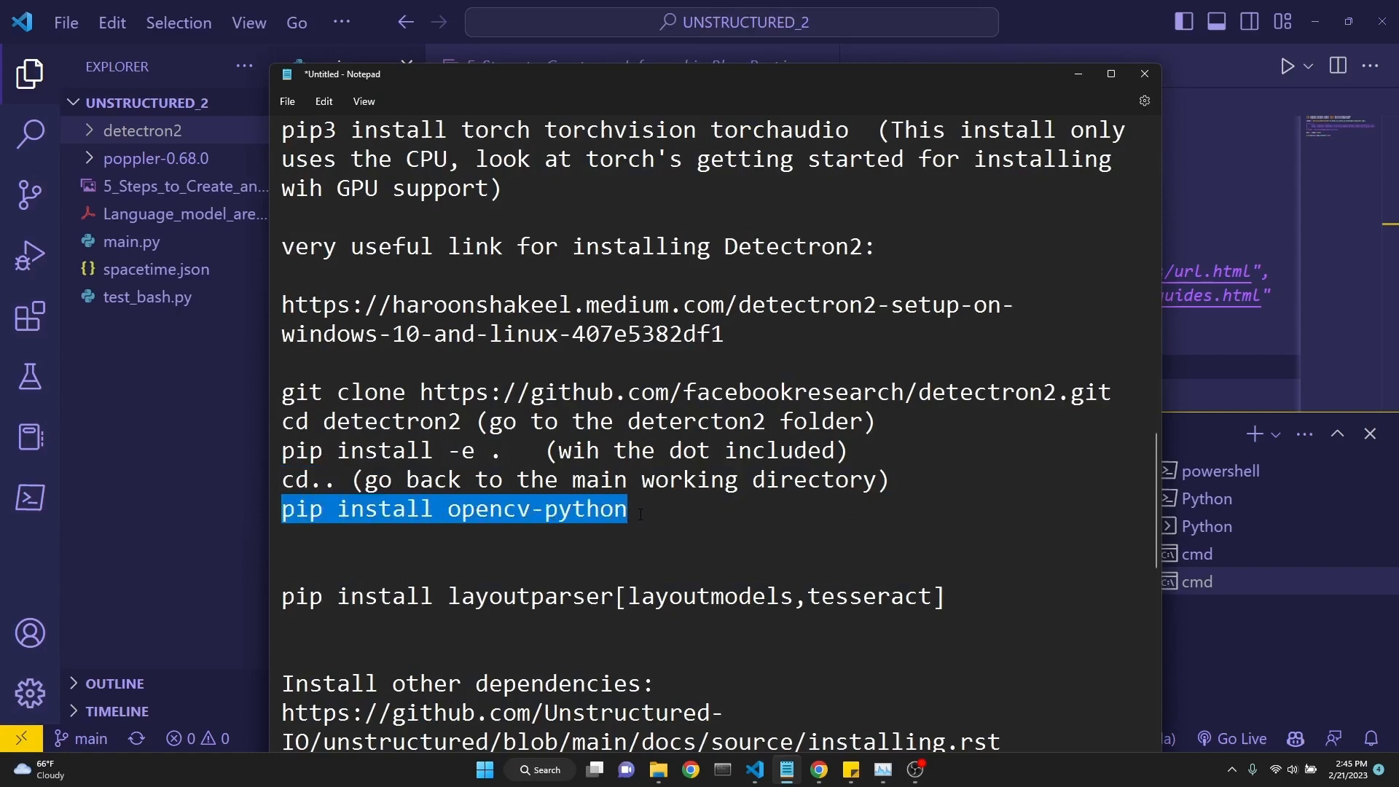
scroll(down, 3)
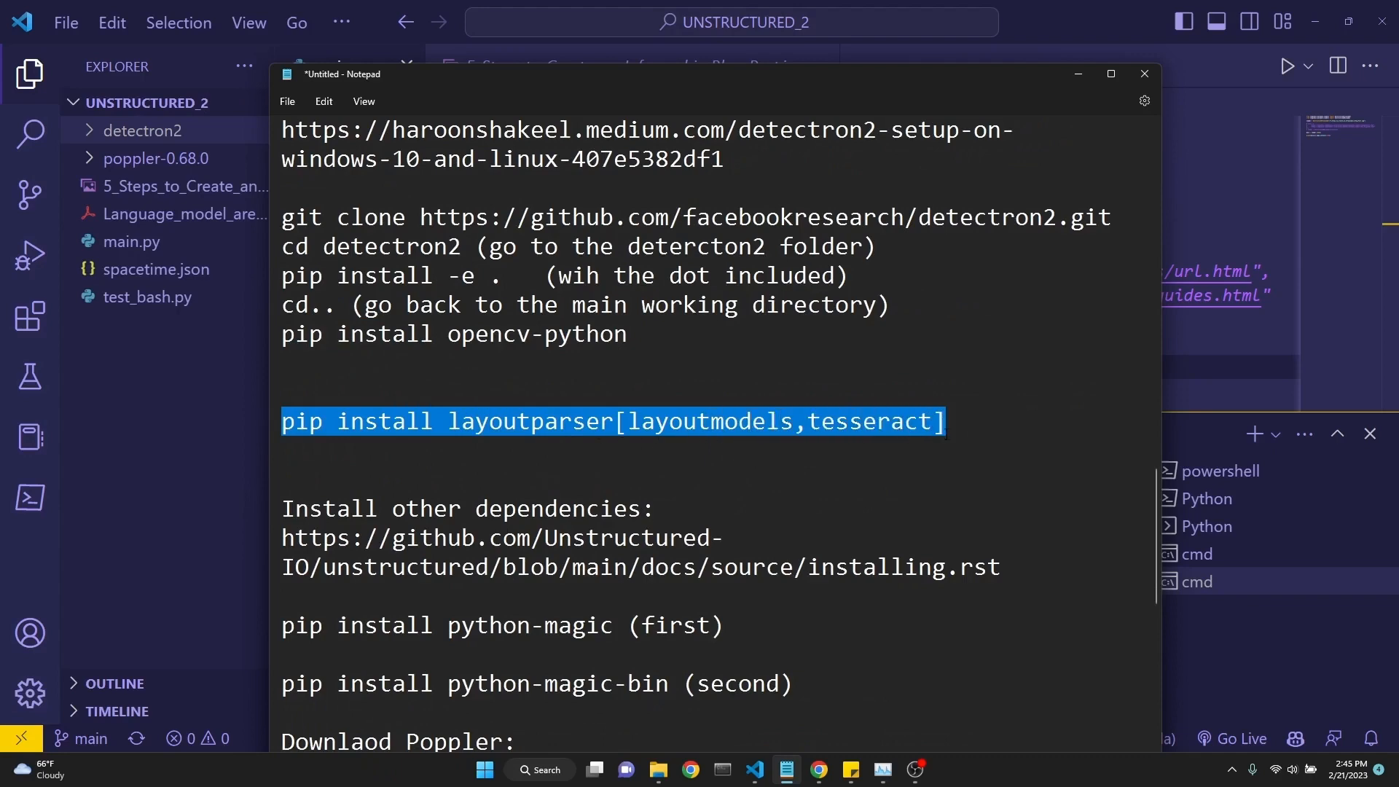
scroll(down, 3)
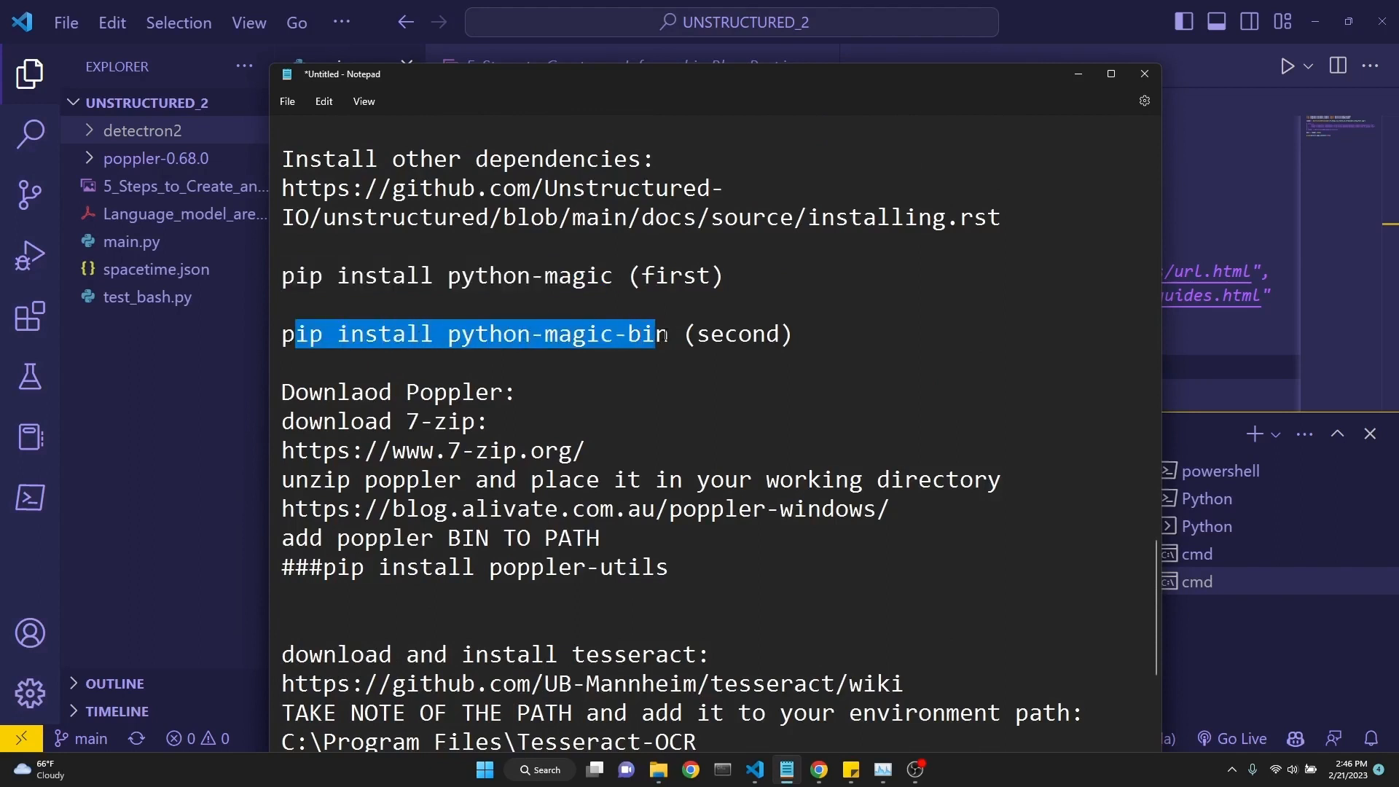
scroll(down, 3)
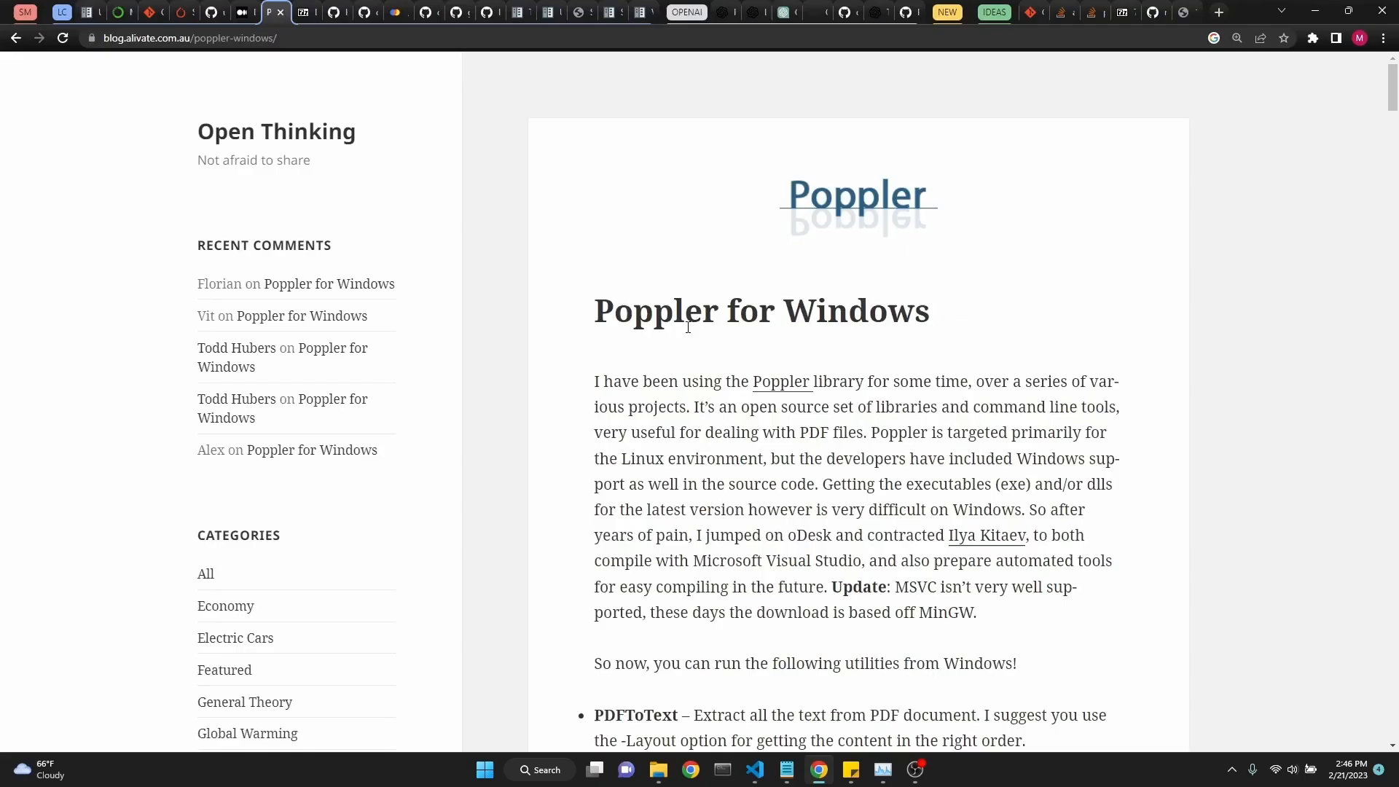
Scroll the Poppler for Windows blog post, then return to Visual Studio Code
scroll(down, 3)
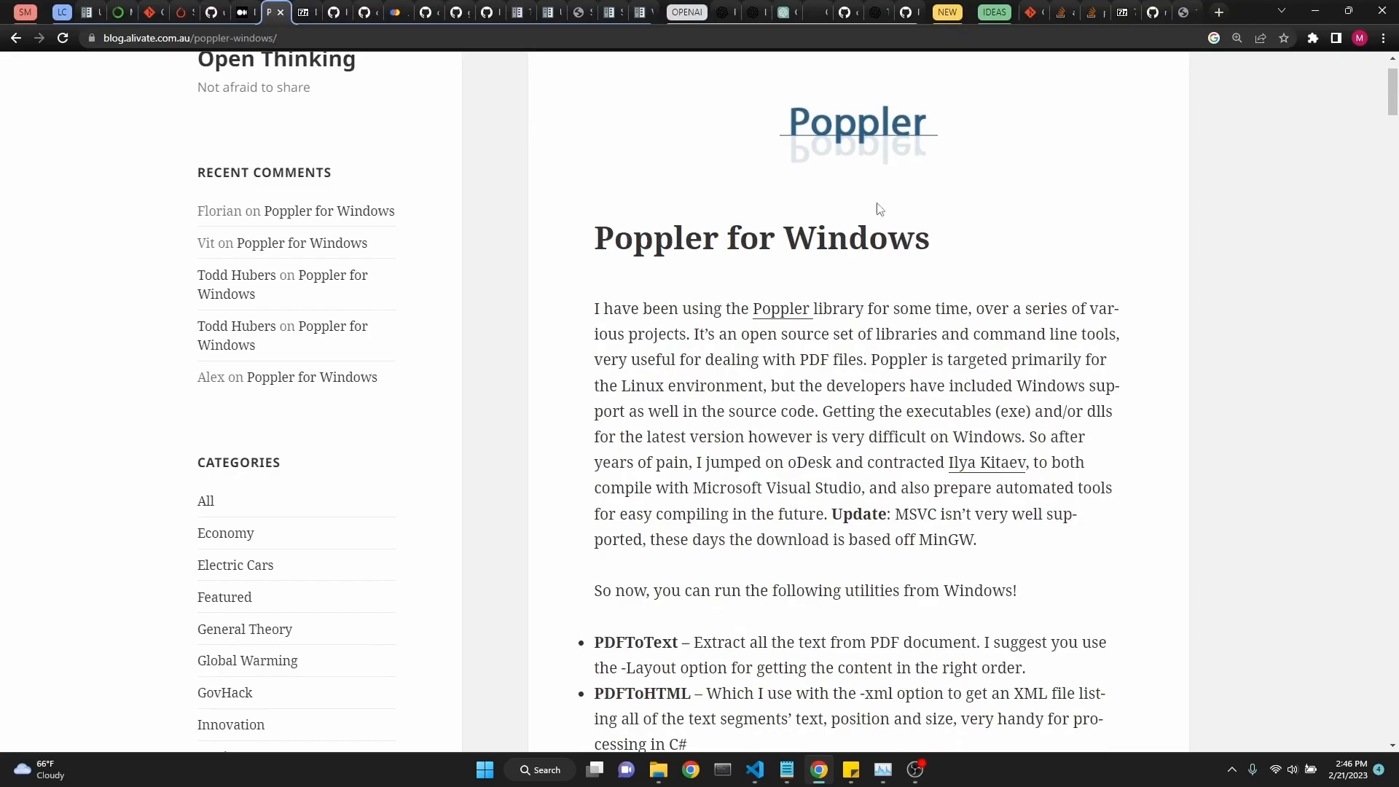
click(754, 770)
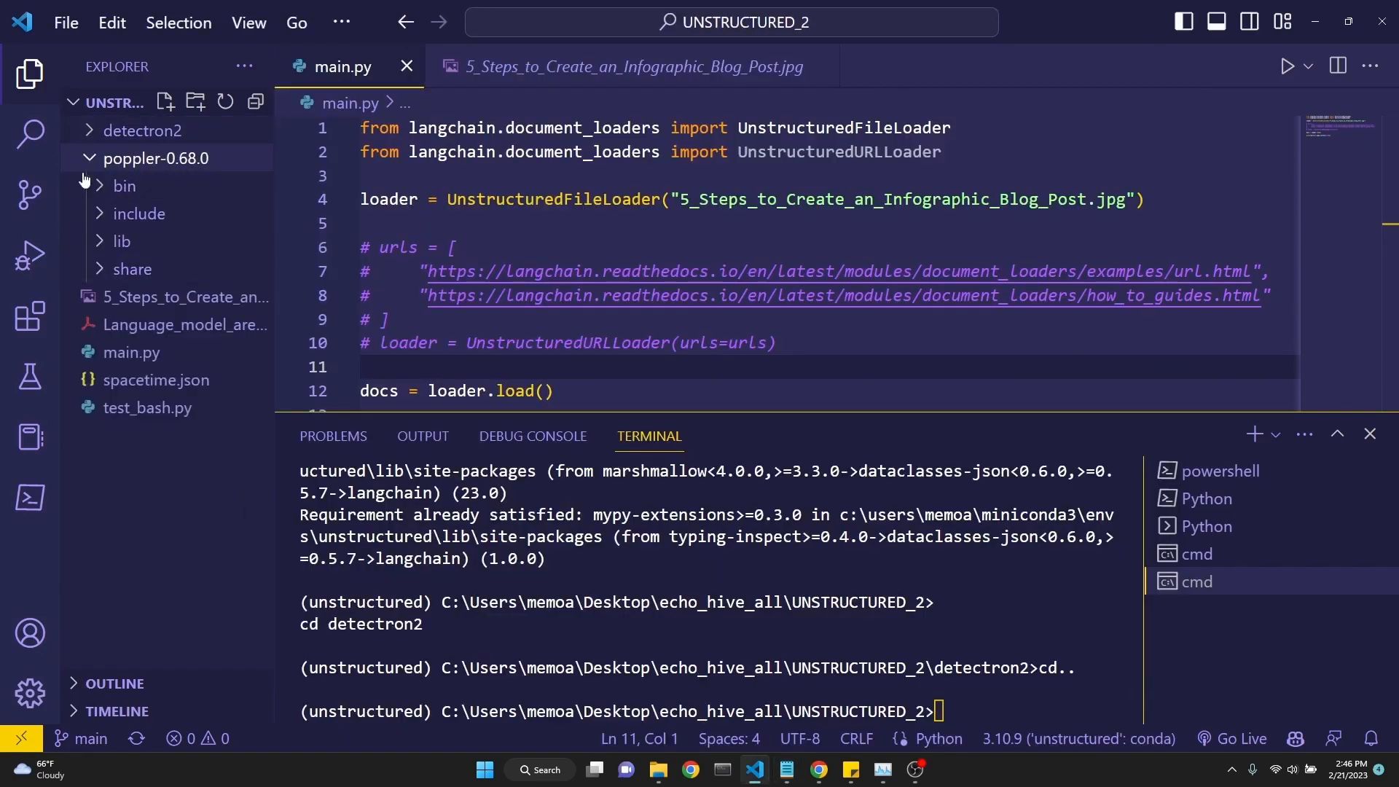
Expand poppler-0.68.0's bin folder to list its DLLs and executables like pdfdetach.exe
click(124, 186)
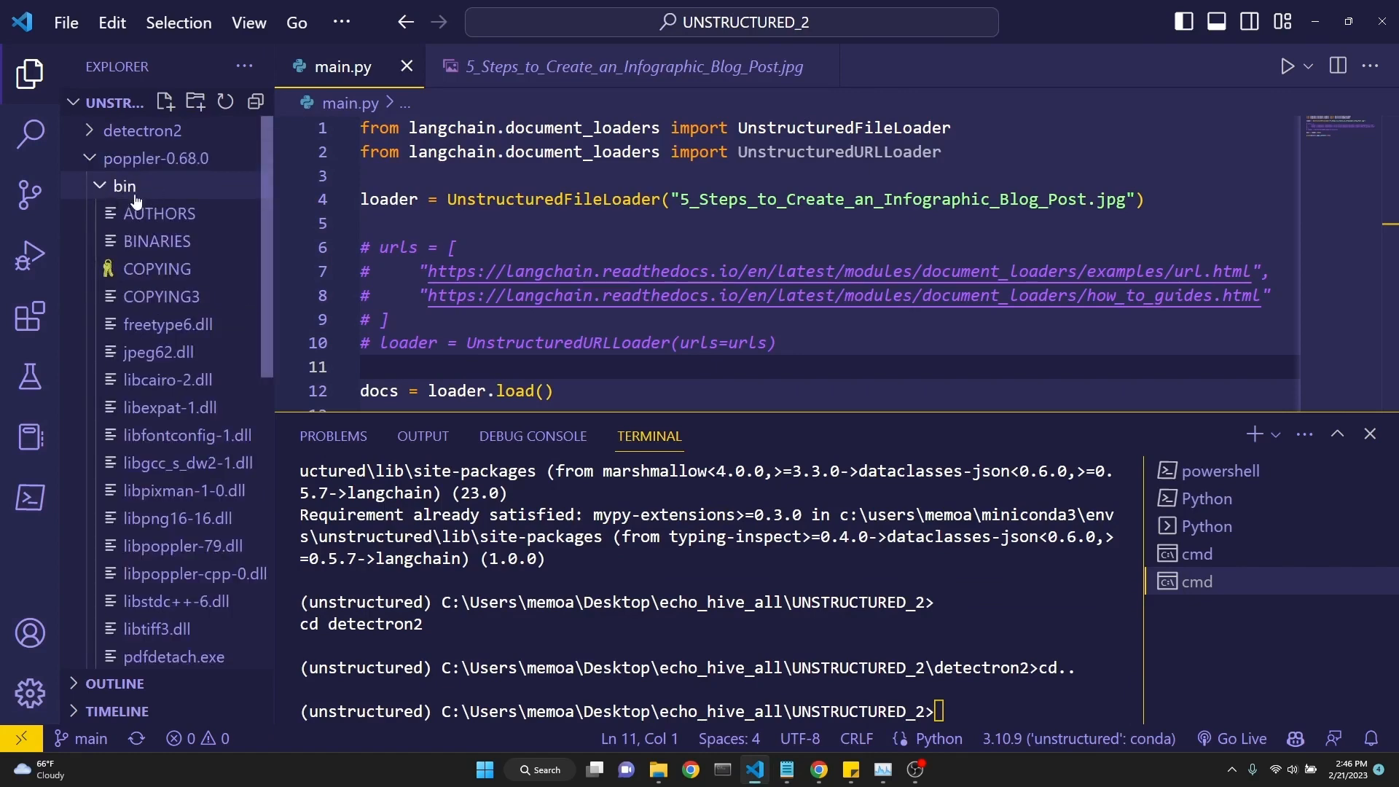
mouse_move(124, 186)
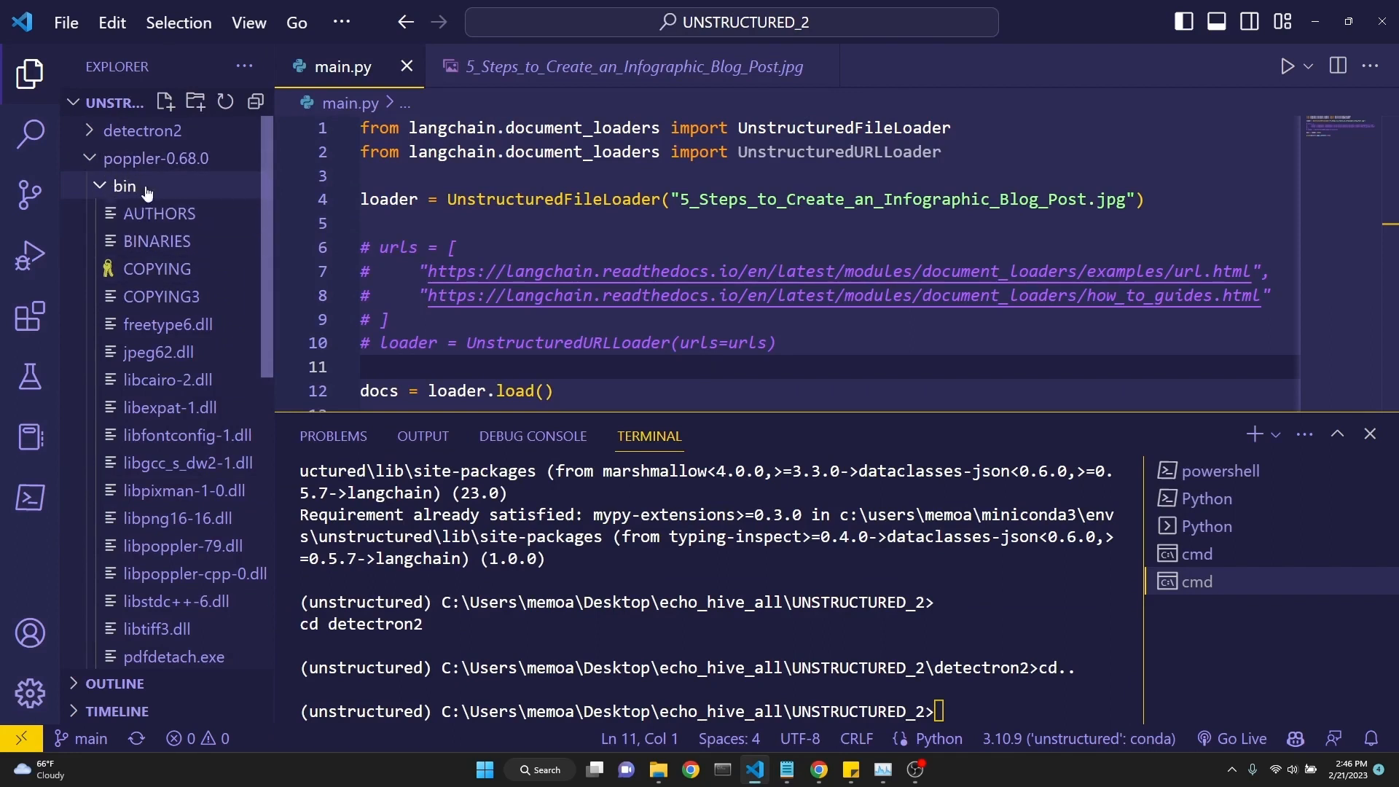
mouse_move(143, 195)
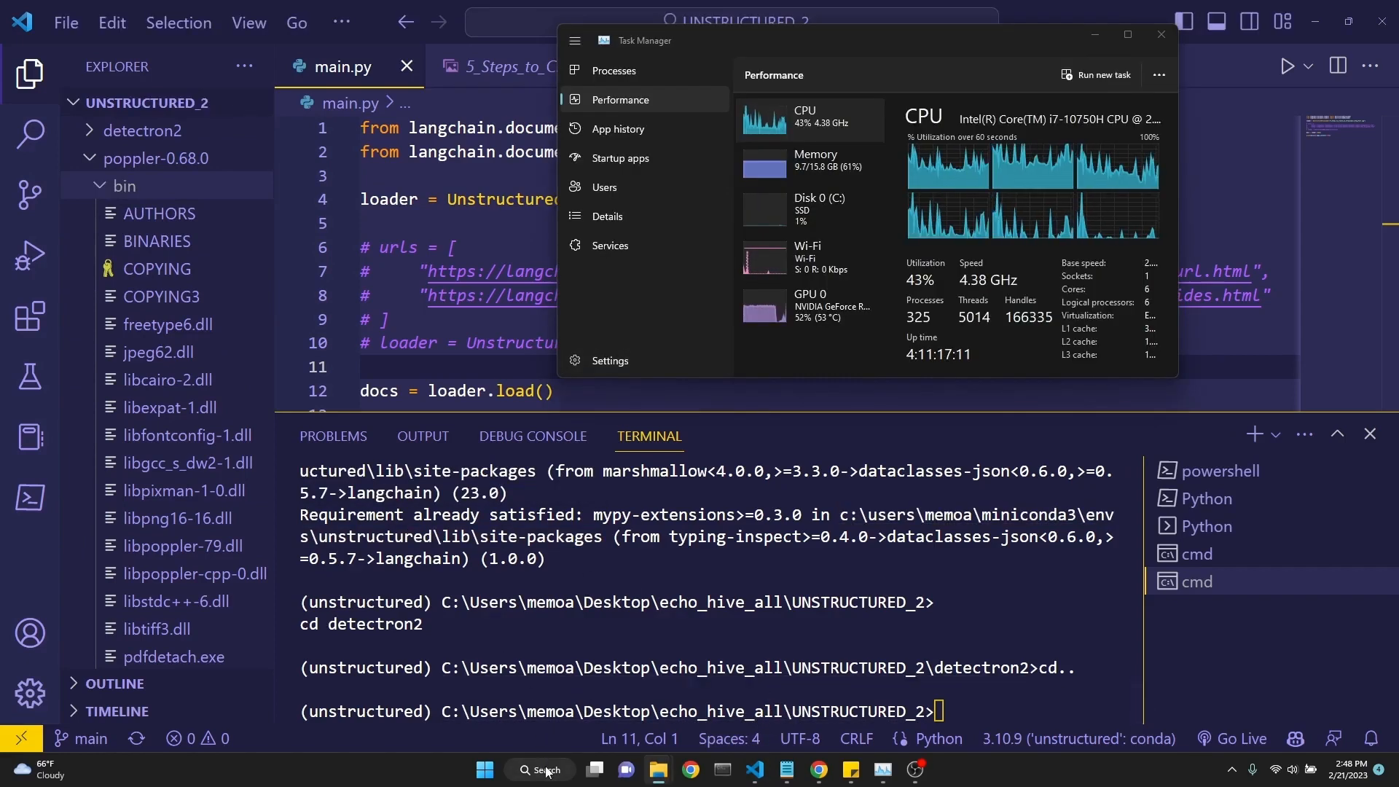
Search Windows for 'env' and open 'Edit the system environment variables'
click(539, 770)
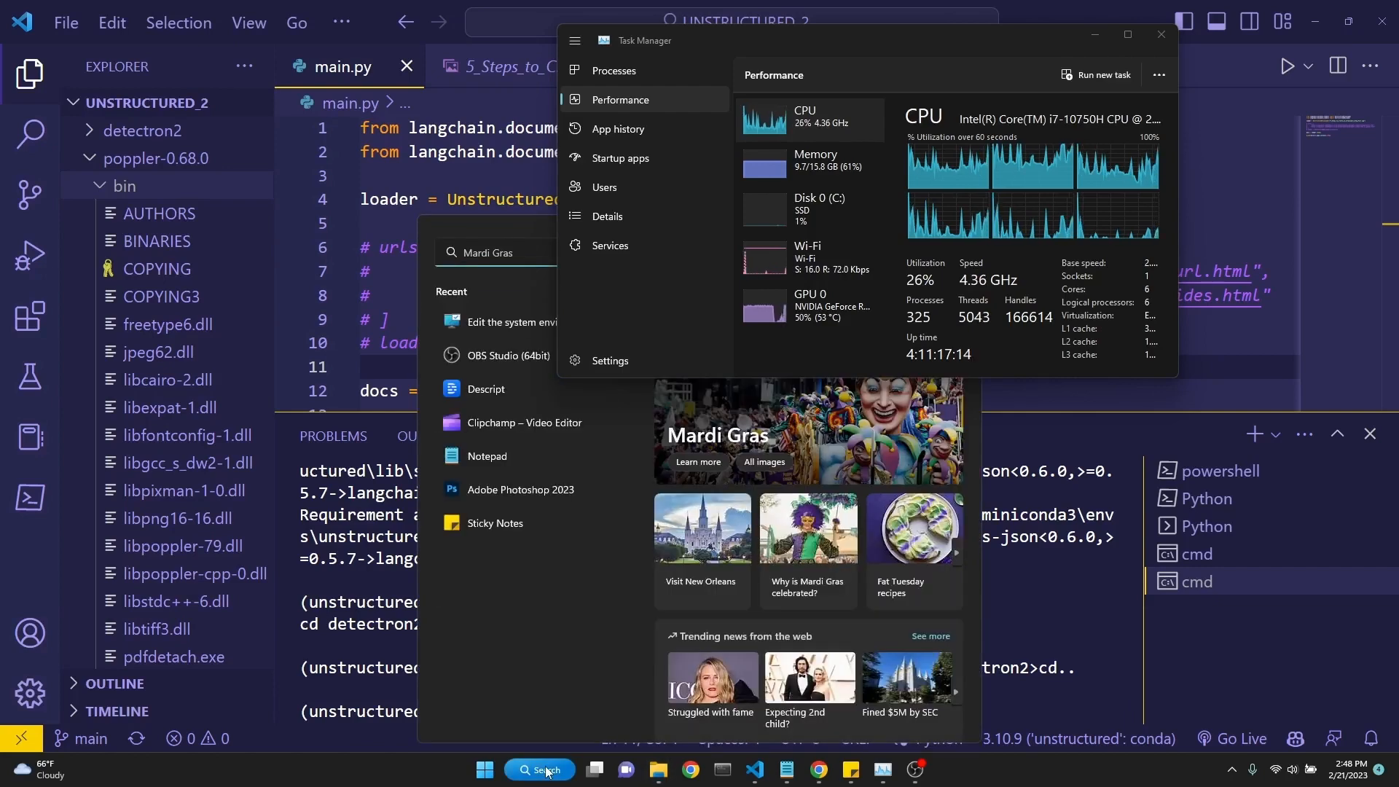
text(env)
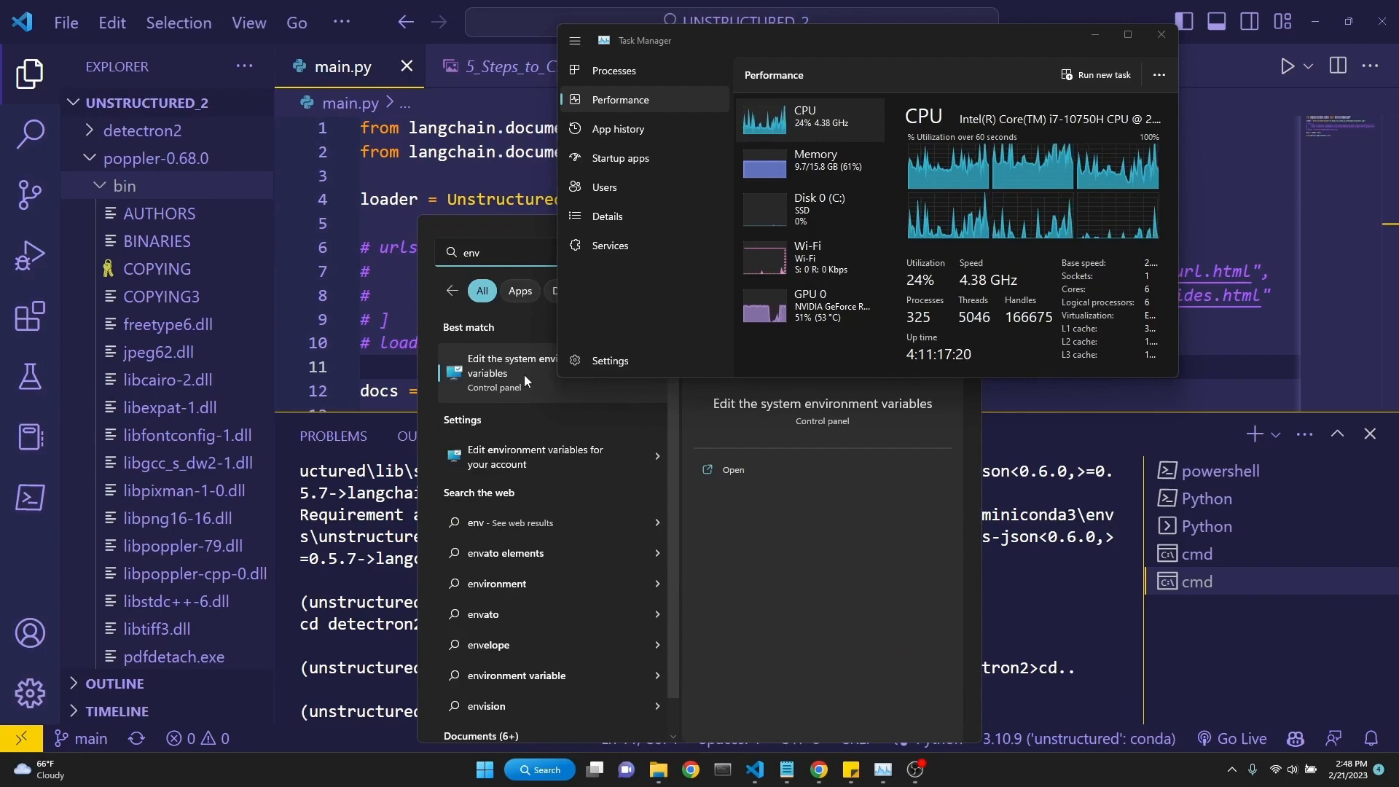
click(733, 468)
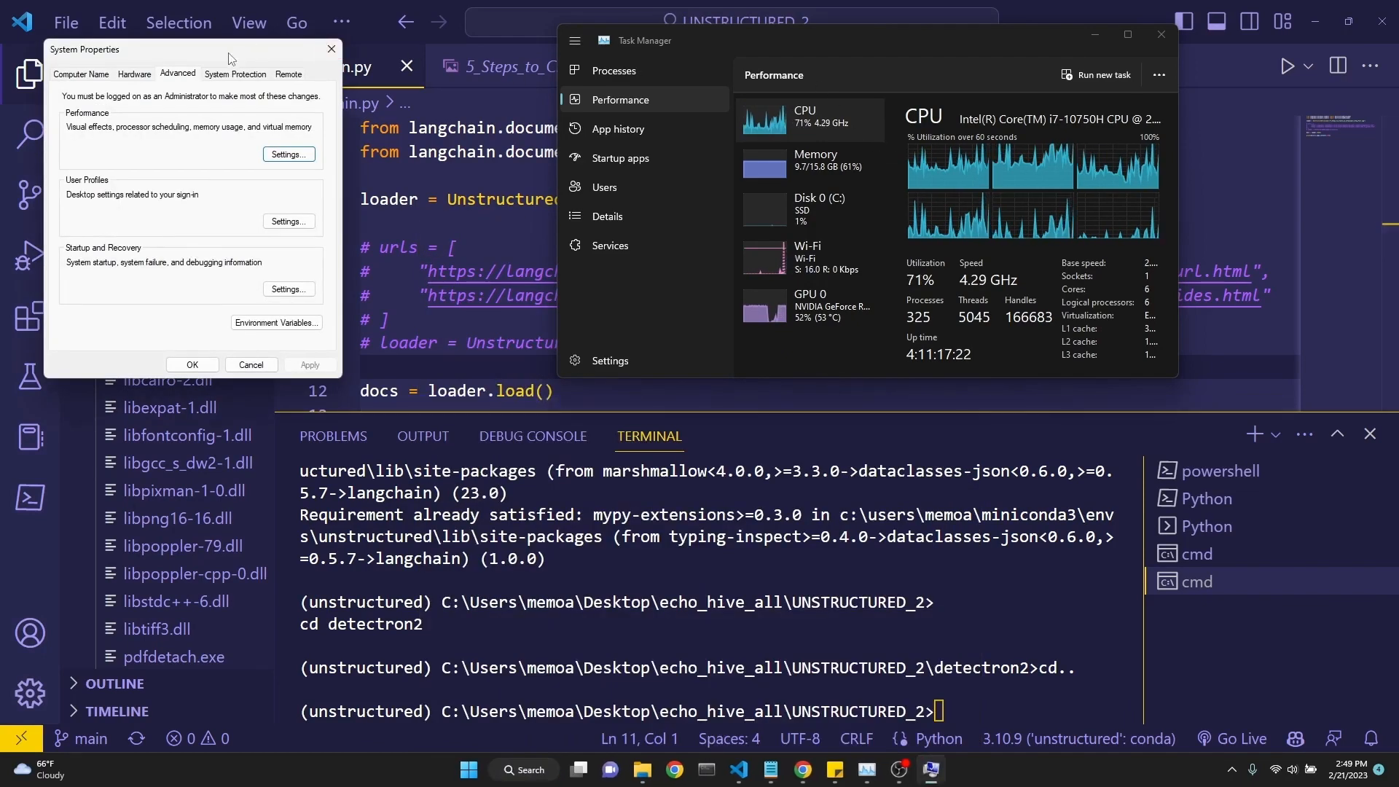
Add a new Poppler entry to the system Path variable alongside Tesseract-OCR
click(277, 323)
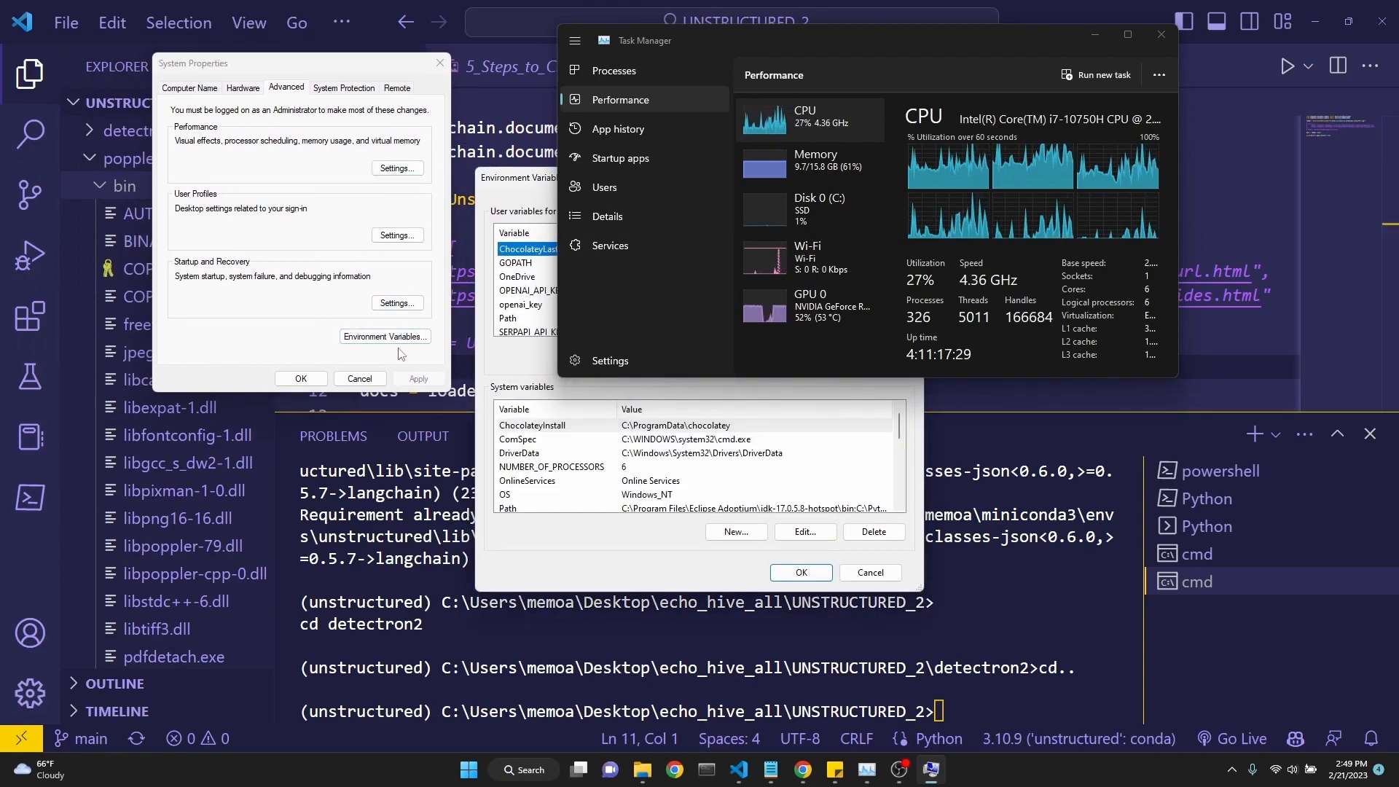
mouse_move(544, 444)
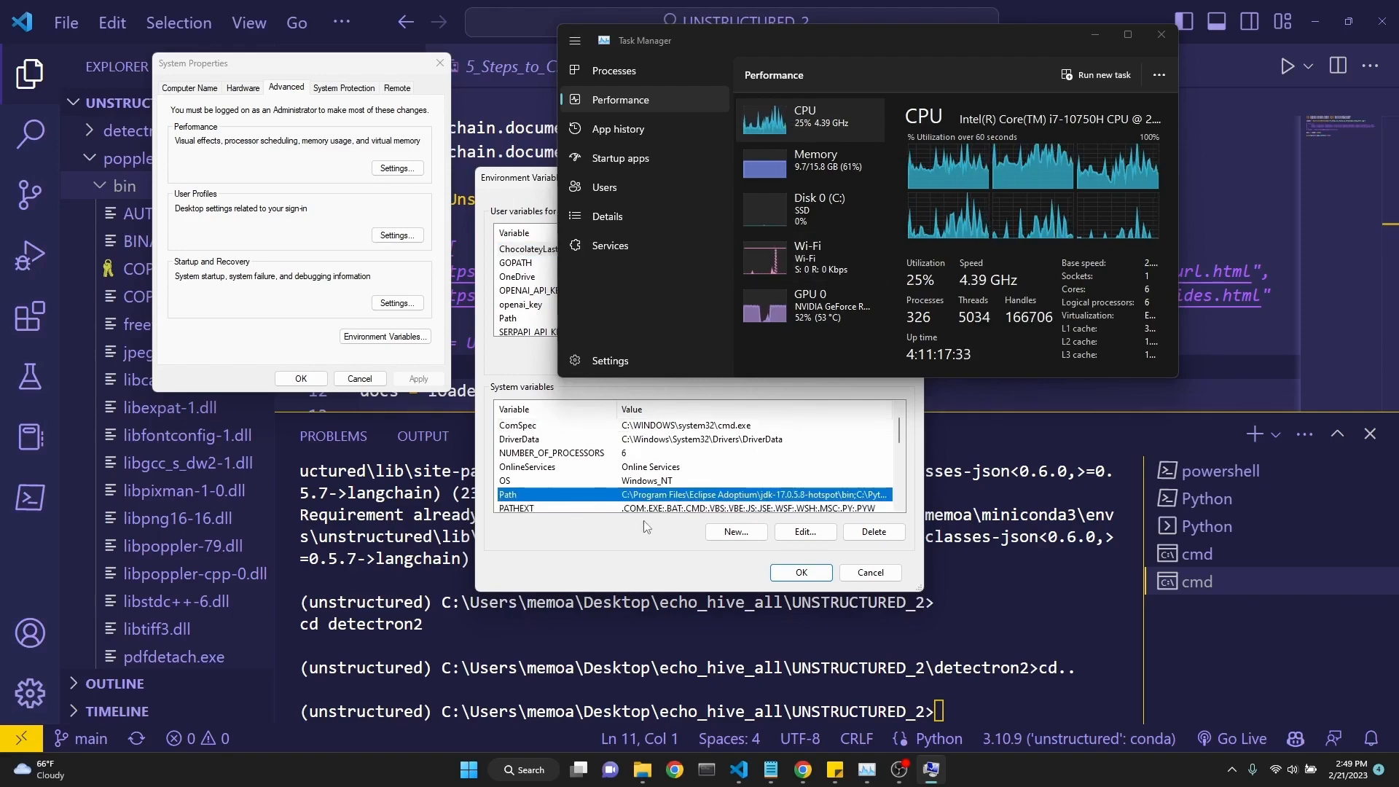
click(802, 531)
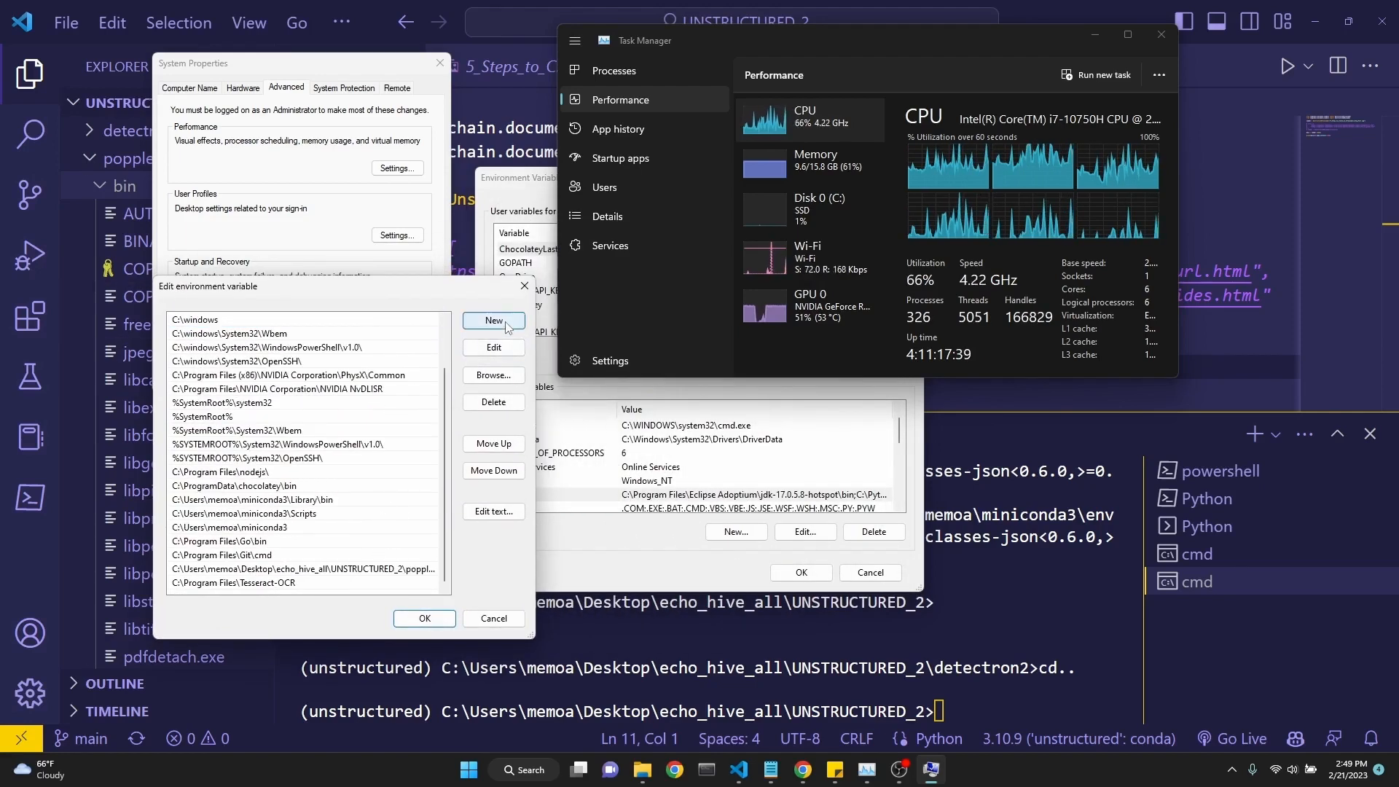
click(493, 321)
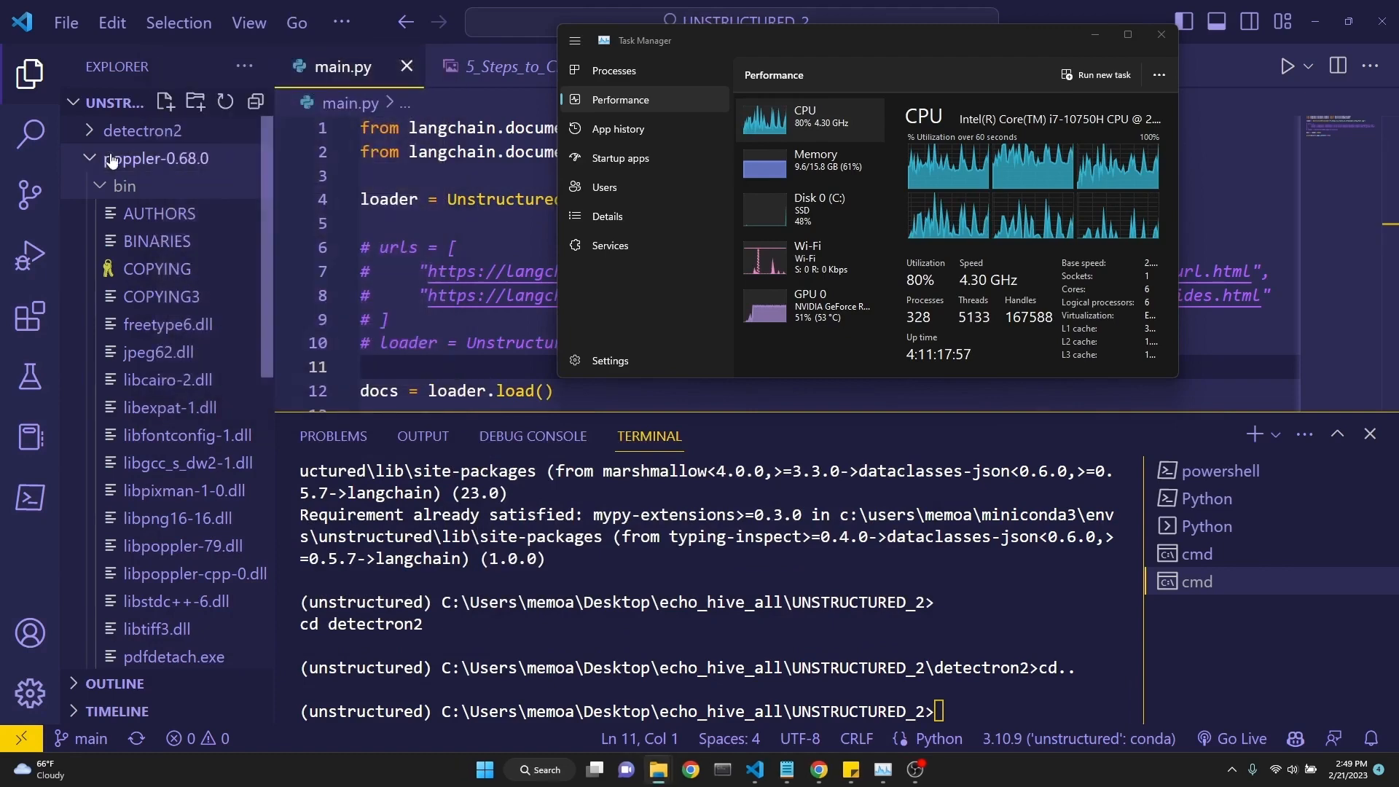
Collapse poppler-0.68.0's bin folder, open its context menu, and bring back the setup notes
click(123, 186)
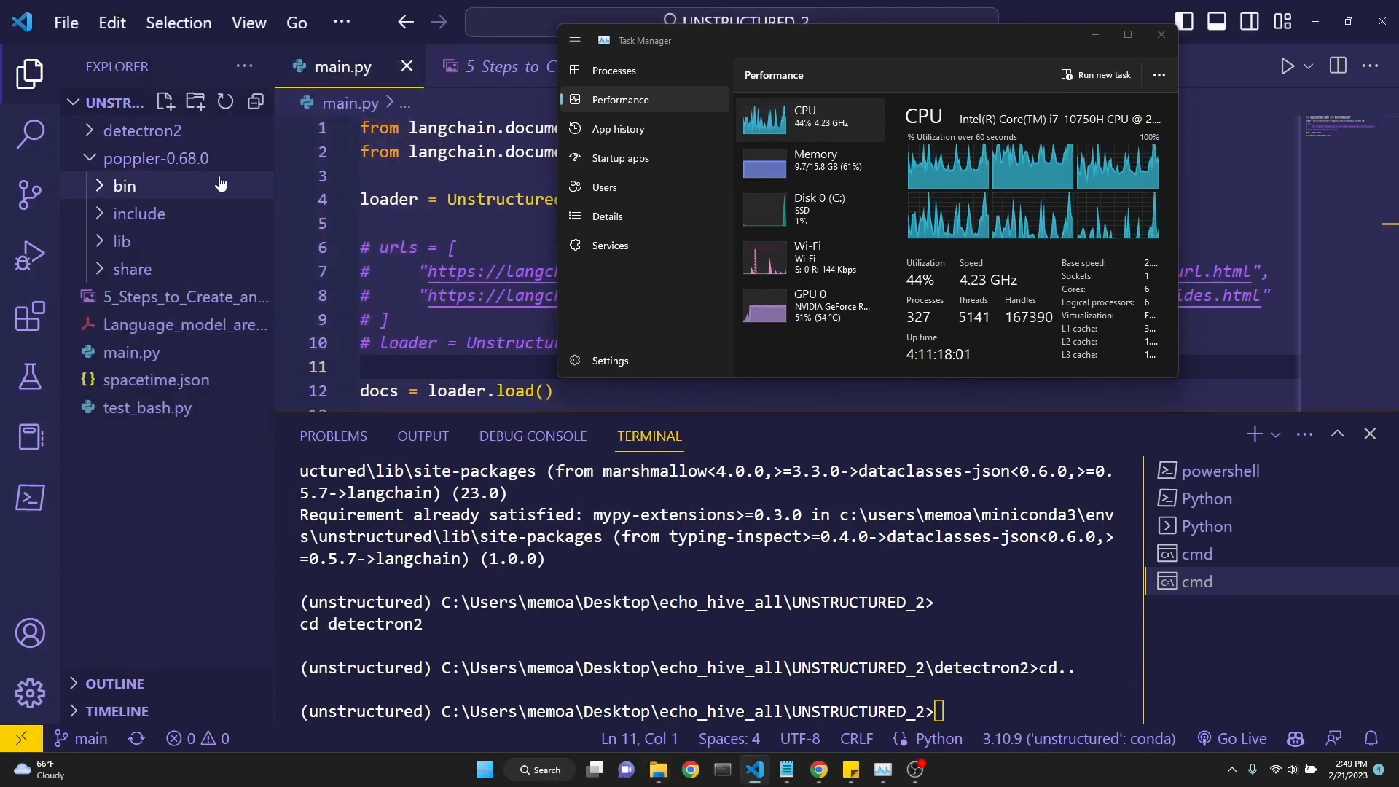
mouse_move(123, 186)
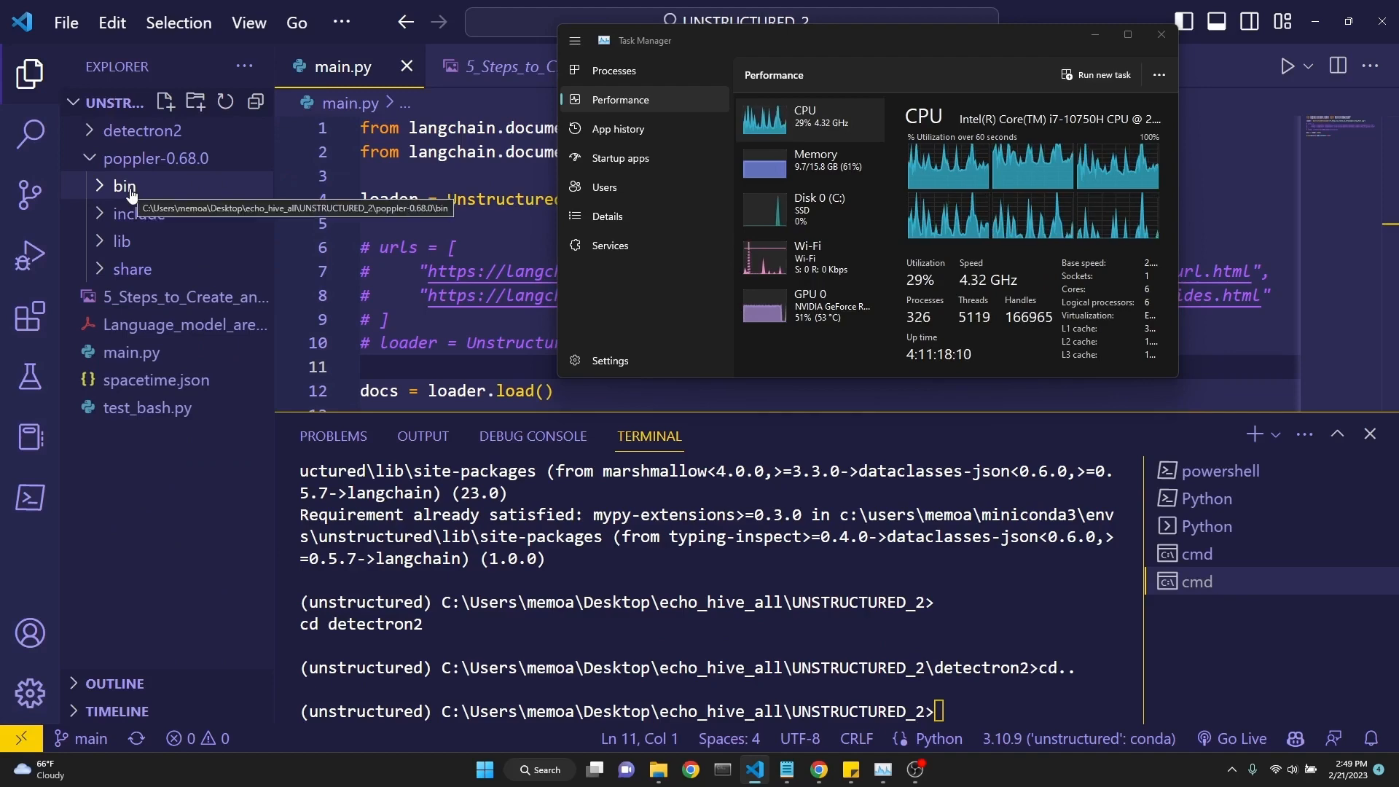
right_click(123, 185)
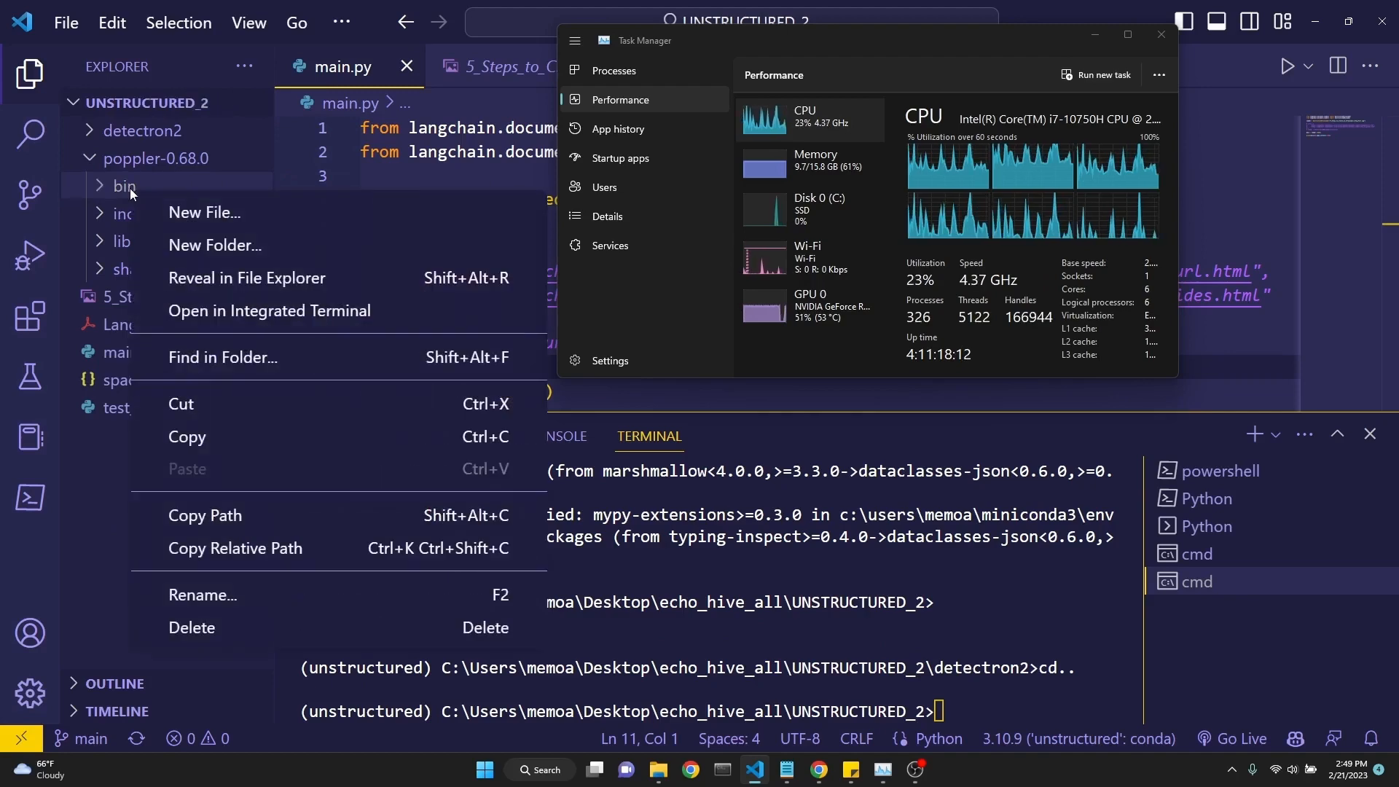
mouse_move(221, 497)
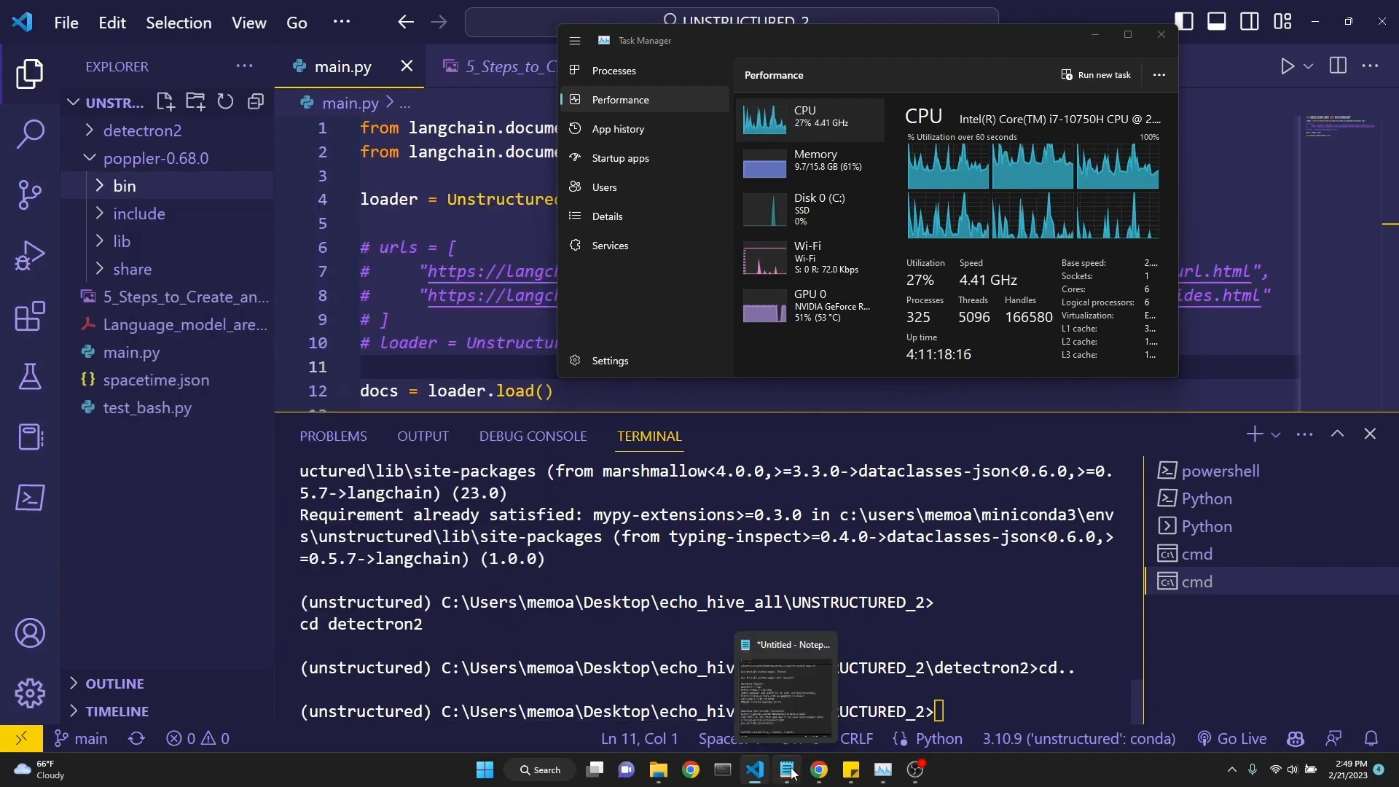
click(782, 687)
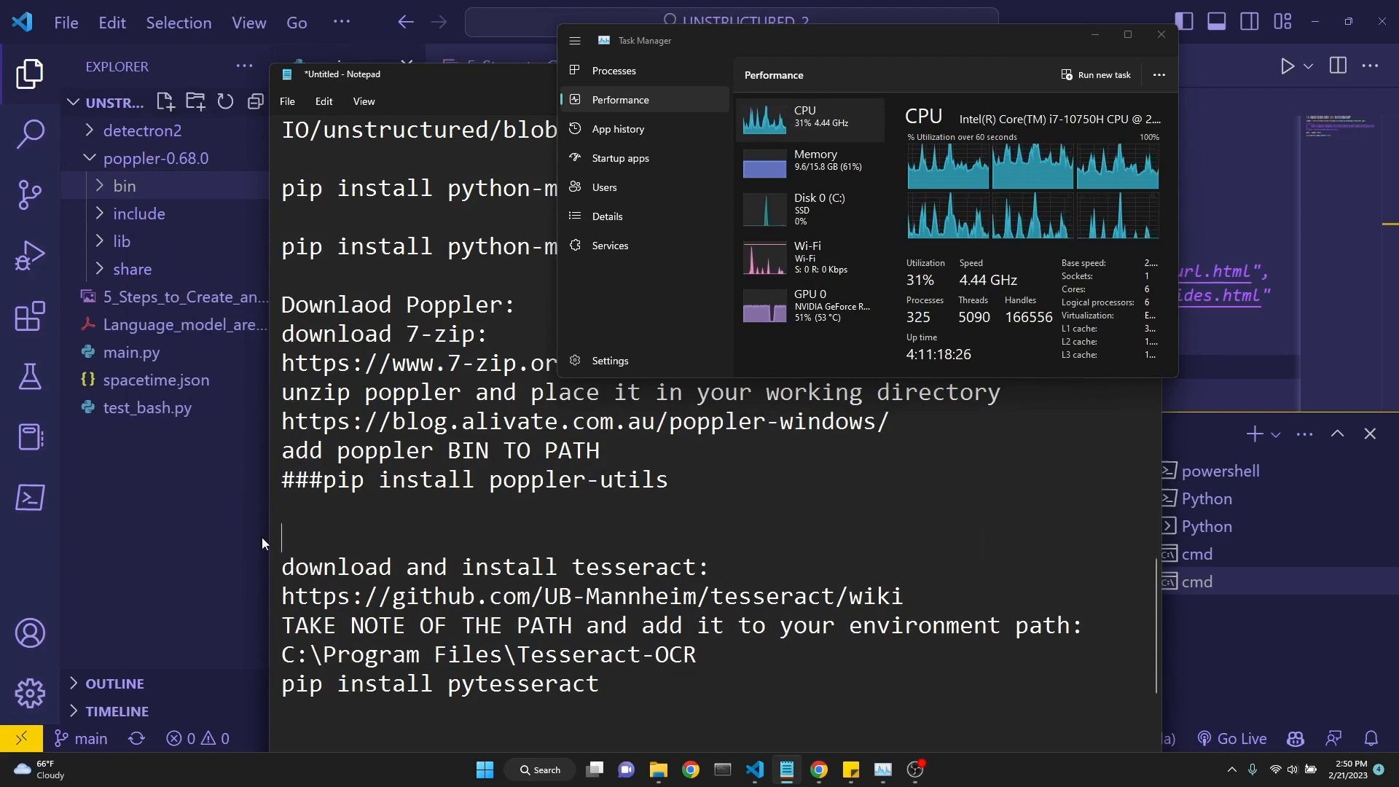
Scroll Notepad's setup notes down to the Tesseract installation section
scroll(down, 3)
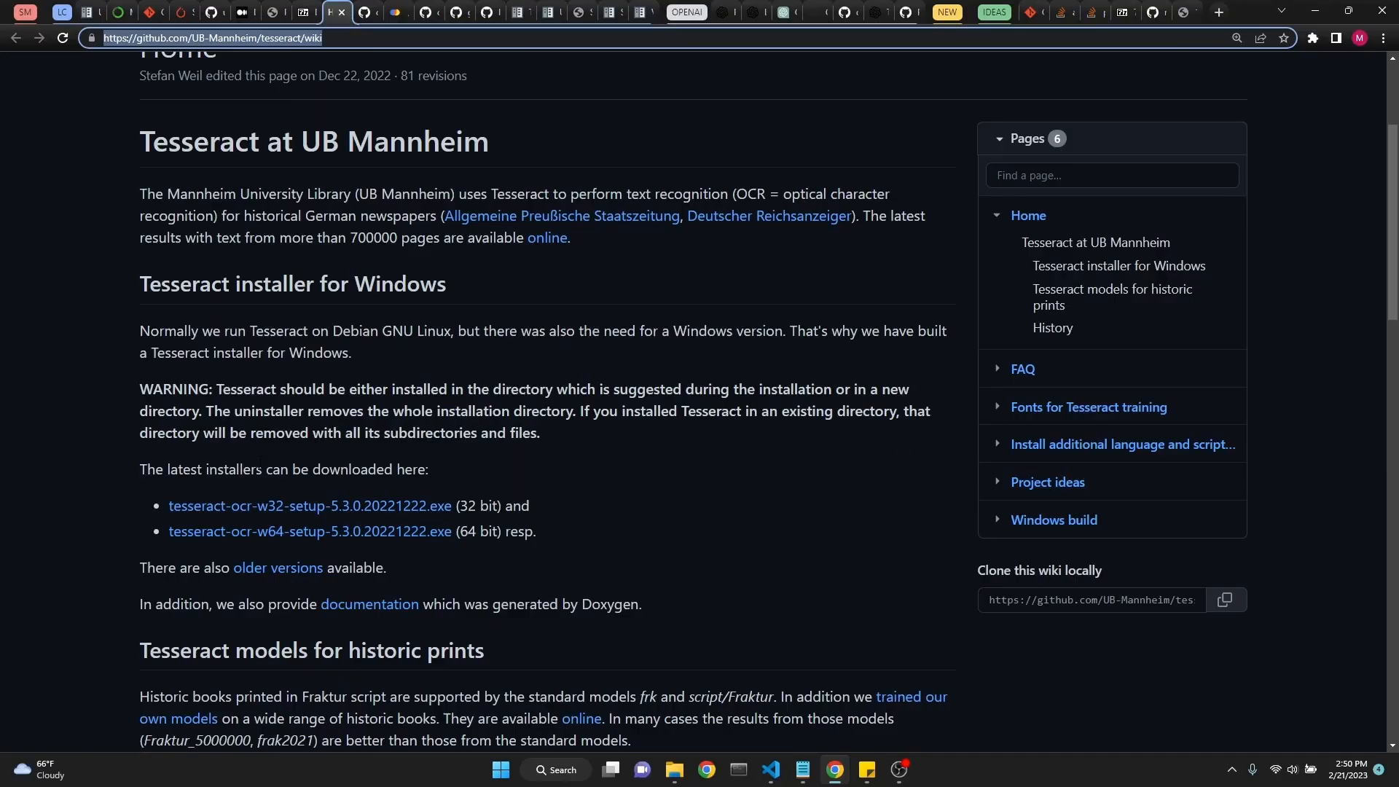
mouse_move(158, 553)
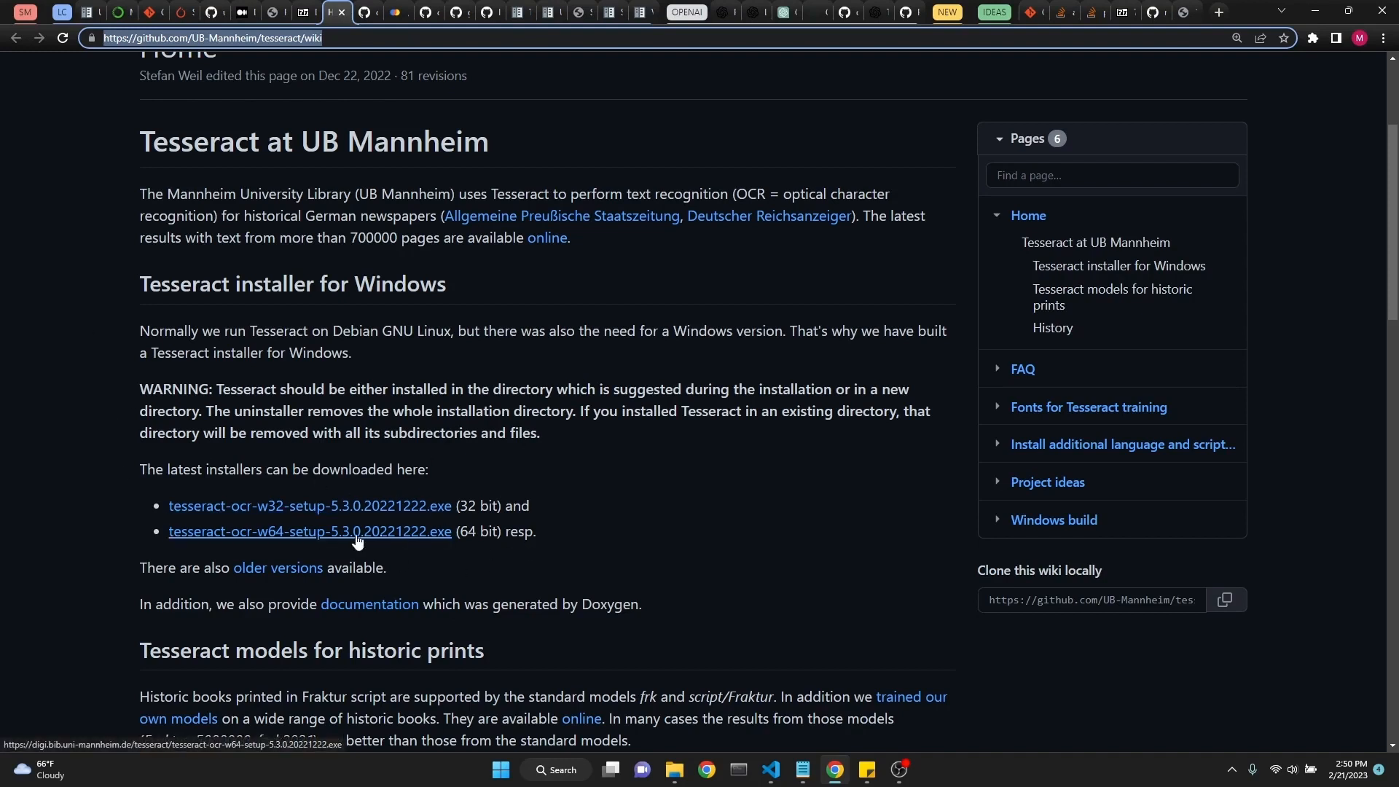
mouse_move(697, 569)
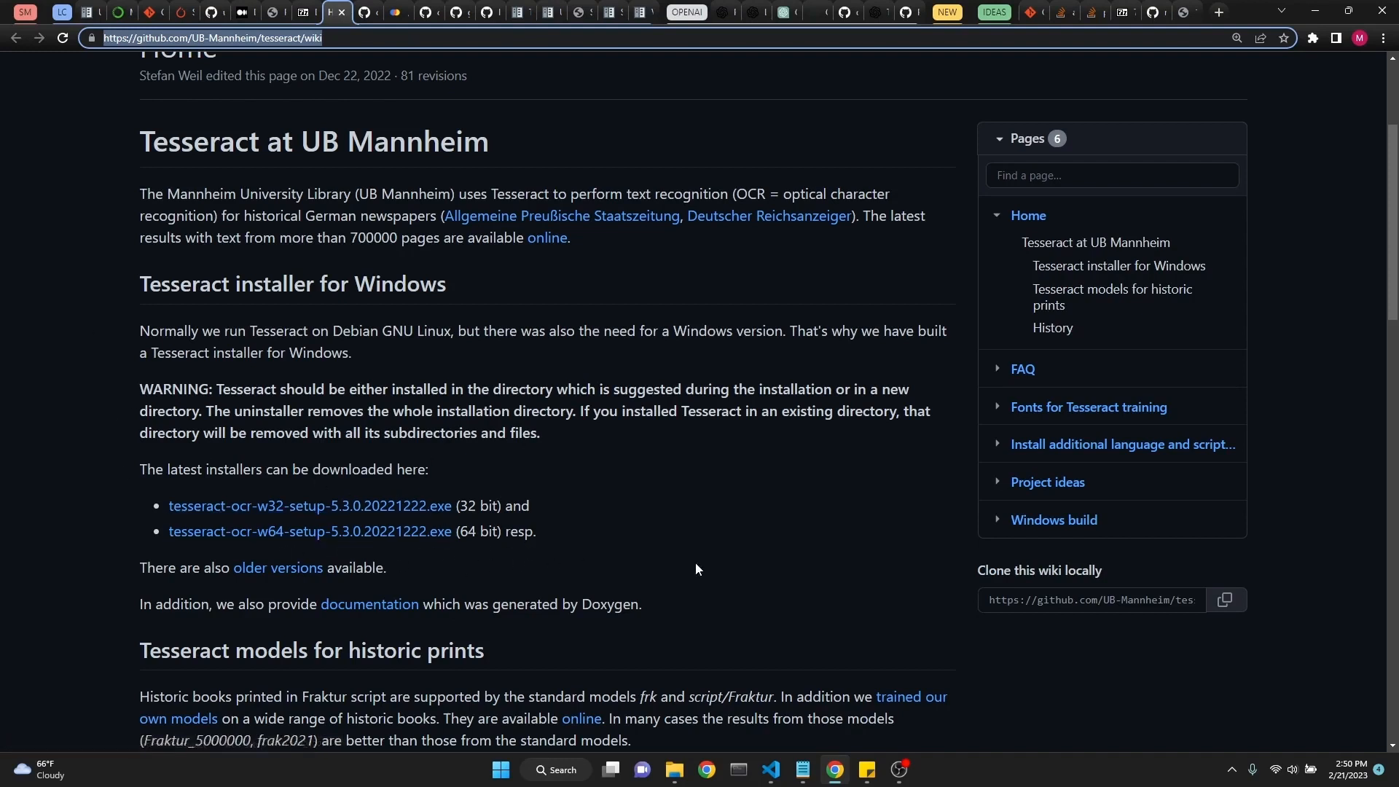
Switch to the Chrome tab showing the UB Mannheim Tesseract Windows installers
click(801, 776)
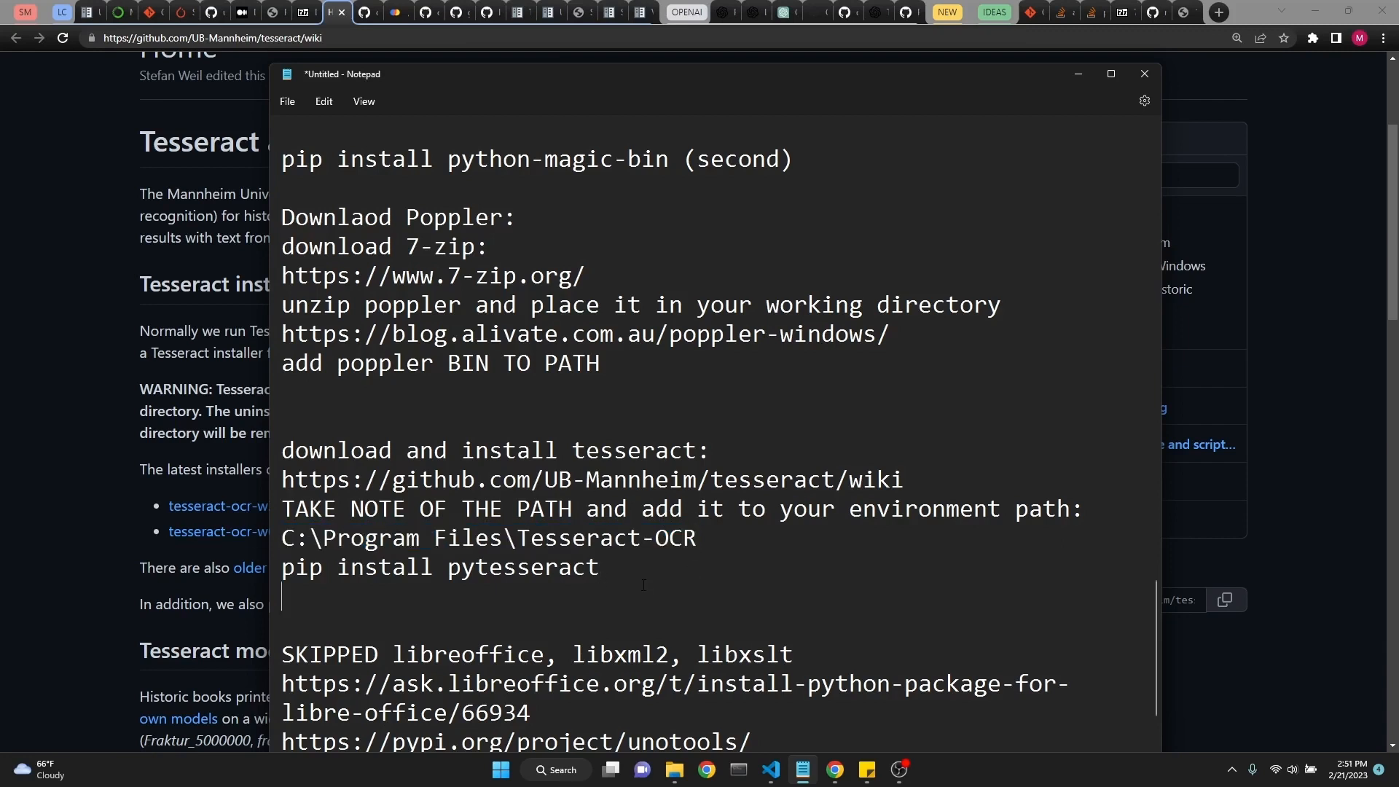
triple_click(446, 567)
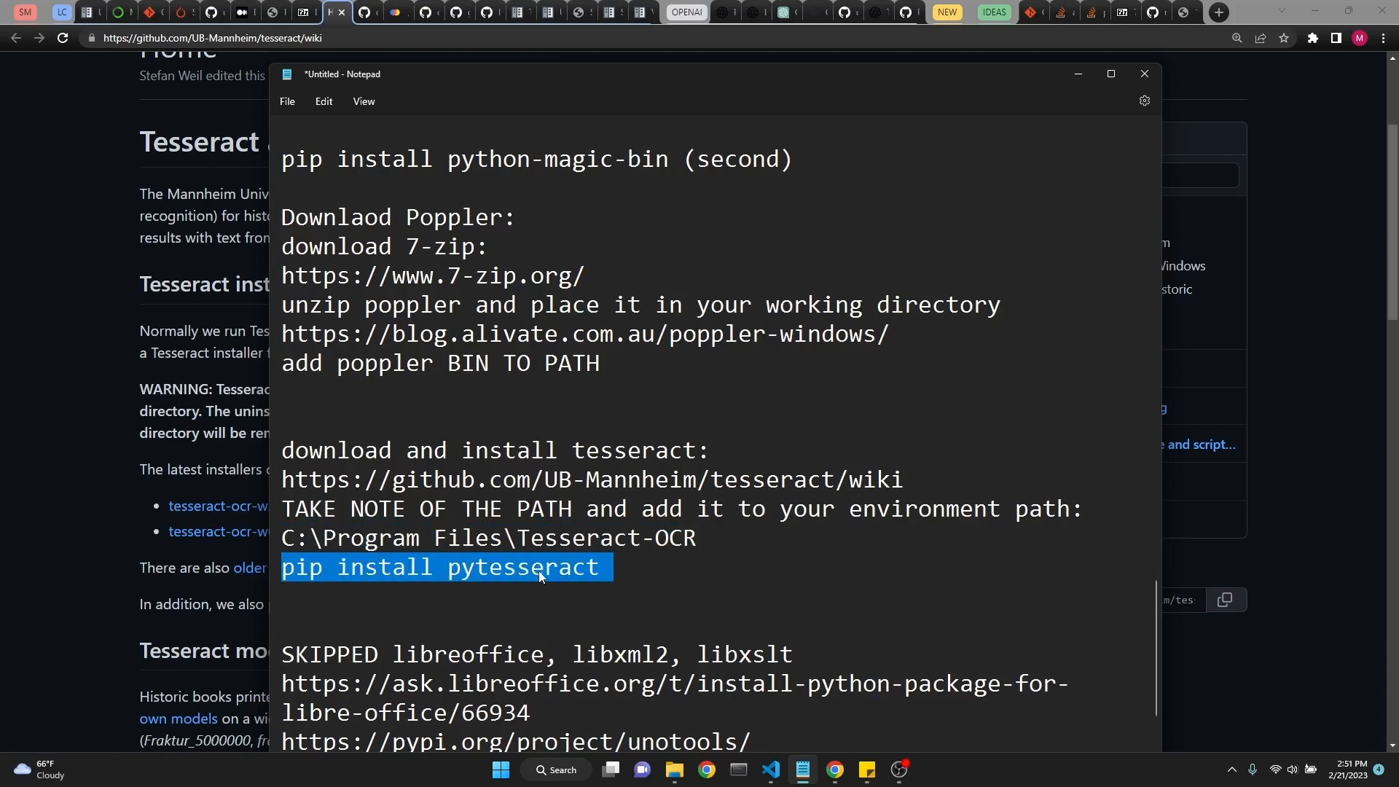
scroll(down, 3)
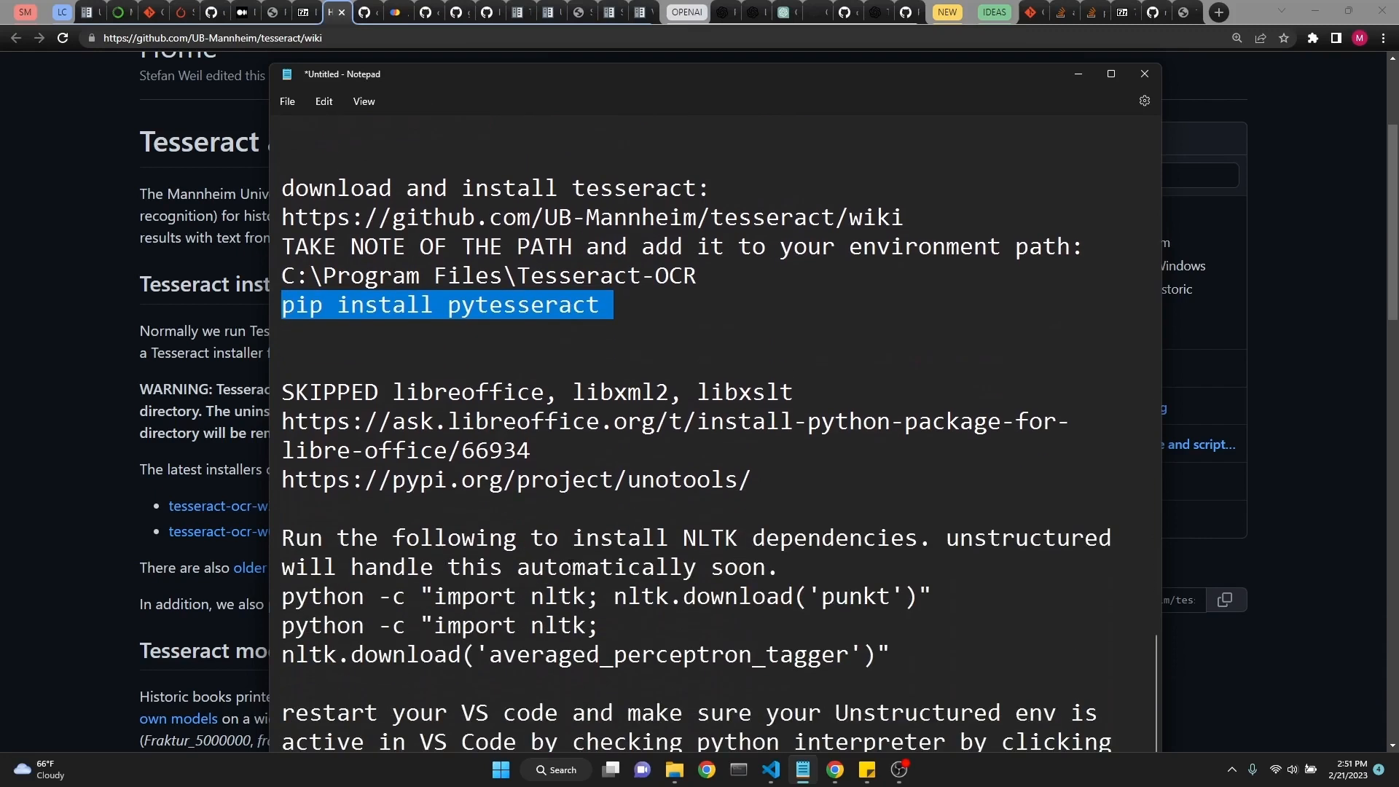
click(665, 337)
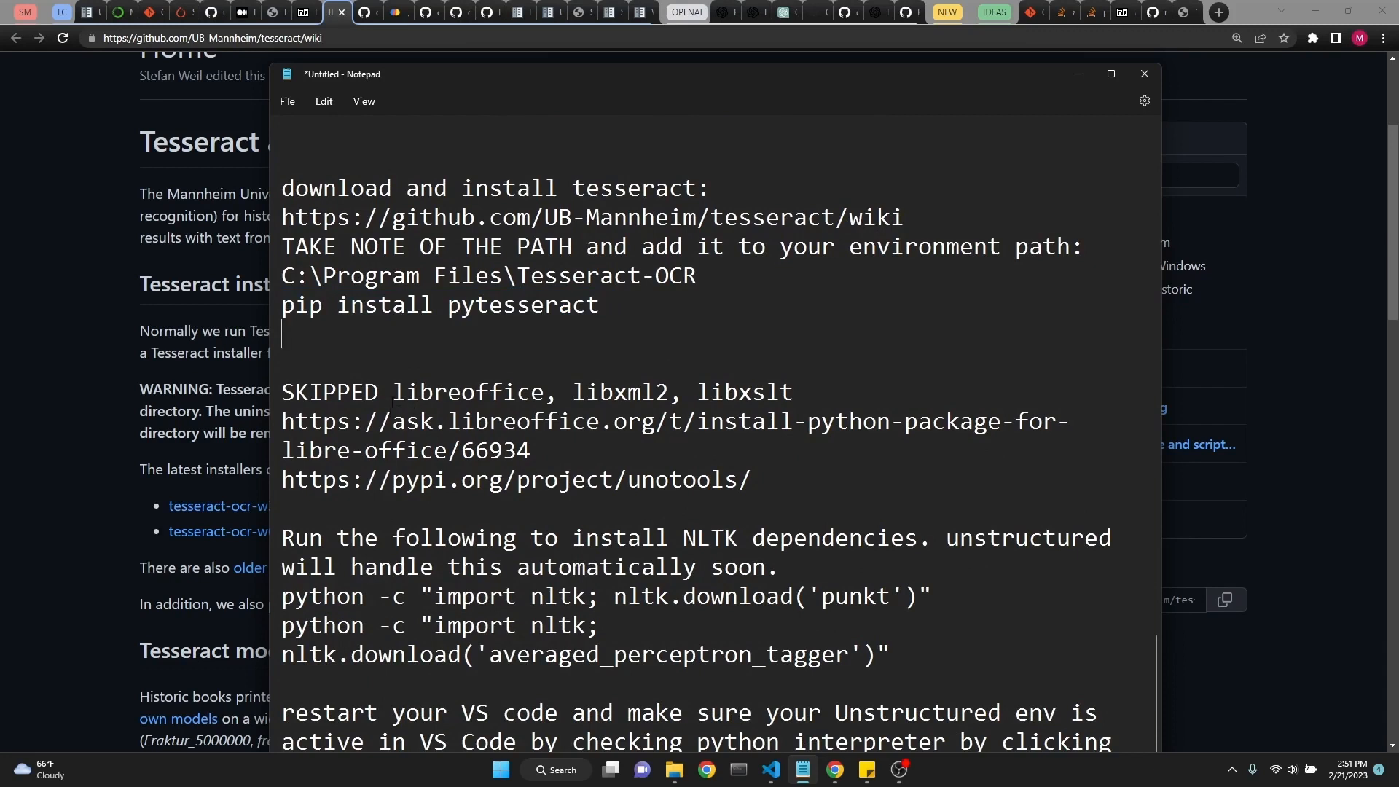
double_click(623, 392)
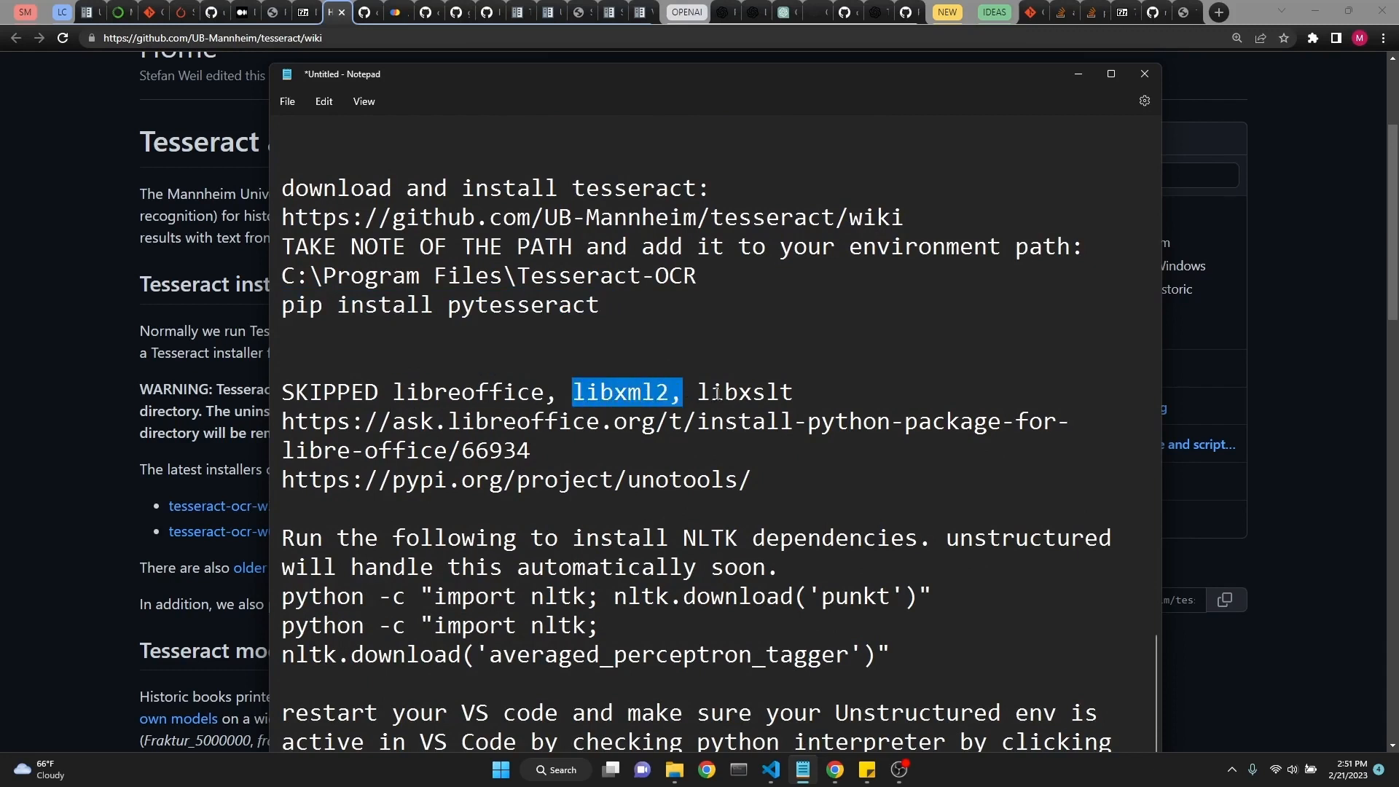
double_click(744, 392)
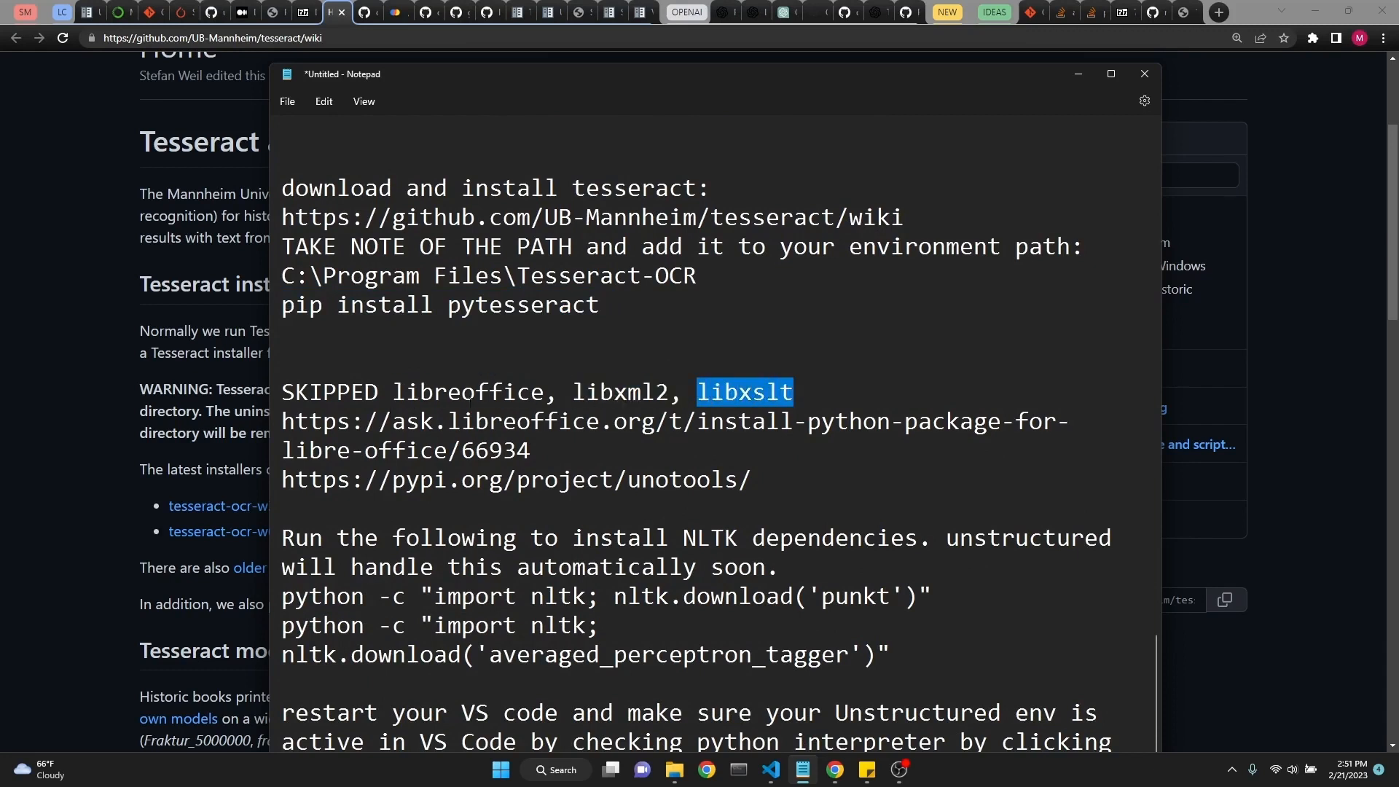
double_click(468, 393)
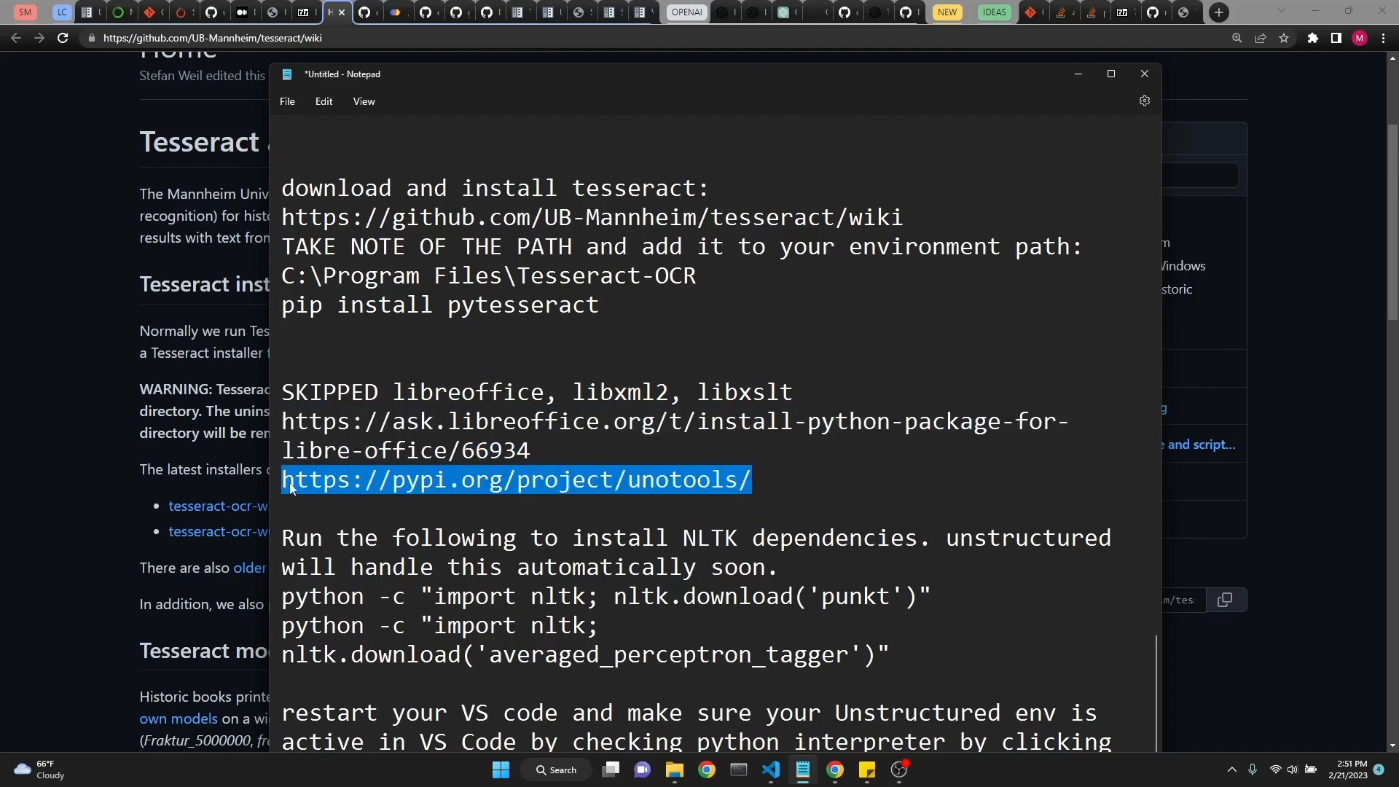
mouse_move(477, 355)
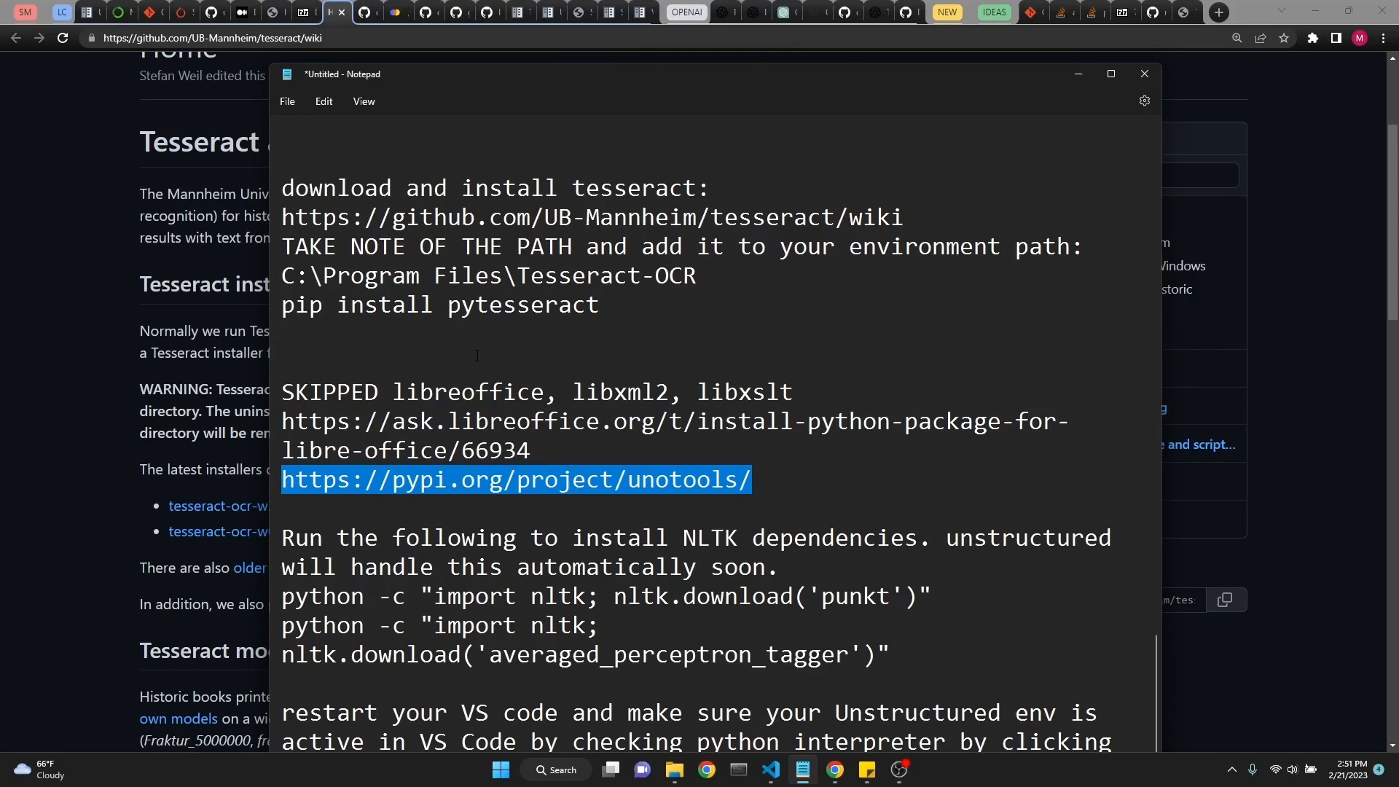
scroll(down, 3)
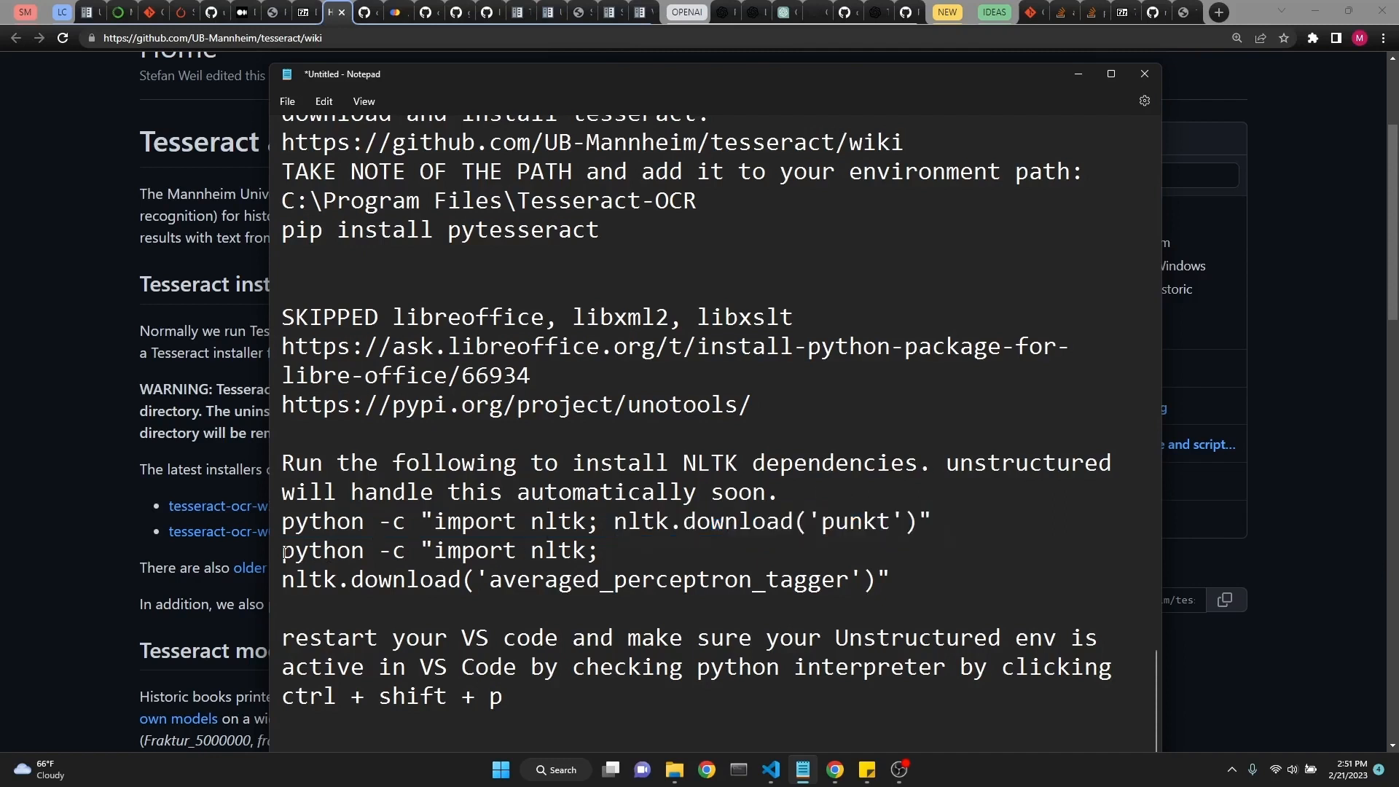
triple_click(446, 549)
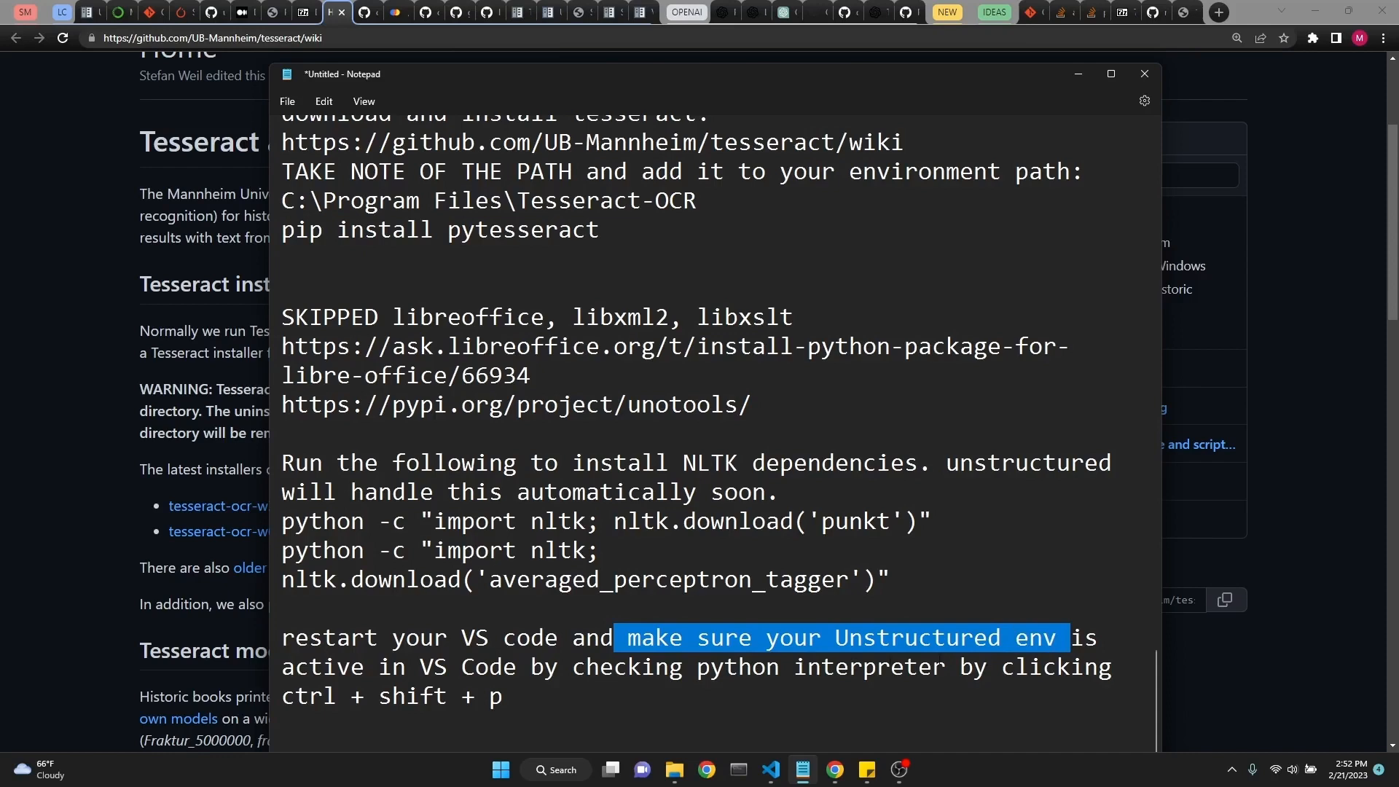
mouse_move(771, 769)
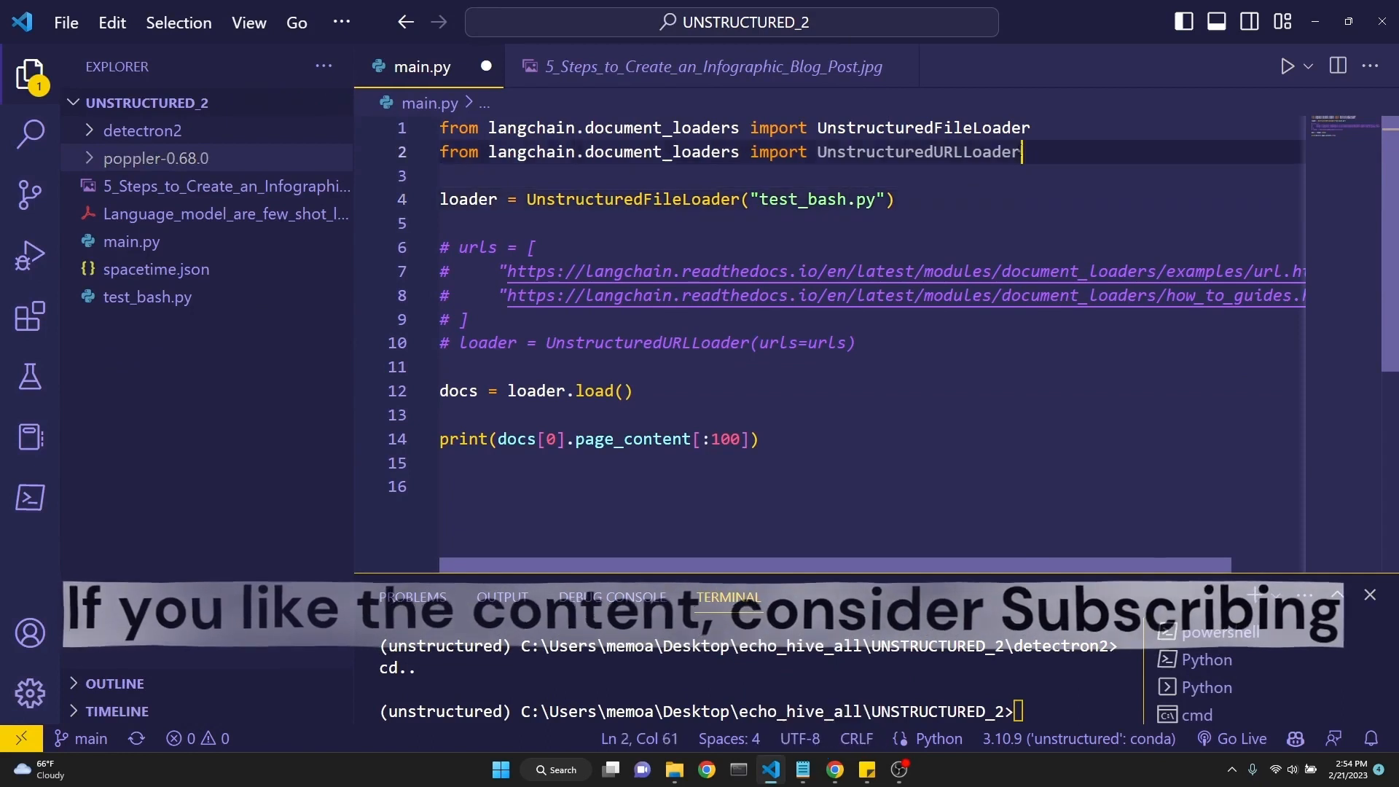
Review main.py's UnstructuredFileLoader and UnstructuredURLLoader imports, then close the test_bash.py tab
click(954, 128)
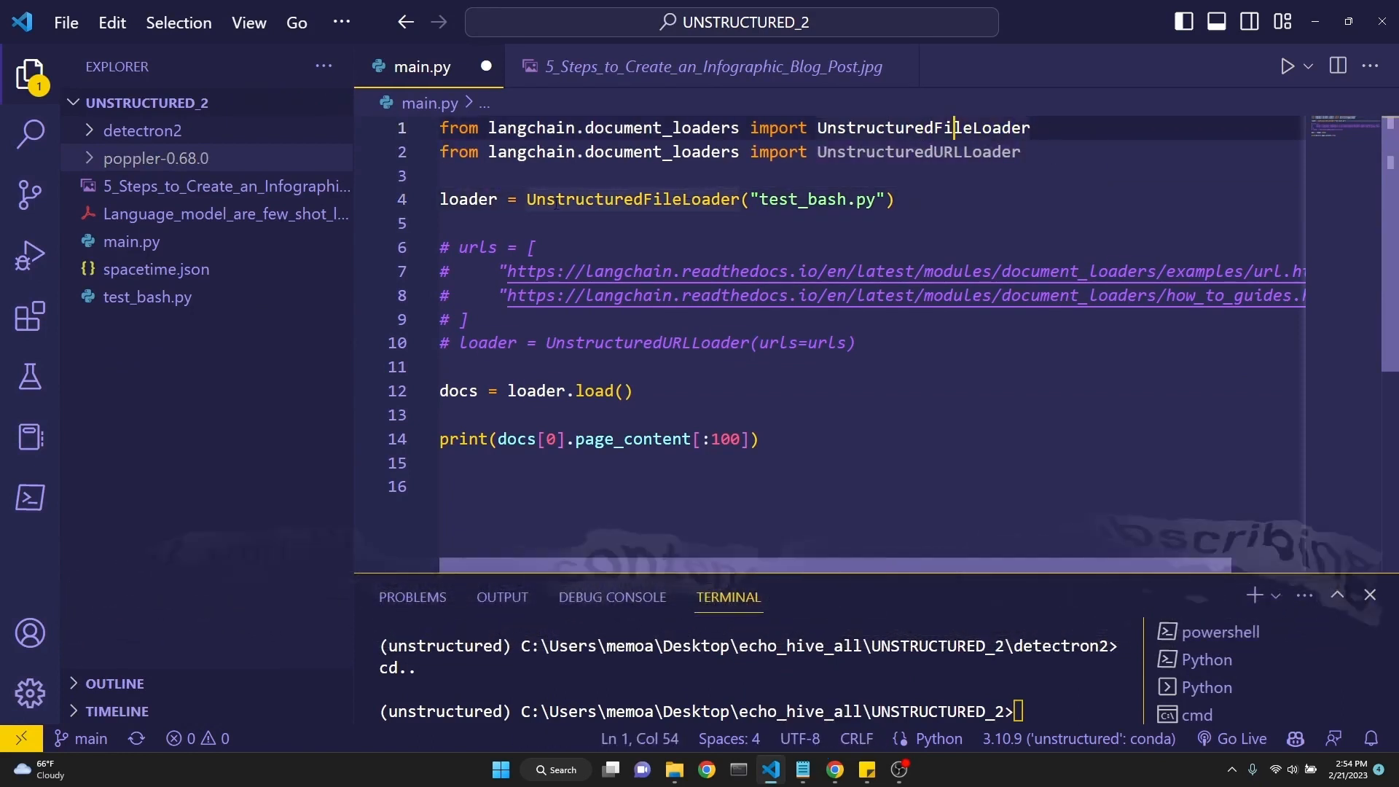
double_click(892, 152)
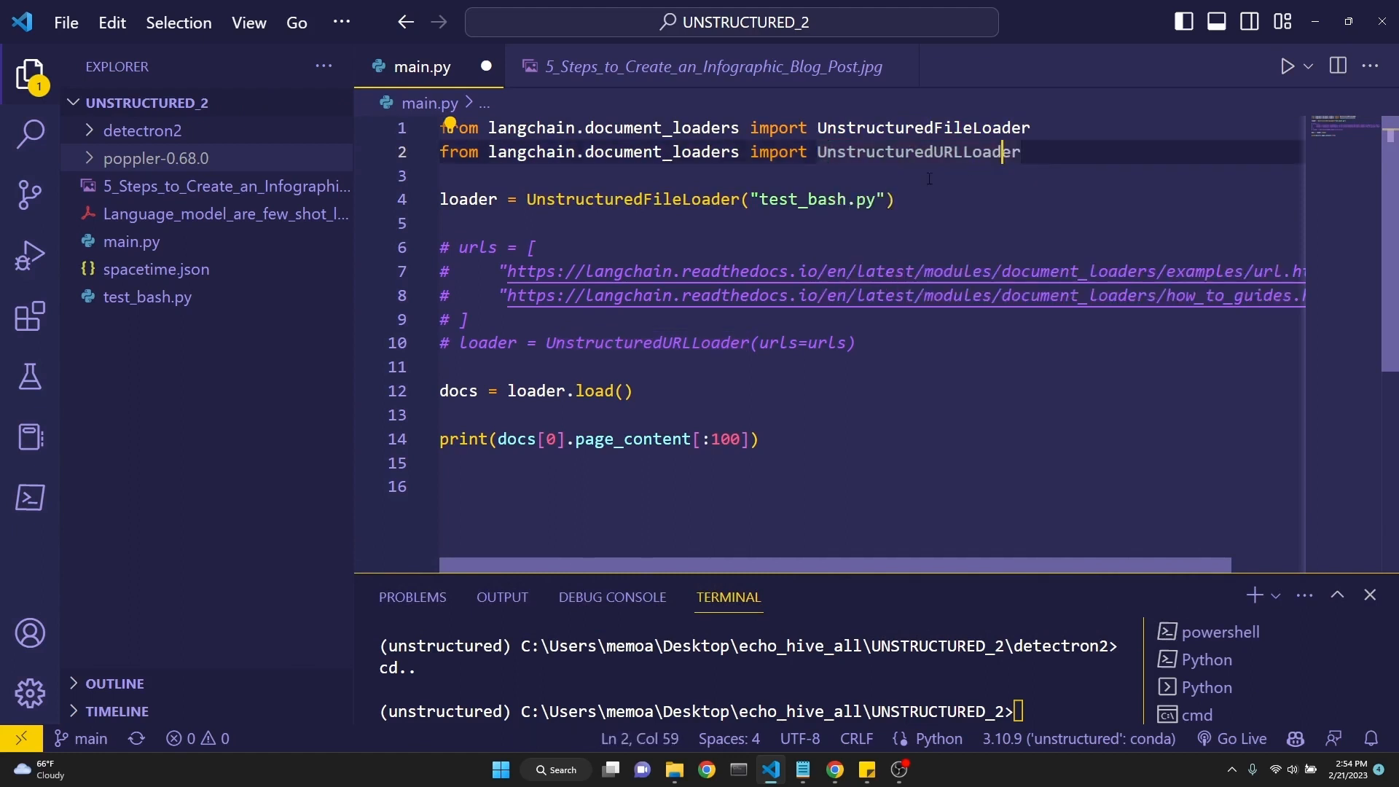
mouse_move(152, 322)
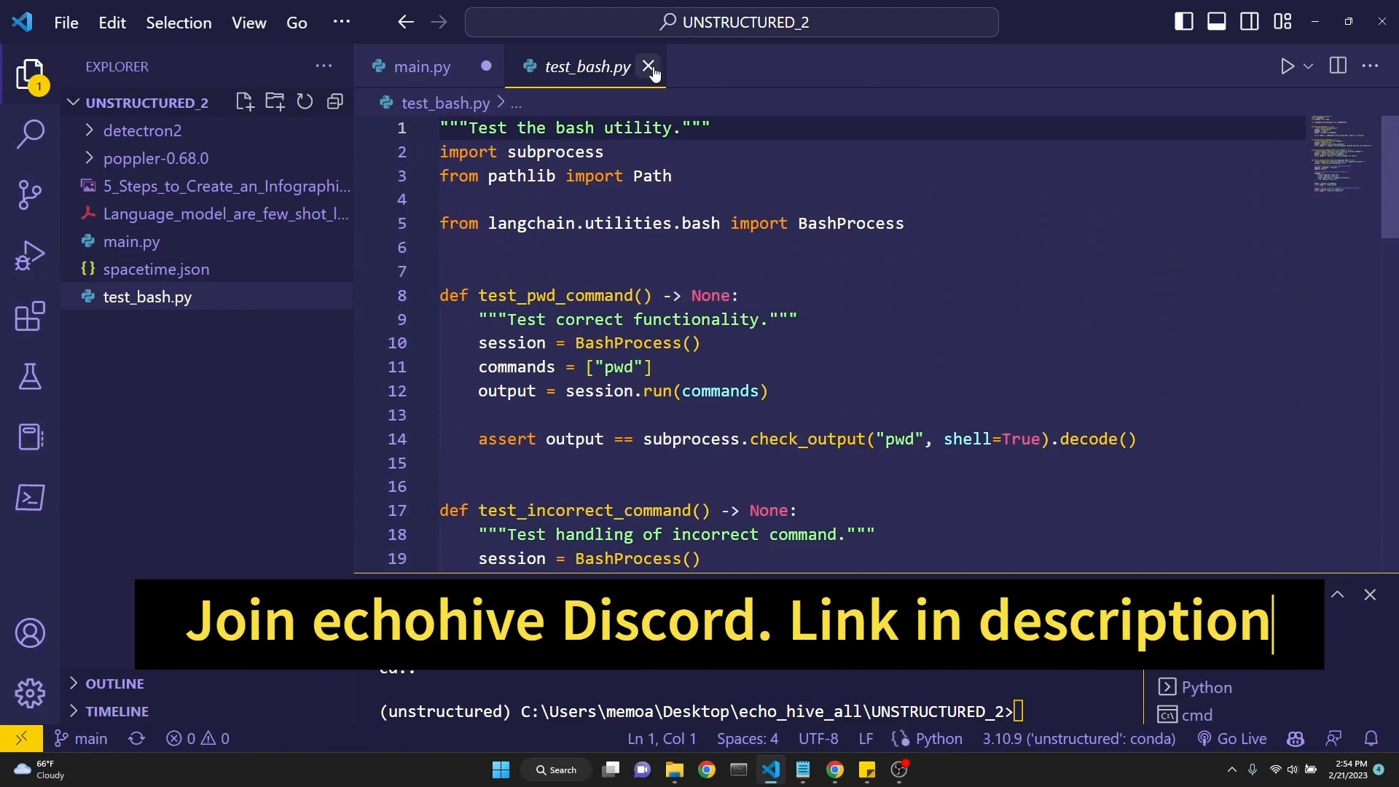
click(649, 66)
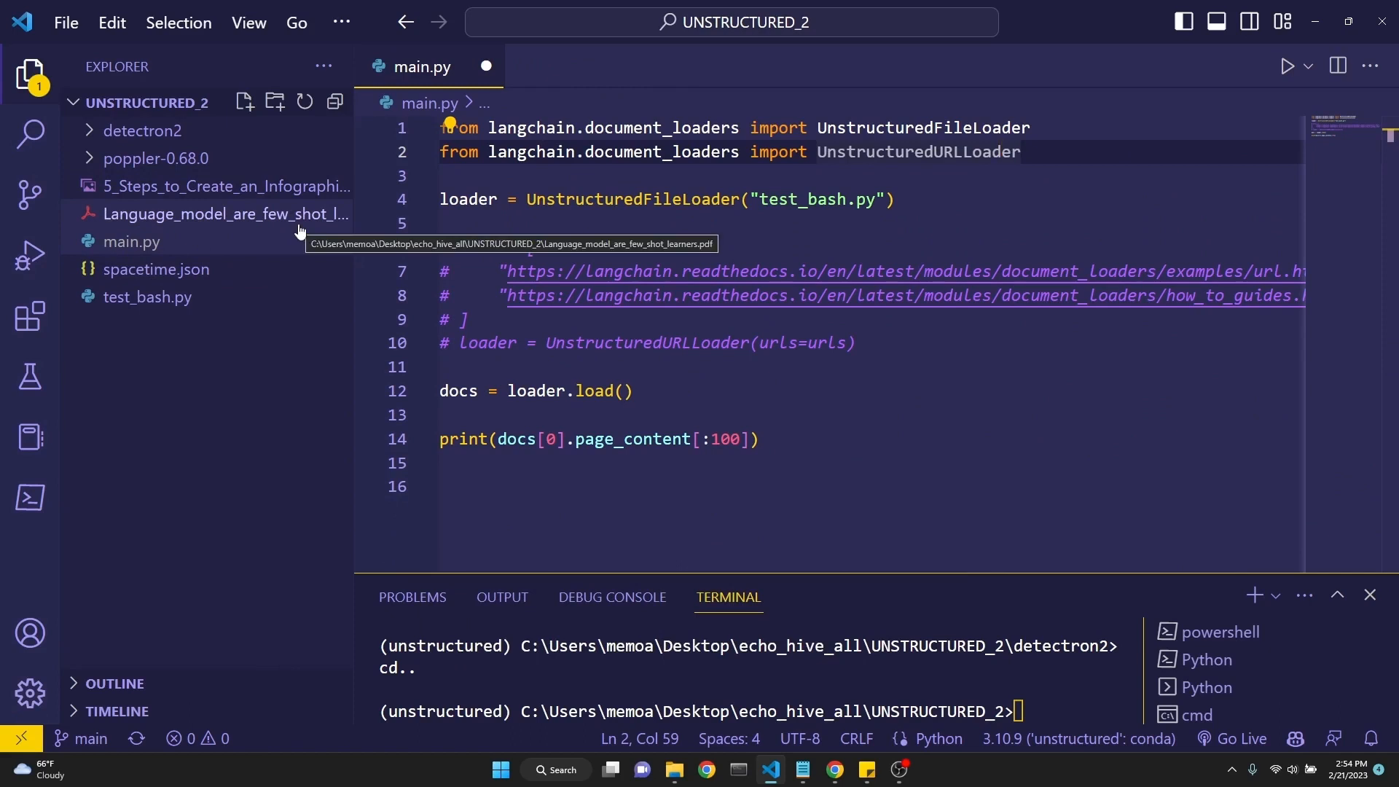
mouse_move(226, 187)
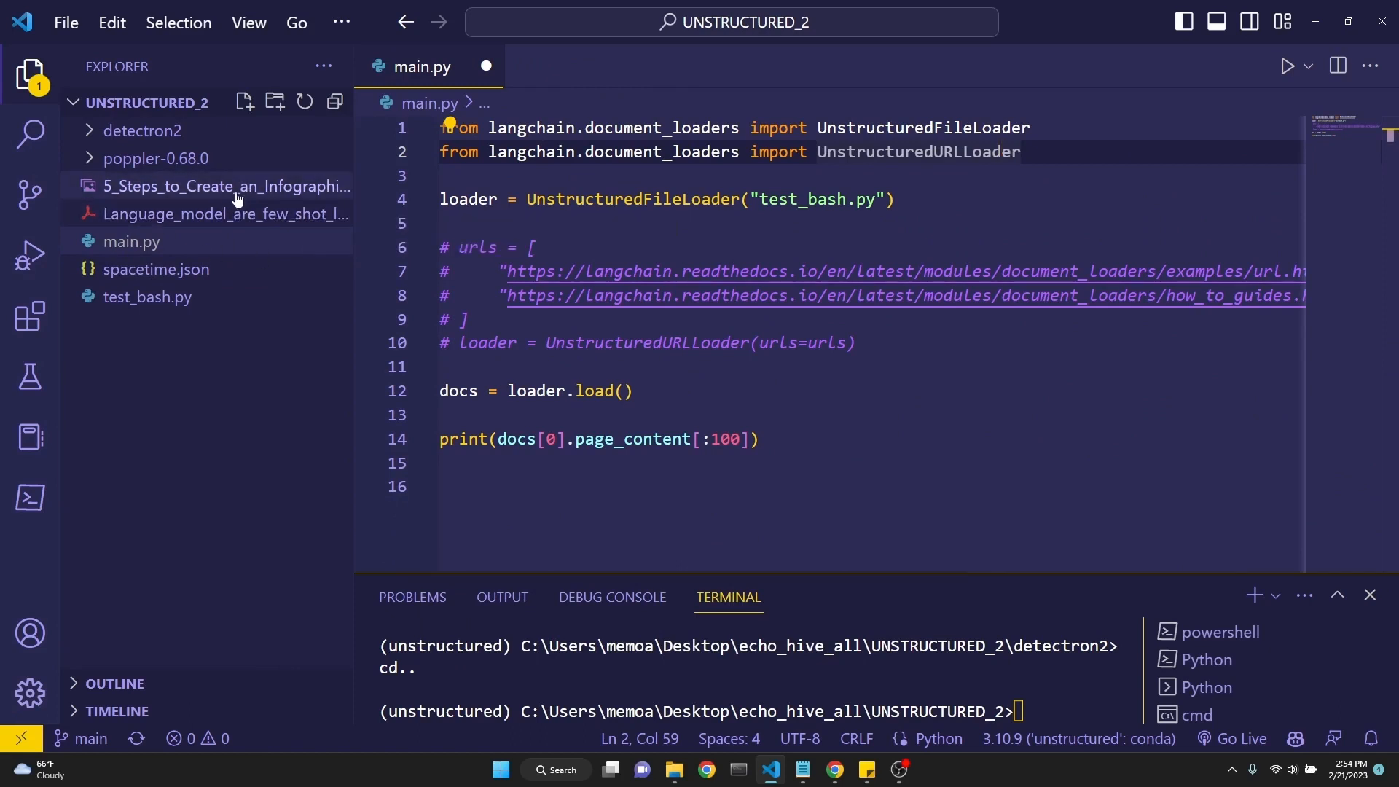
click(226, 186)
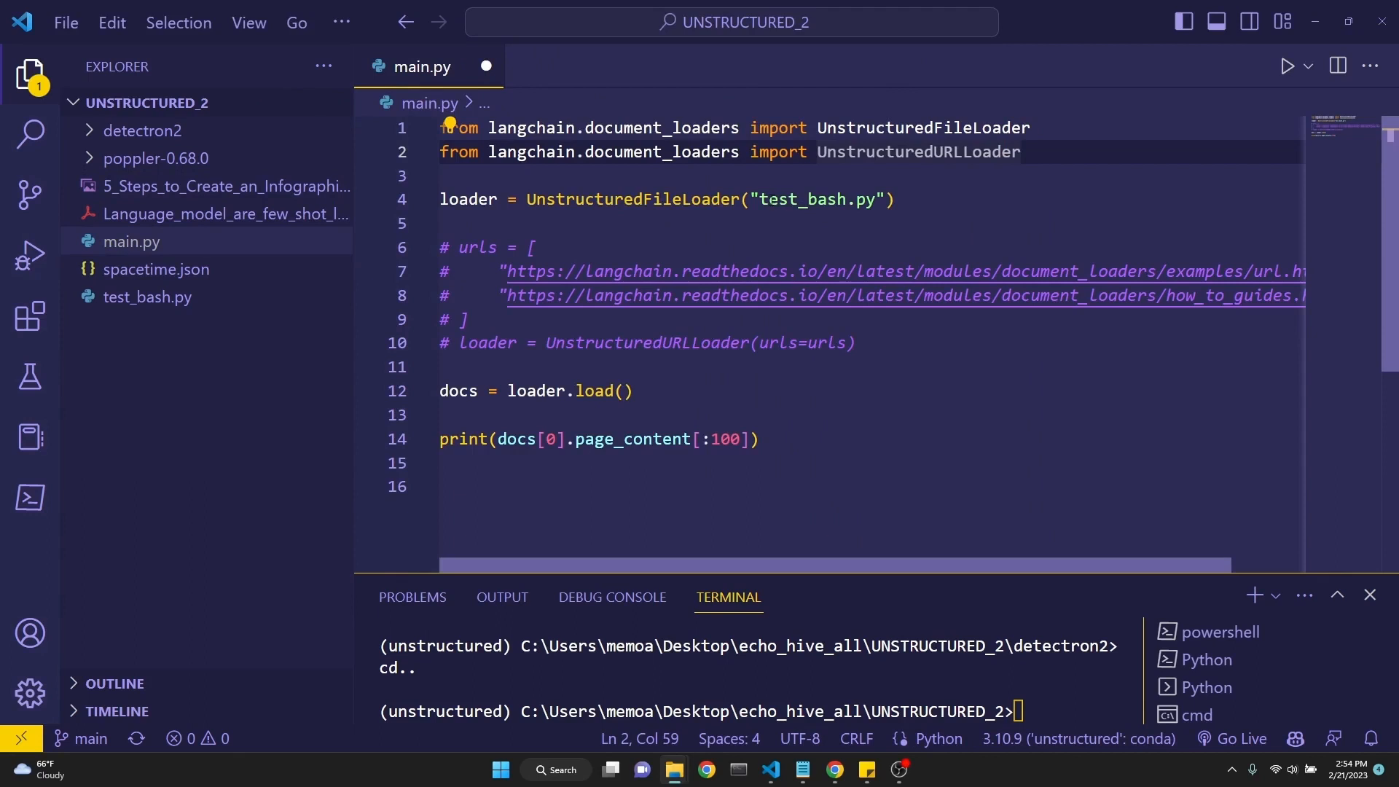
Change the print slice from 100 to 200 and run main.py on test_bash.py
double_click(821, 199)
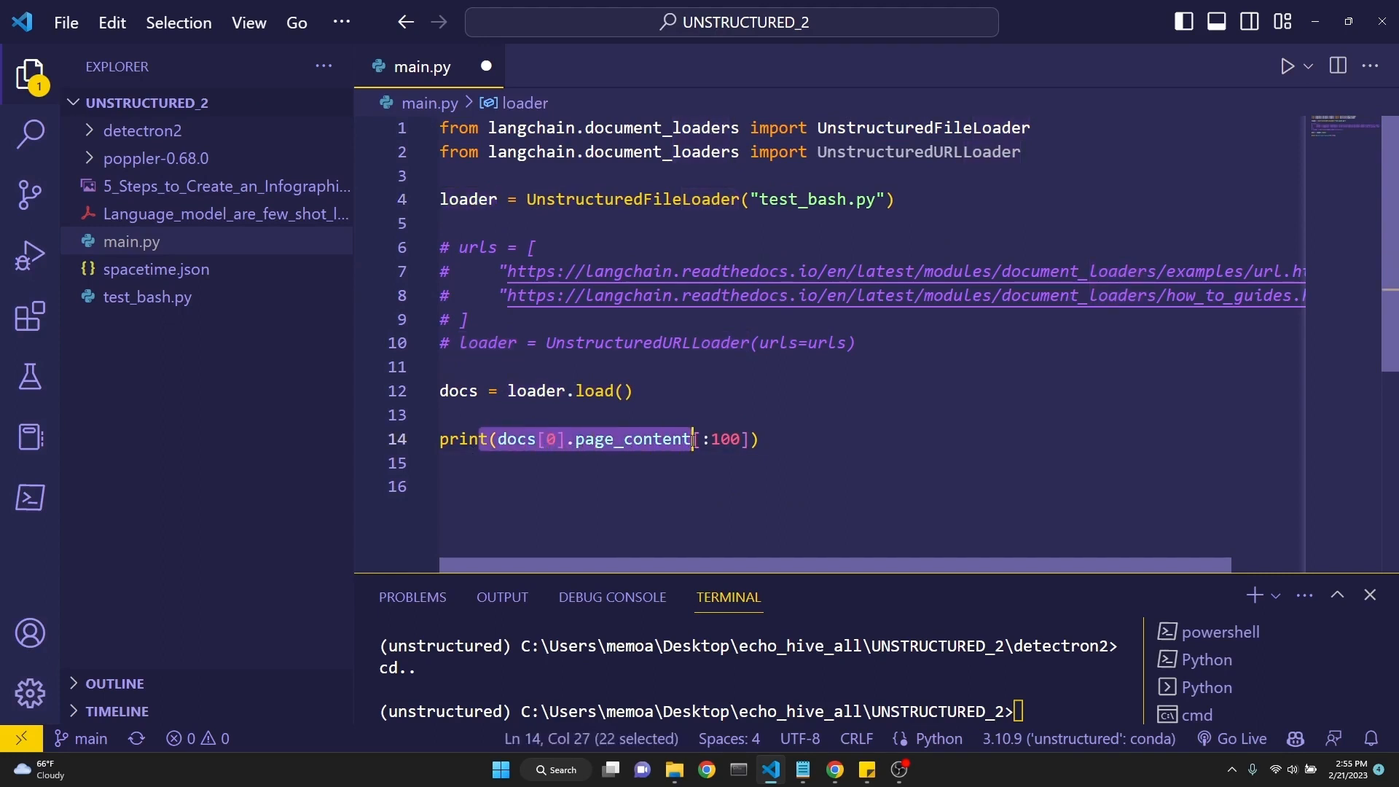
click(723, 438)
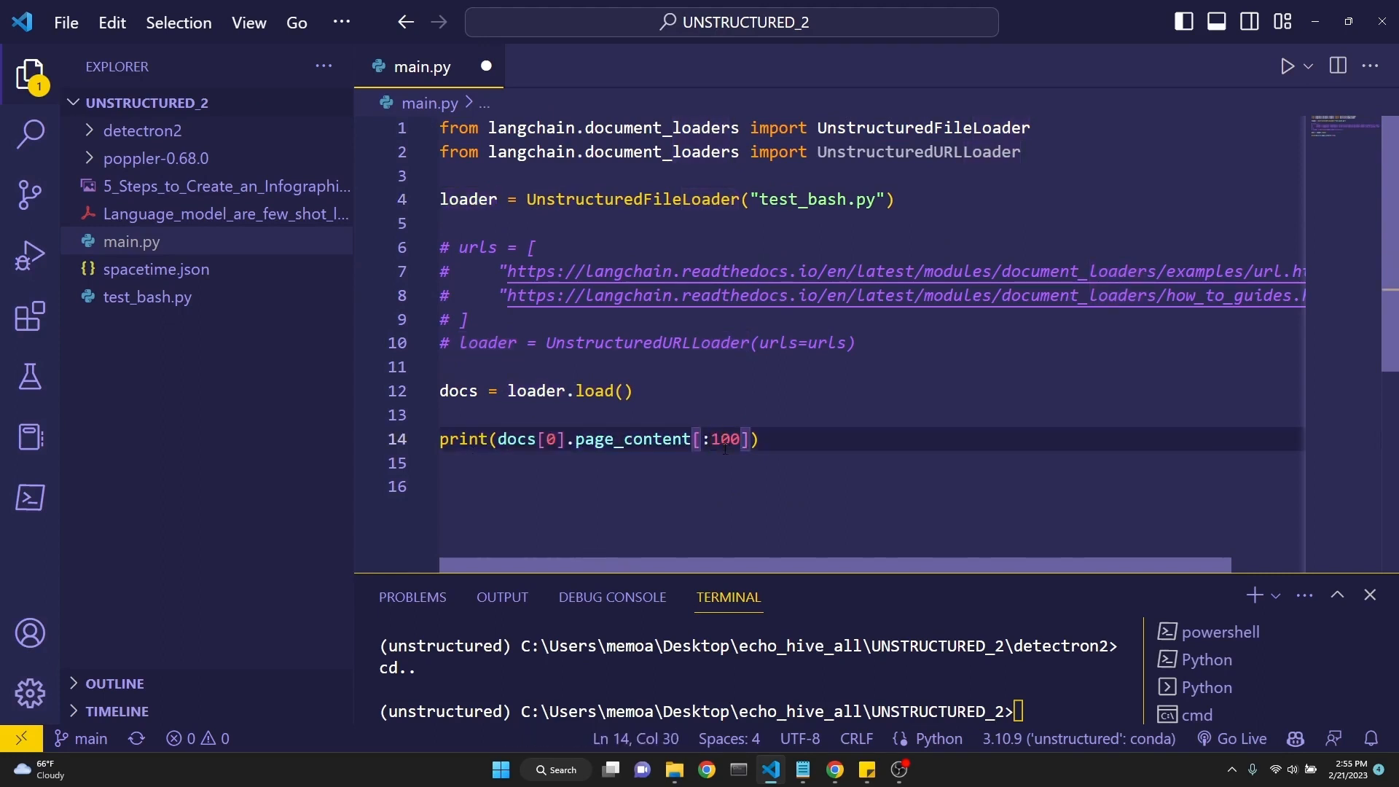
text(200)
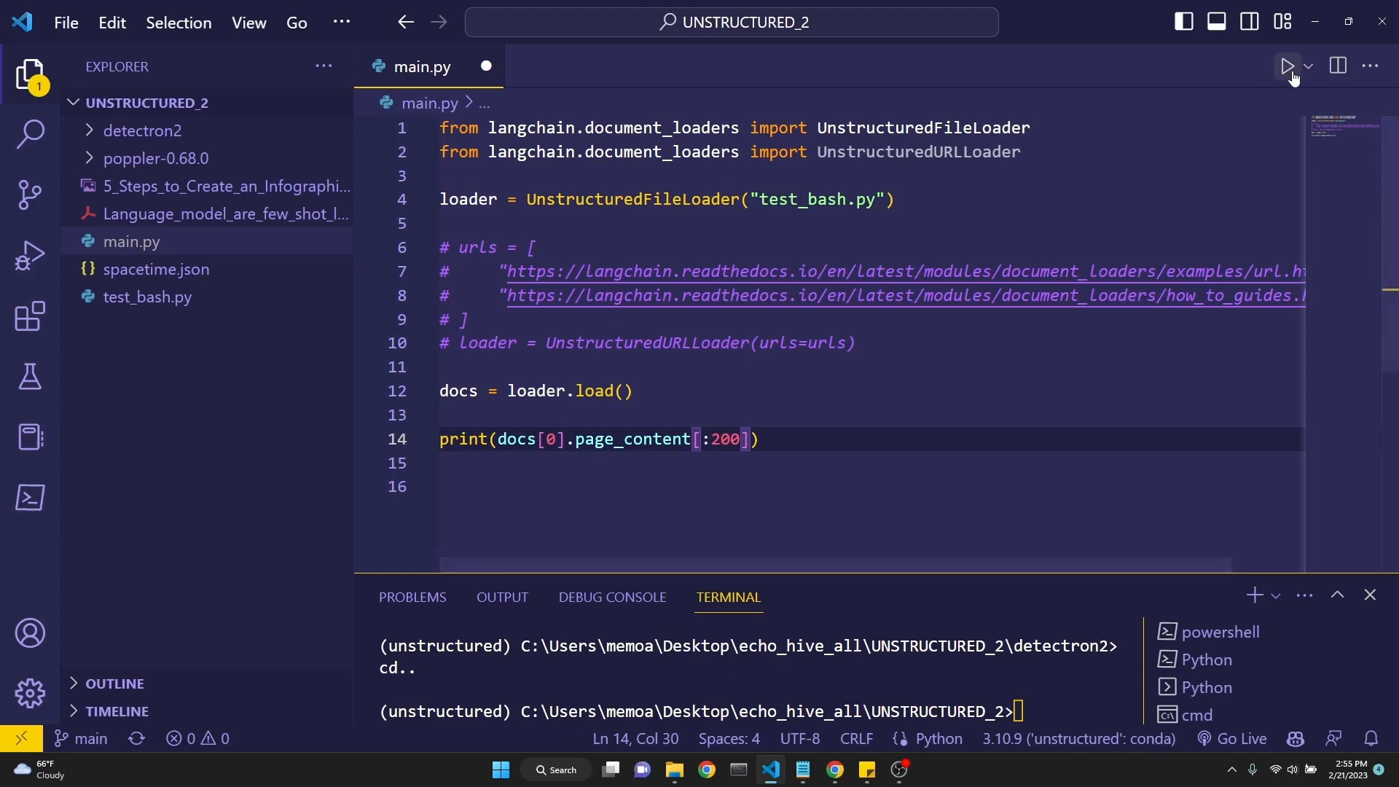
click(1287, 65)
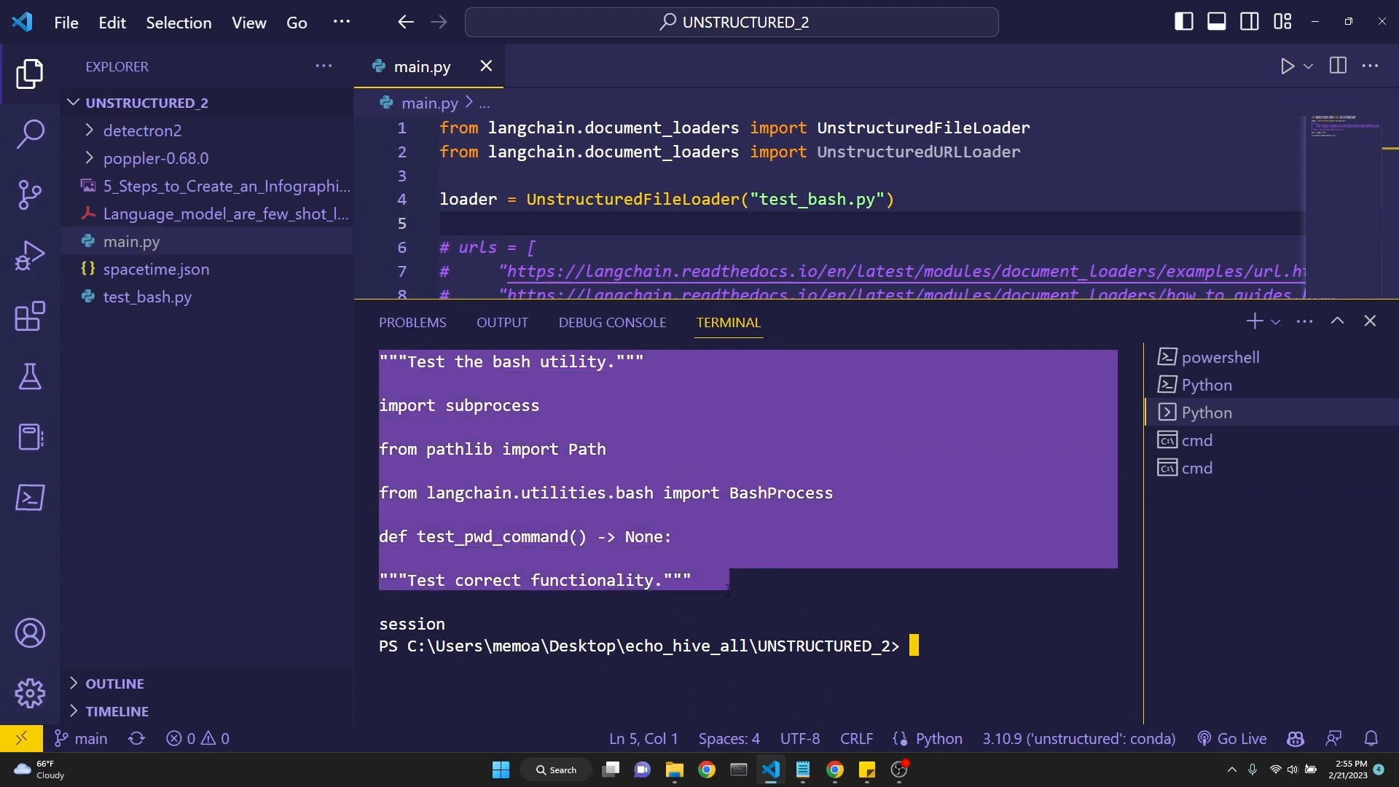
click(687, 516)
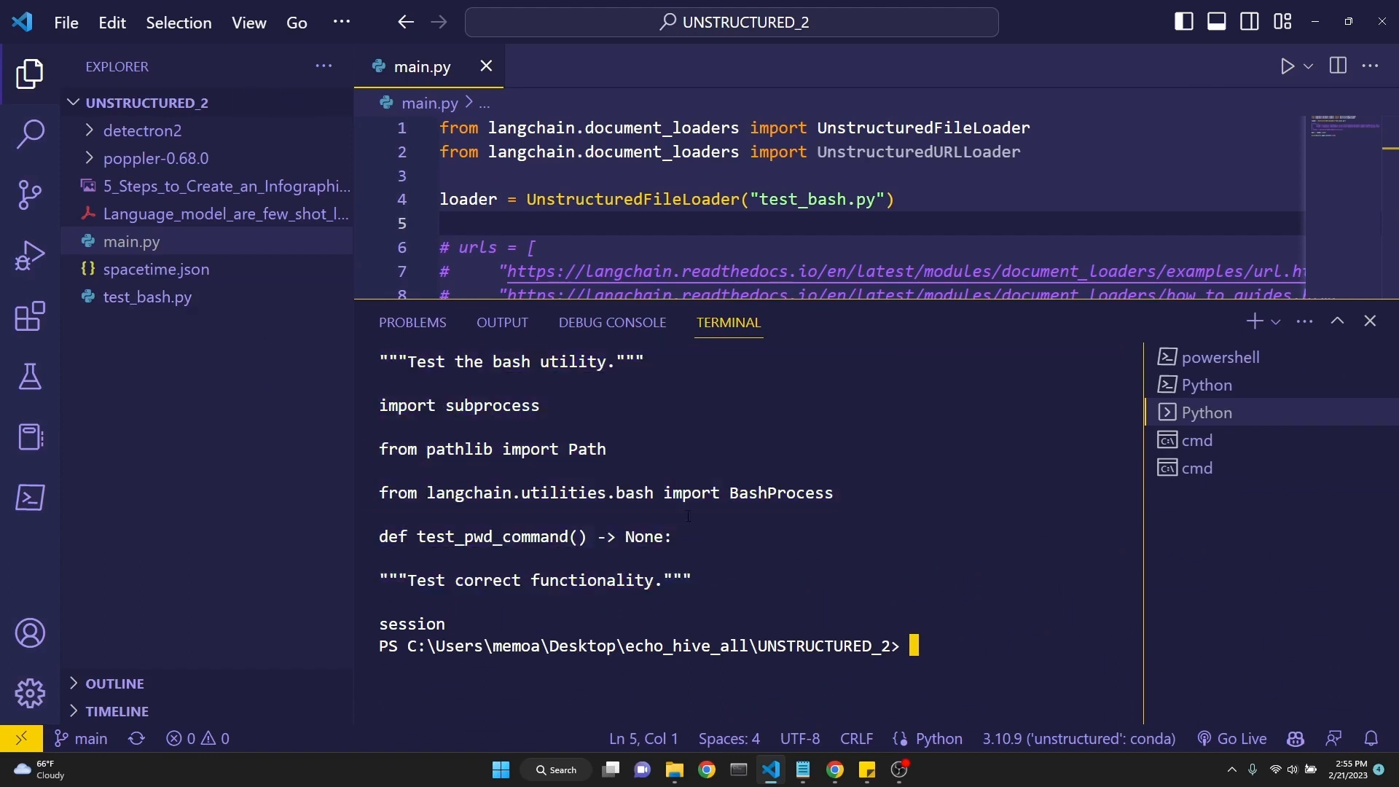
mouse_move(837, 382)
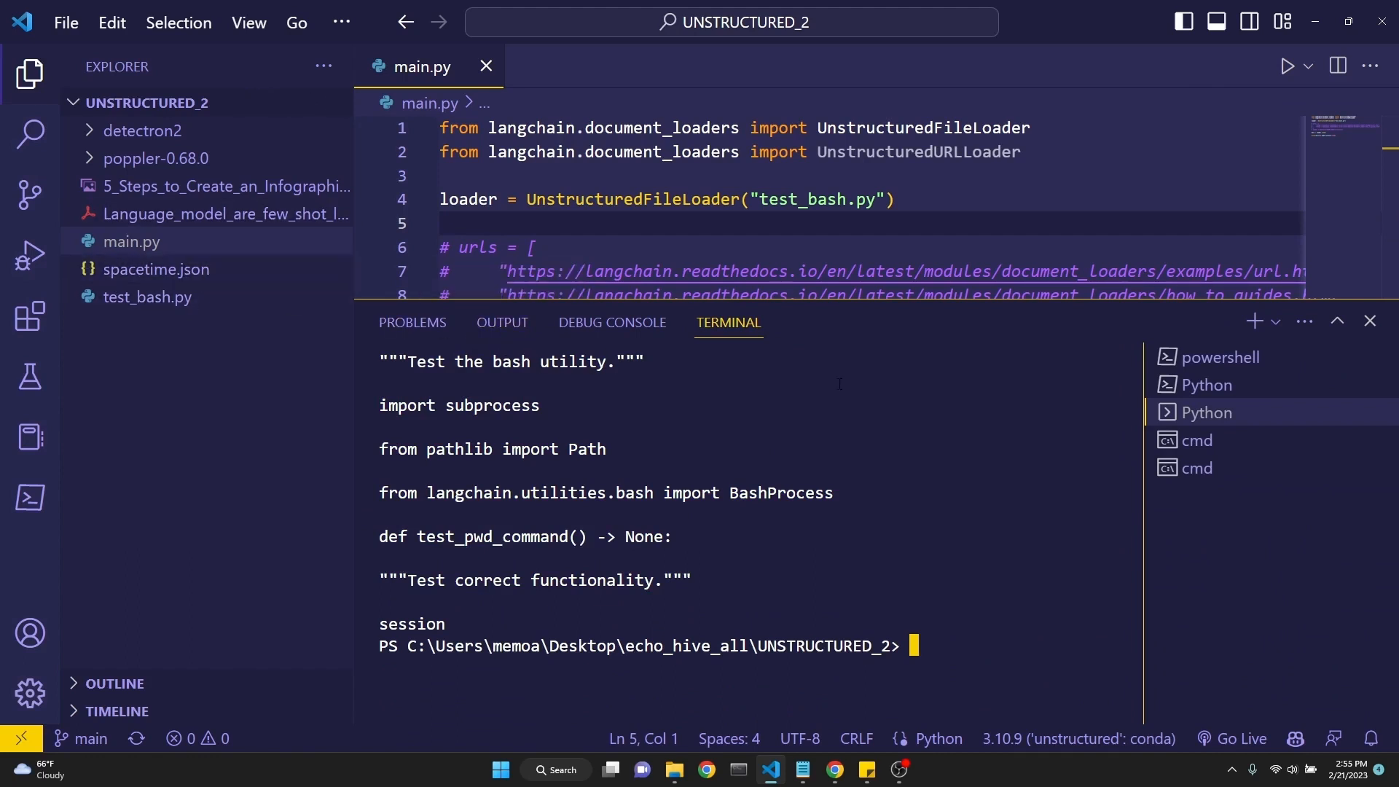
Point the loader at Language_model_are_few_shot_learners.pdf and run main.py
click(1287, 66)
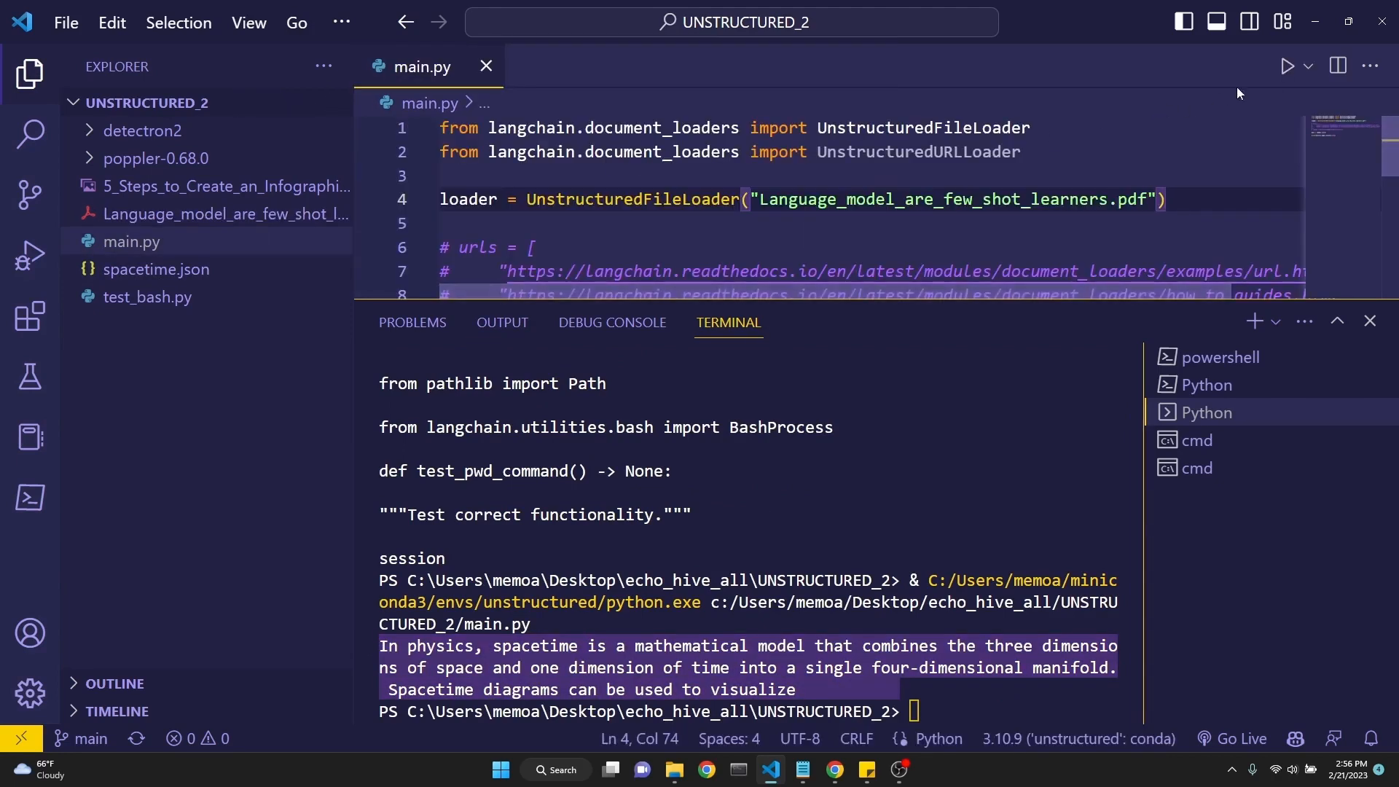
click(1288, 65)
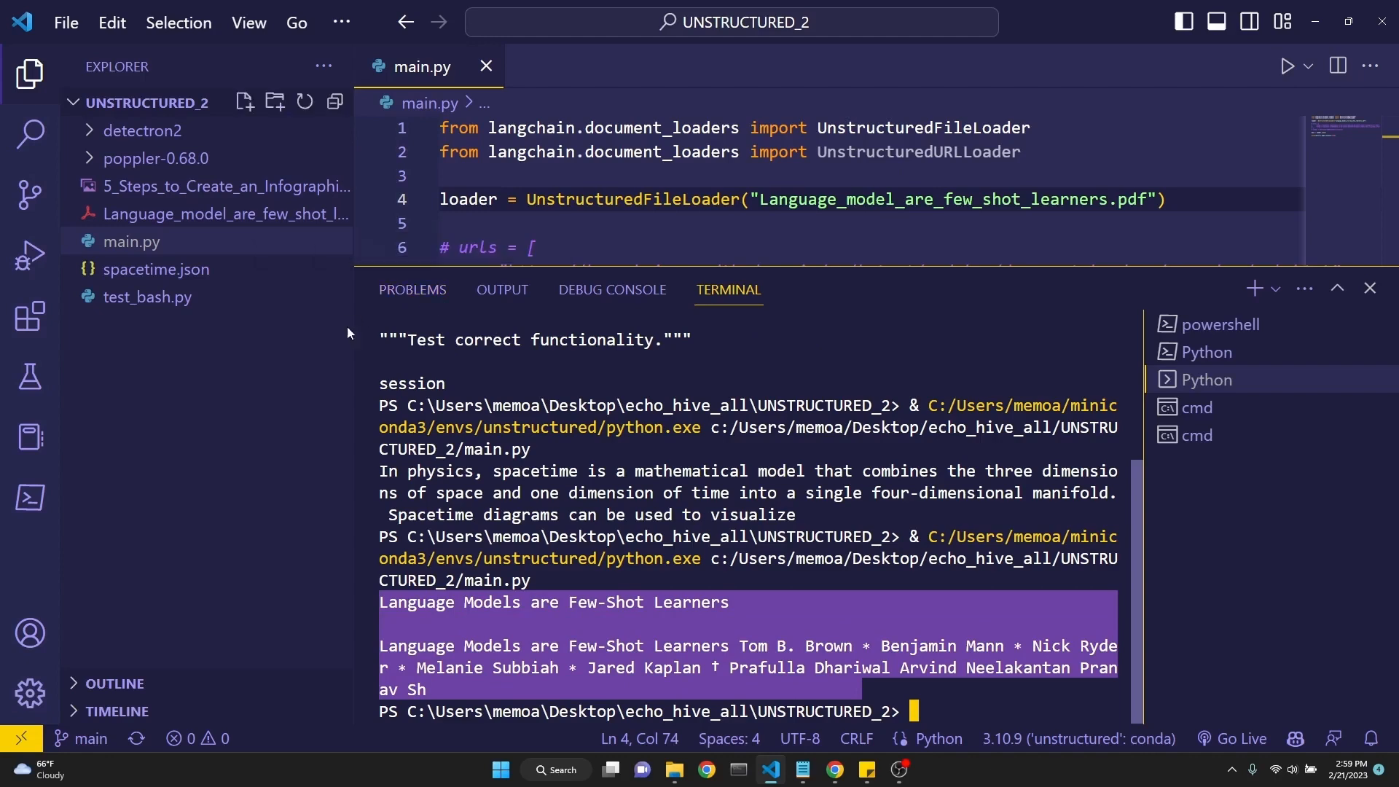
mouse_move(226, 185)
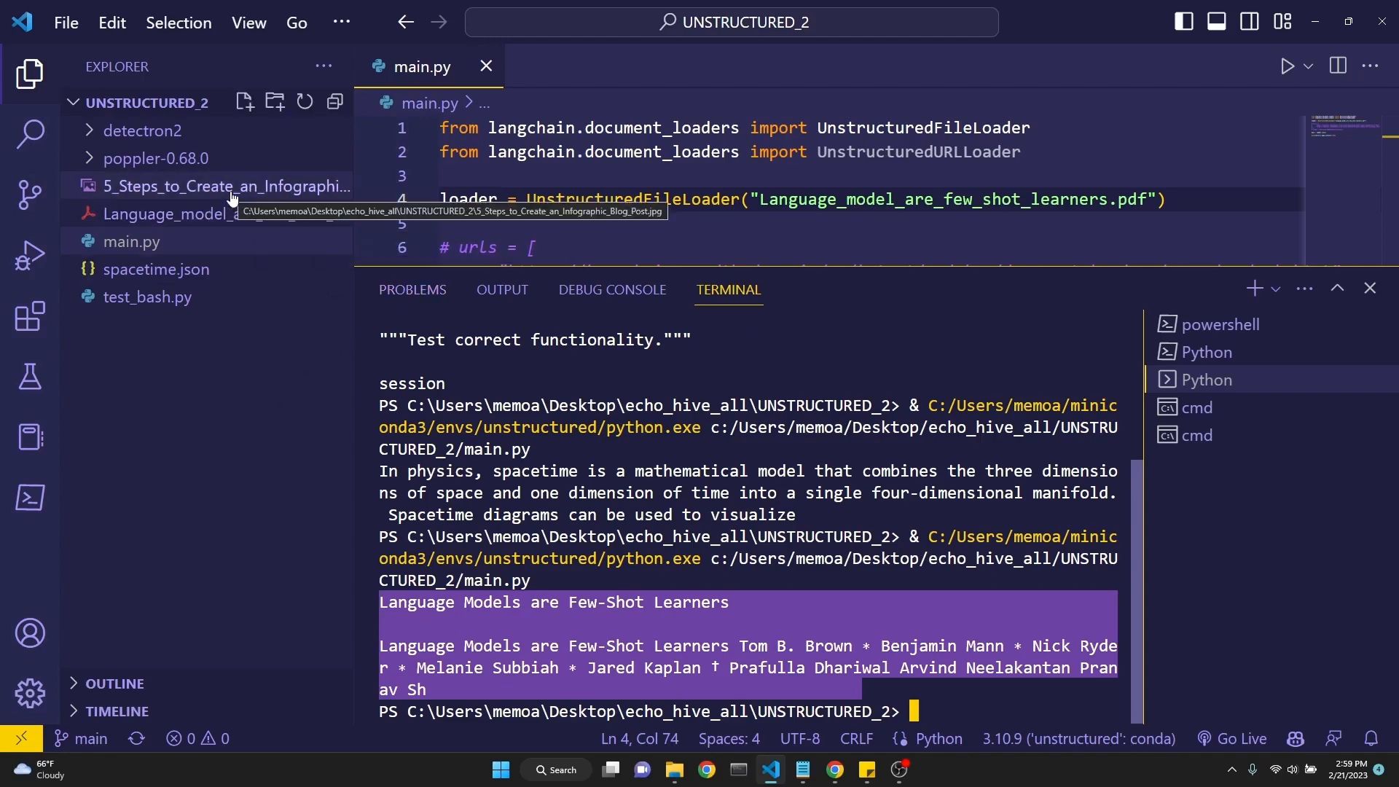
Open and zoom the infographic image, then return to main.py after loading its text
click(225, 186)
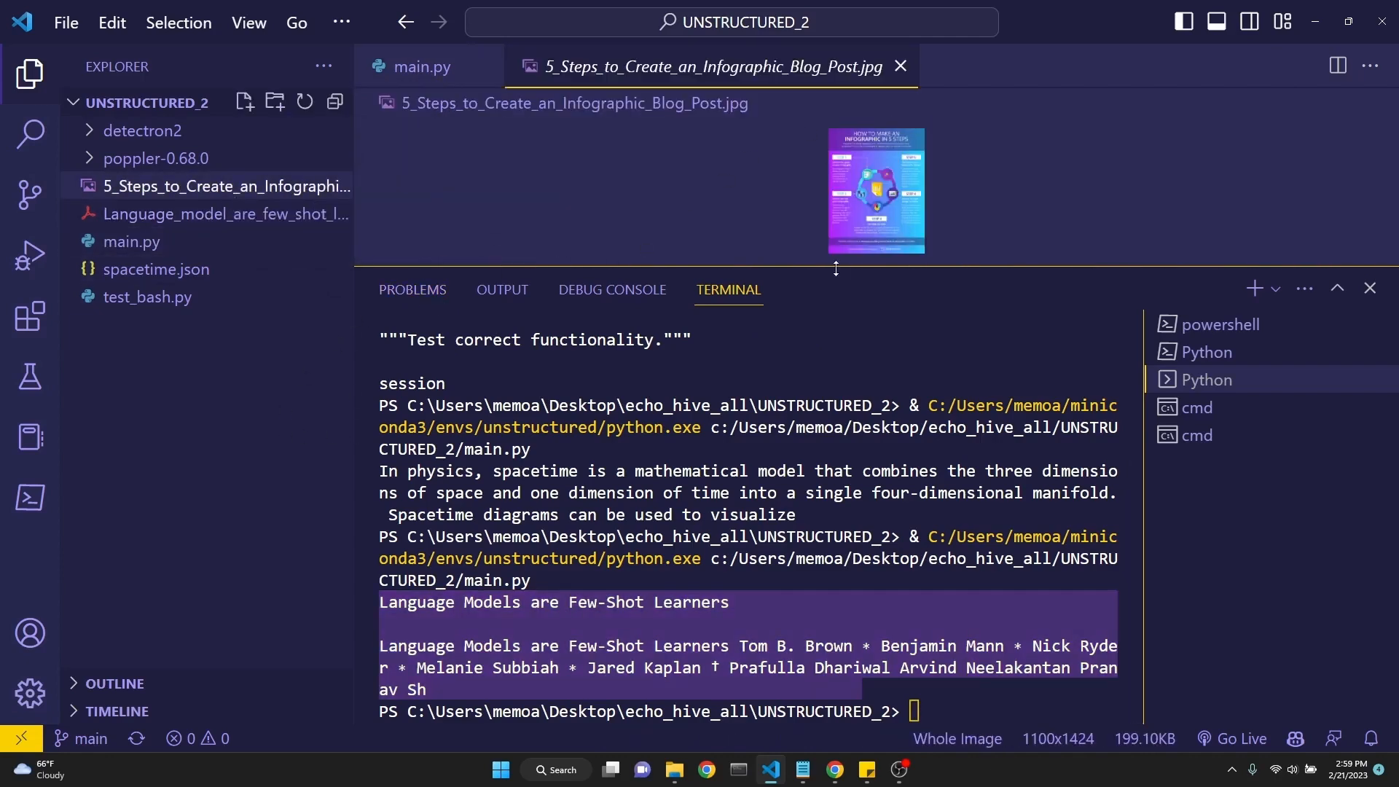
click(892, 187)
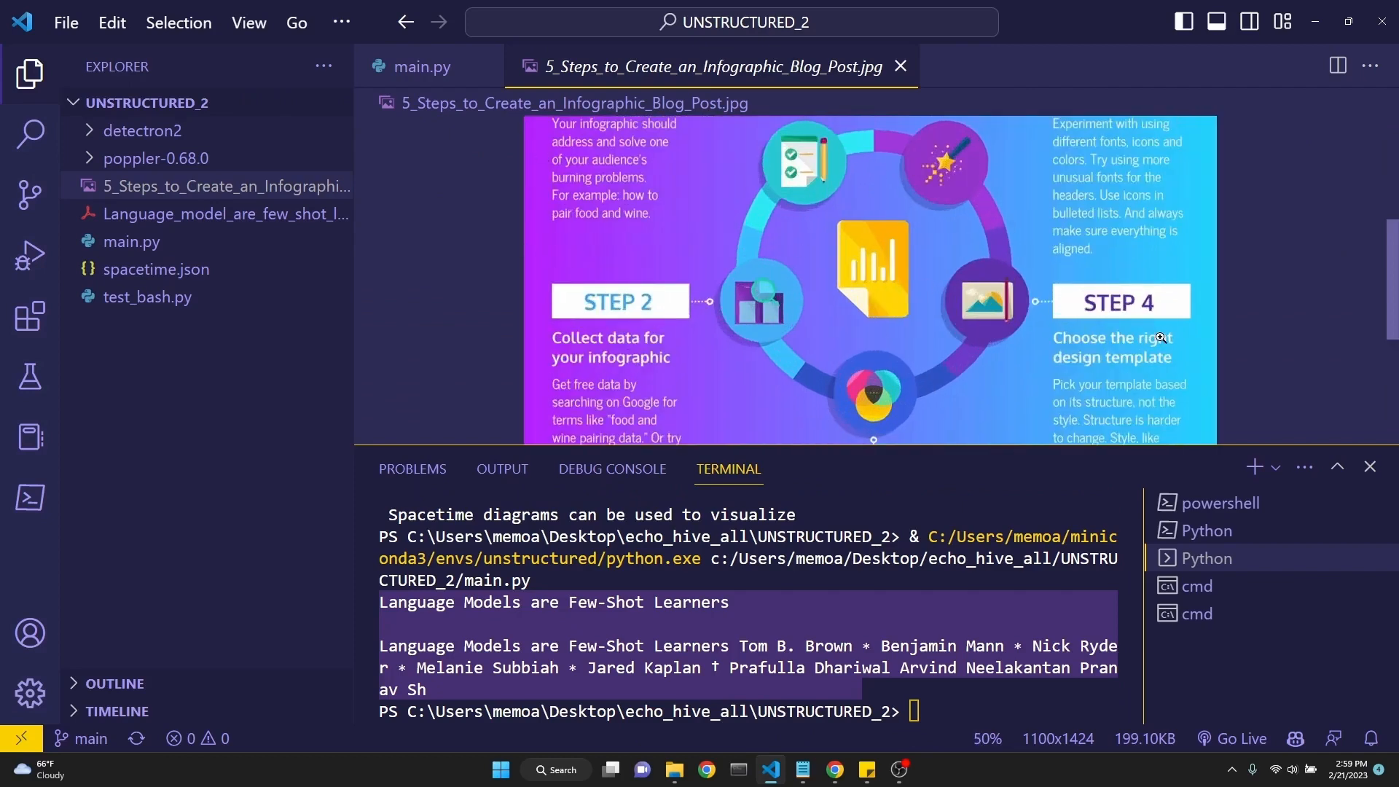
click(420, 67)
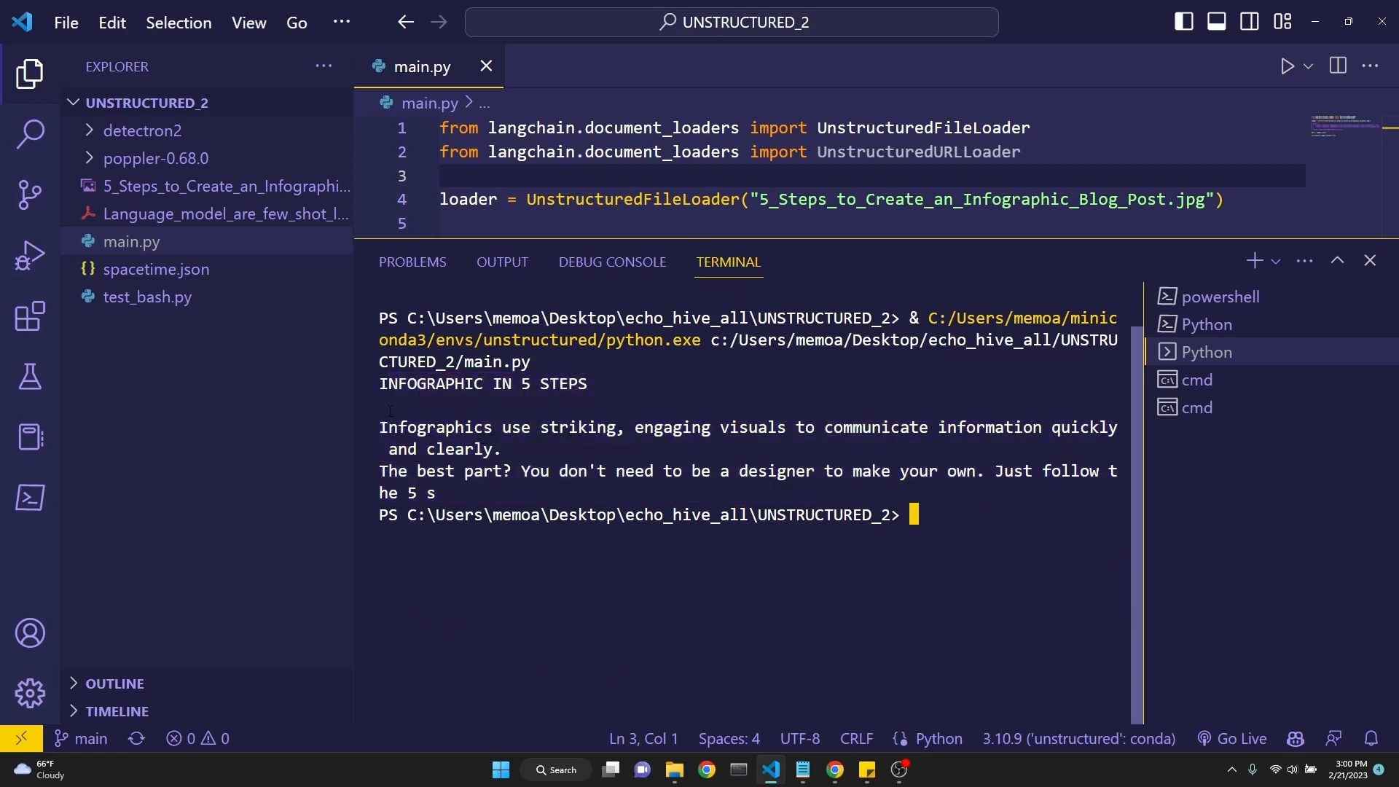
mouse_move(224, 237)
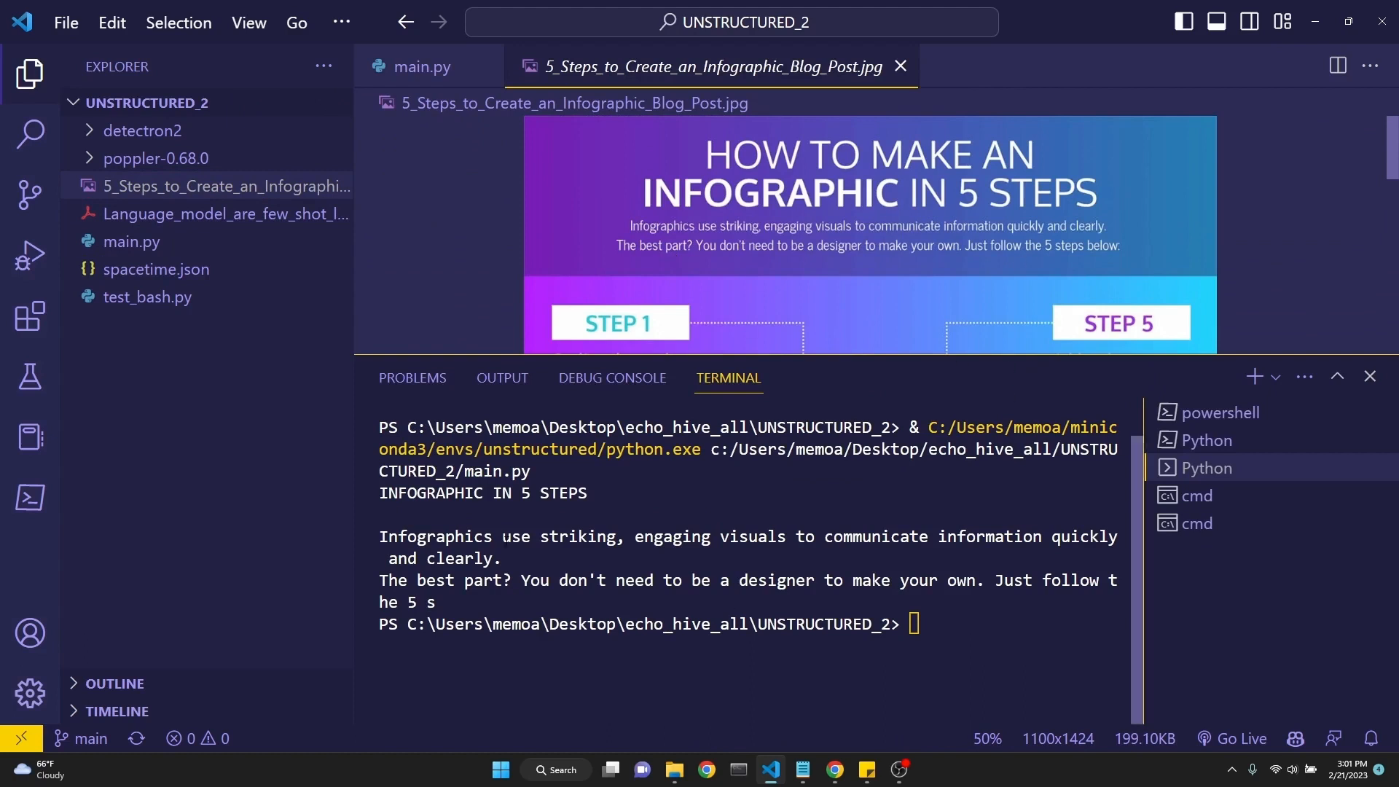
click(419, 66)
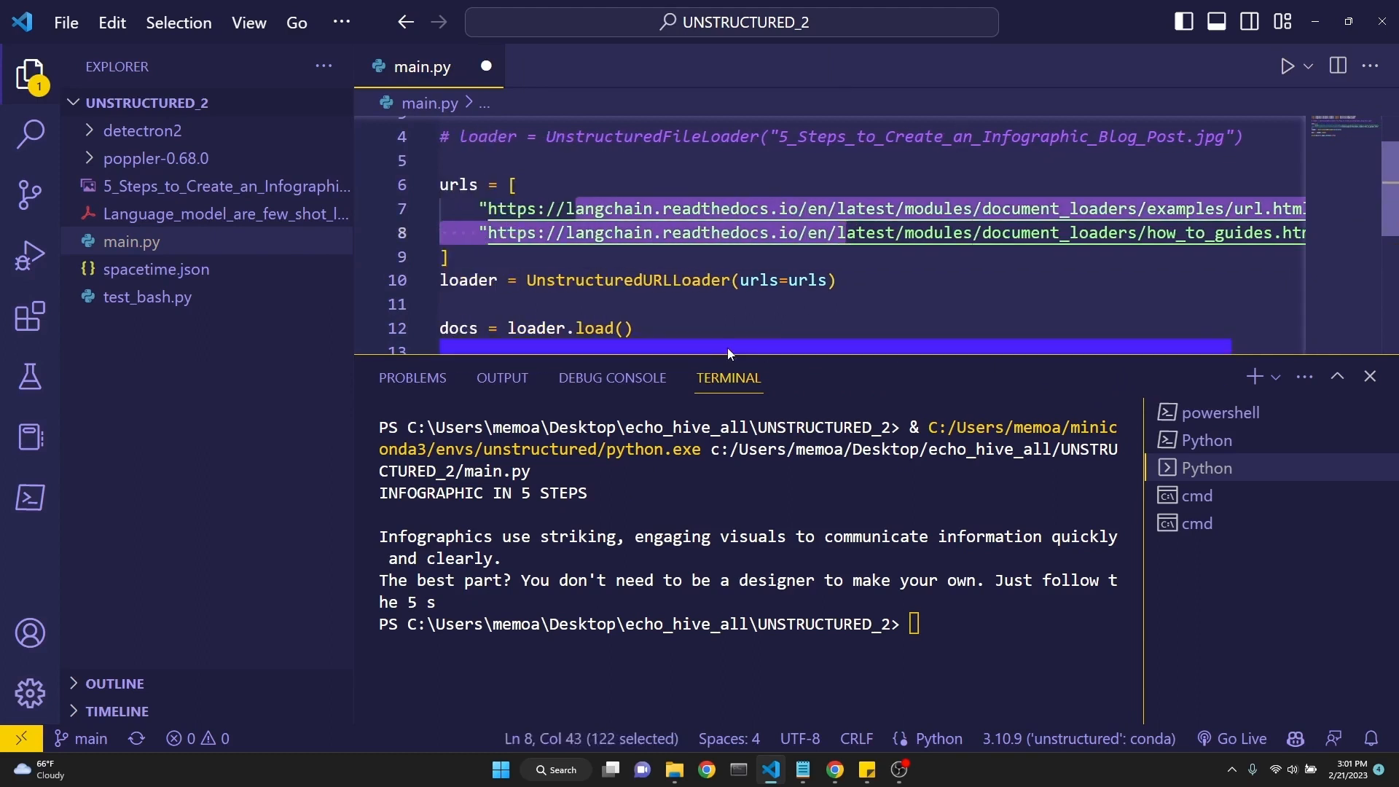
Switch main.py to UnstructuredURLLoader on the two LangChain URLs and run it
click(633, 327)
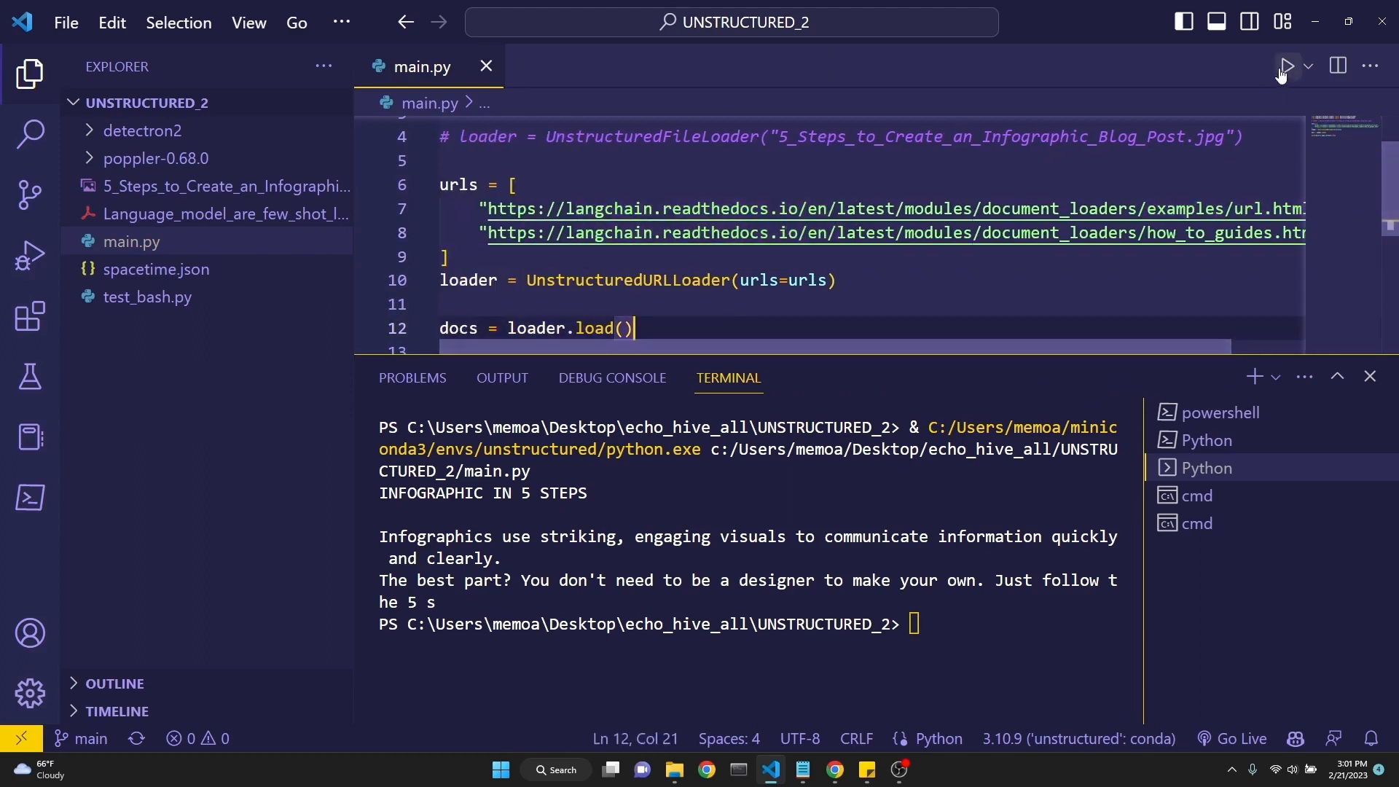
click(1286, 65)
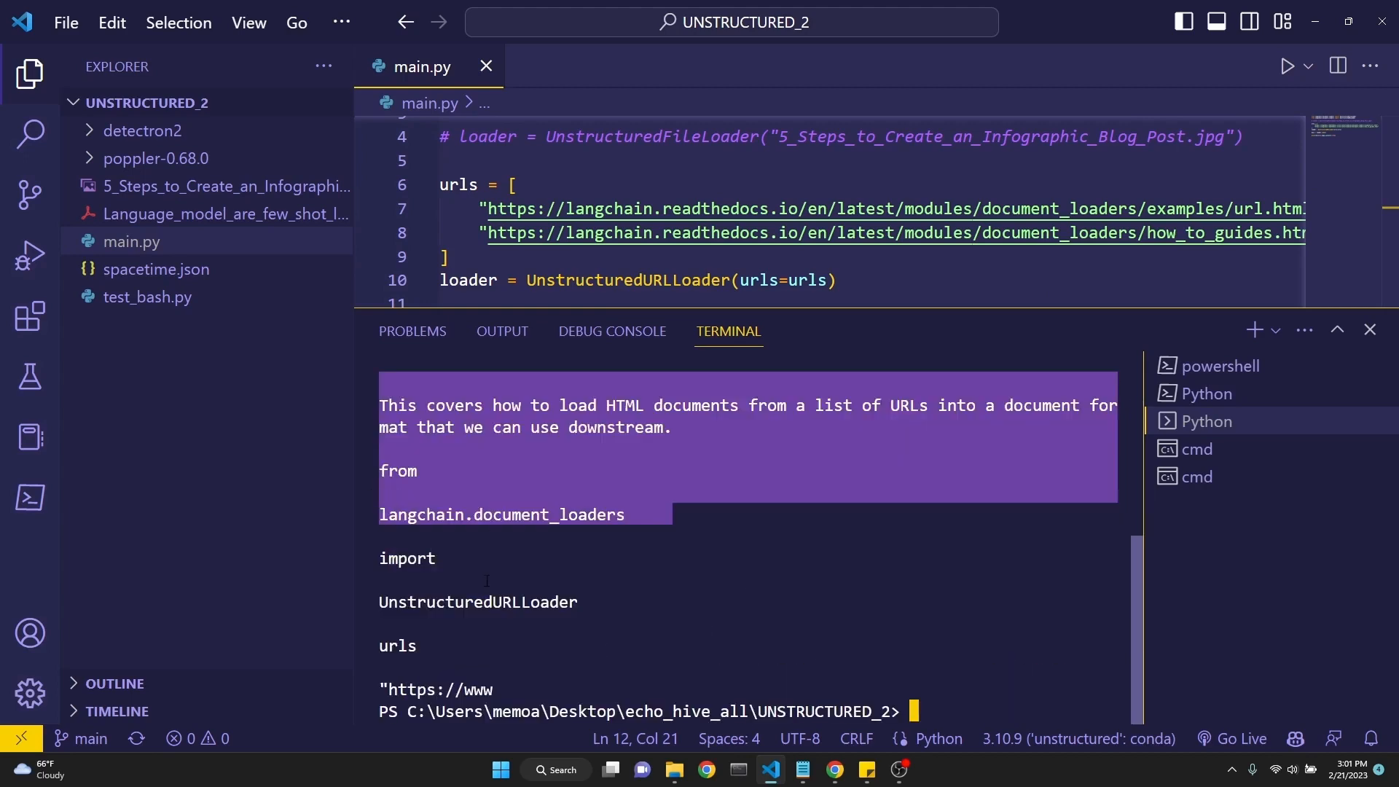
mouse_move(575, 465)
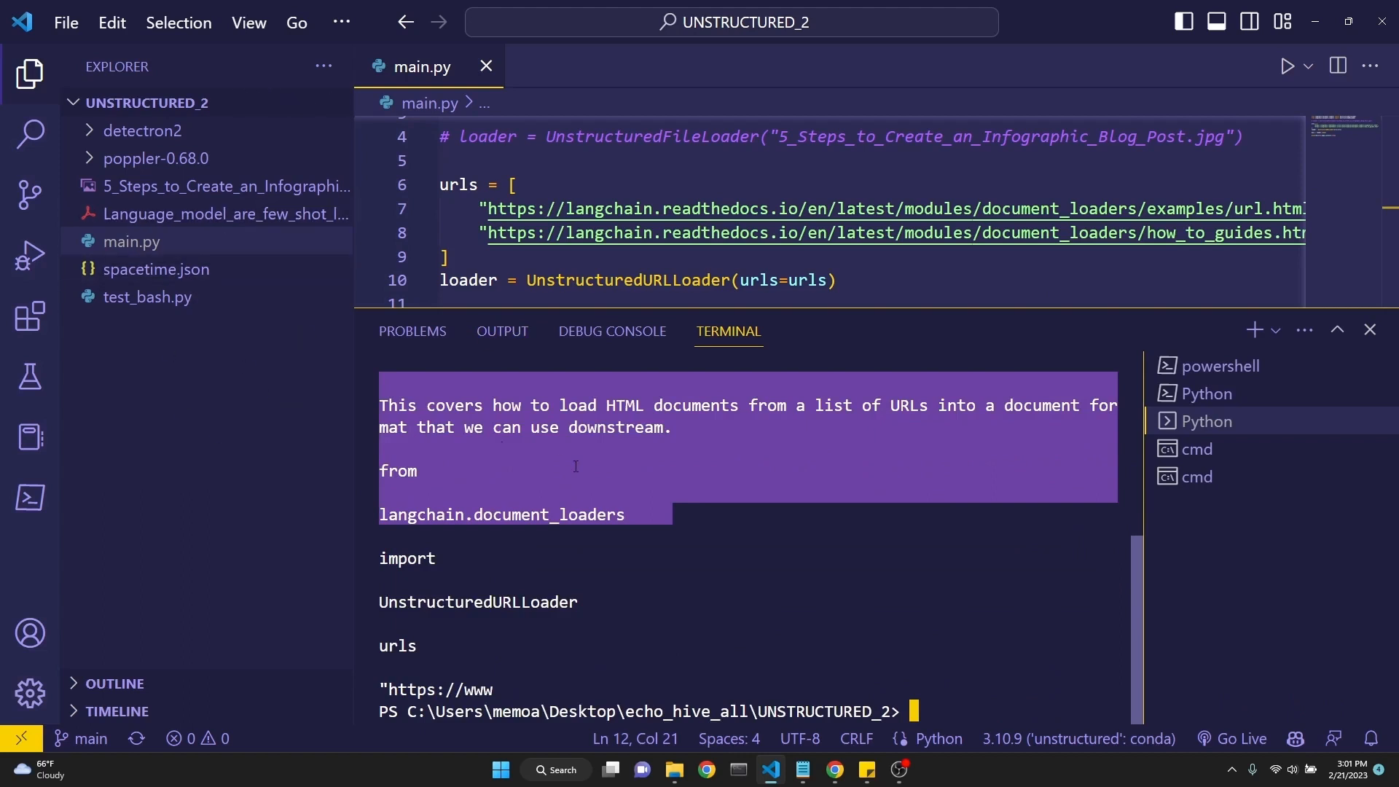